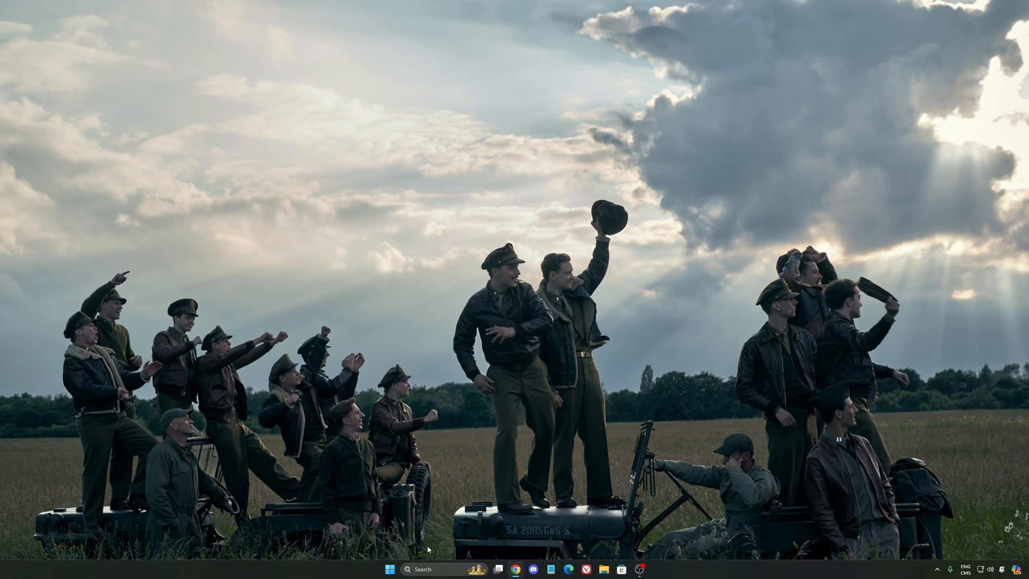
Search 'settings' from the Windows search box and launch the Settings app
type("seti")
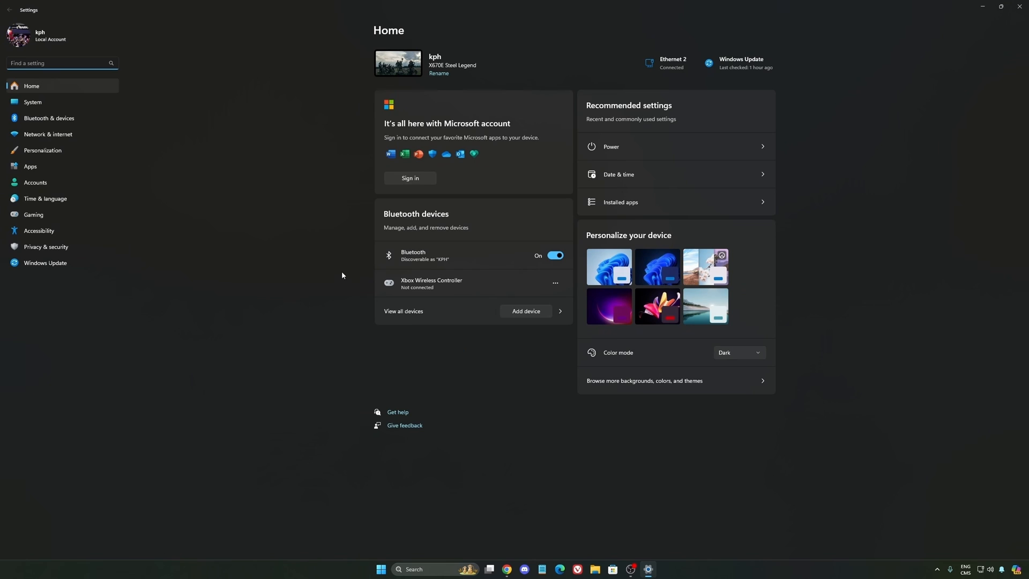
mouse_move(61, 246)
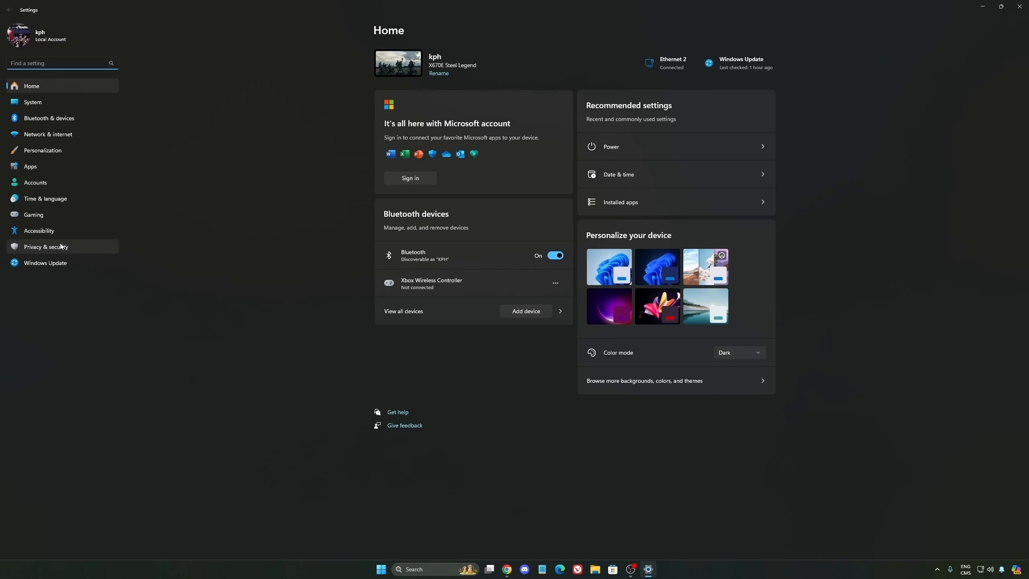
Check Gaming > Game Bar controller access is Off, then go to Graphics
left_click(33, 214)
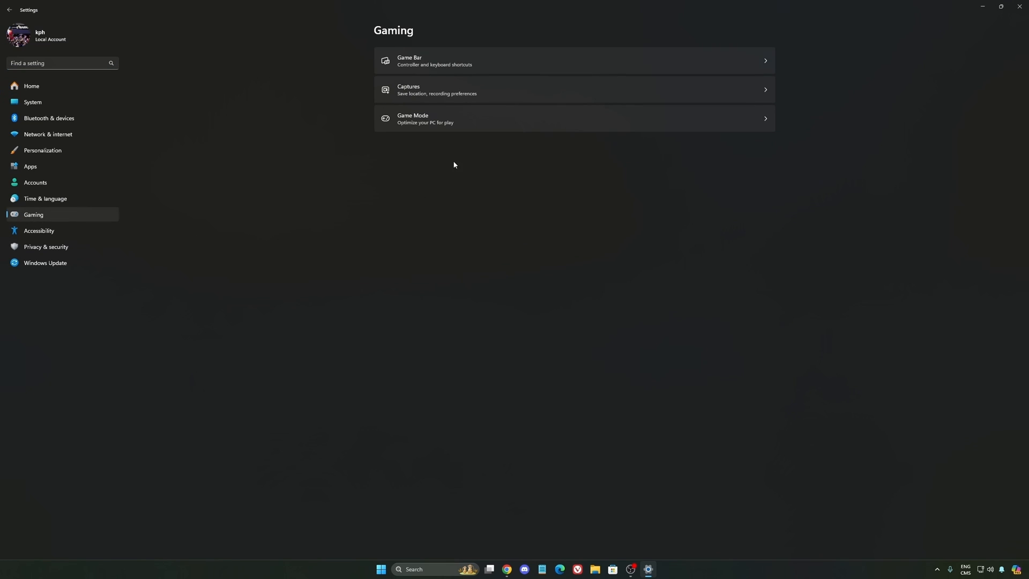
left_click(438, 60)
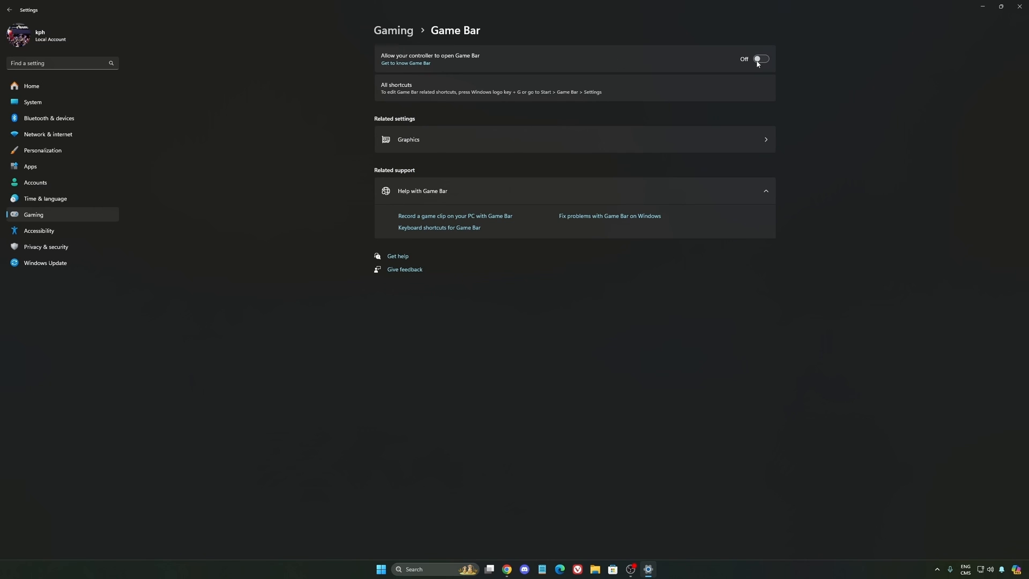
mouse_move(454, 74)
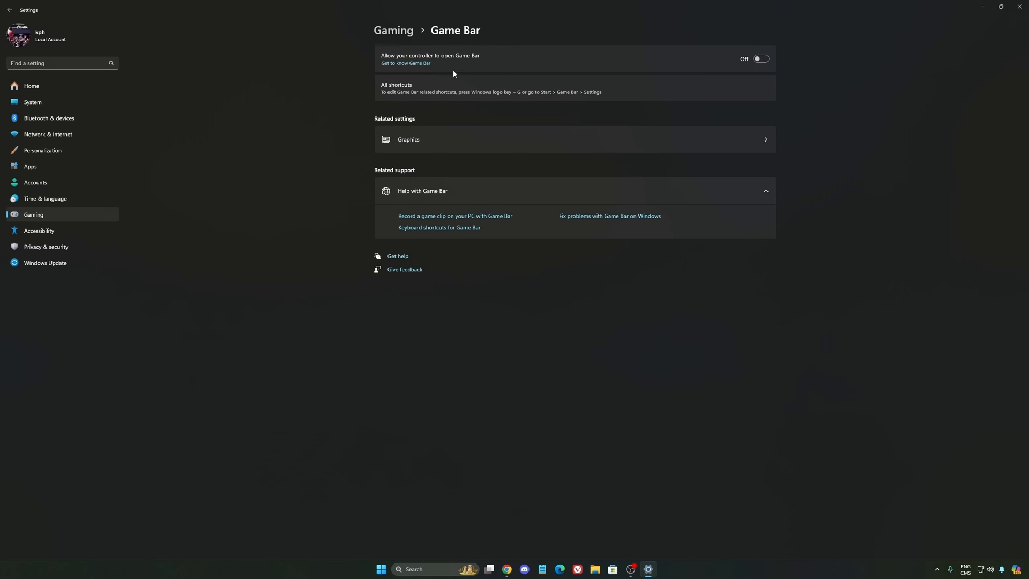
mouse_move(499, 79)
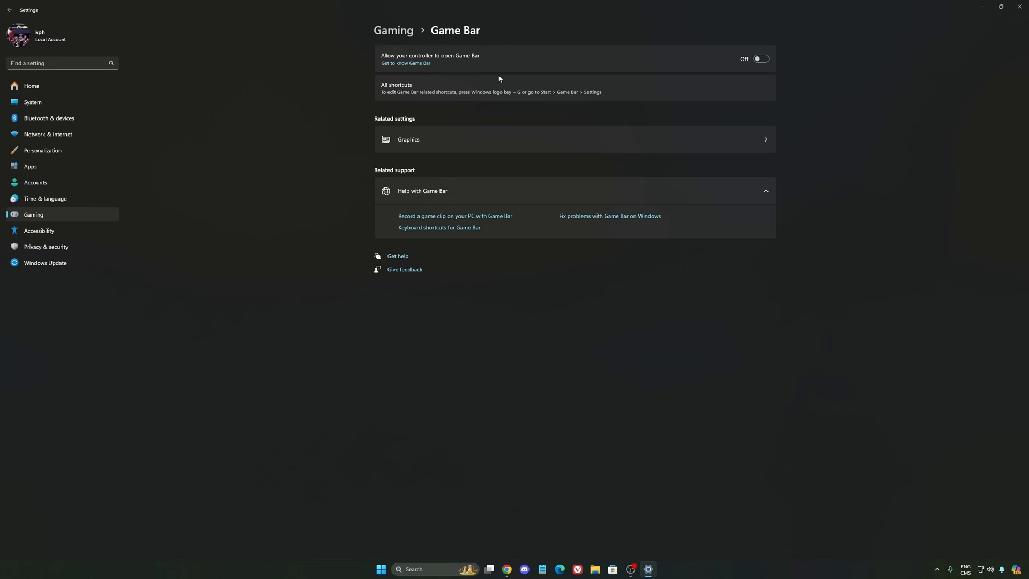
mouse_move(543, 73)
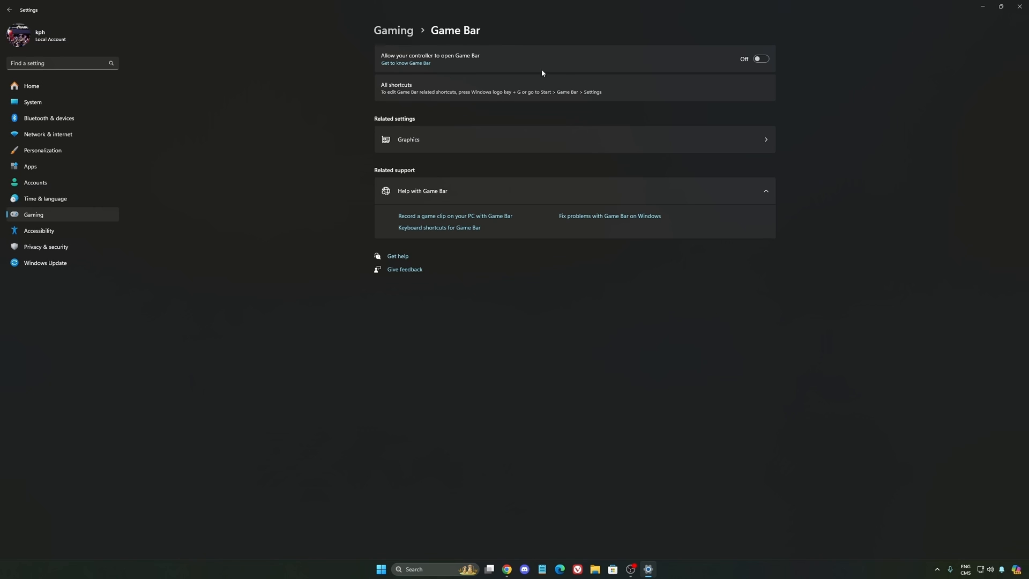
mouse_move(530, 64)
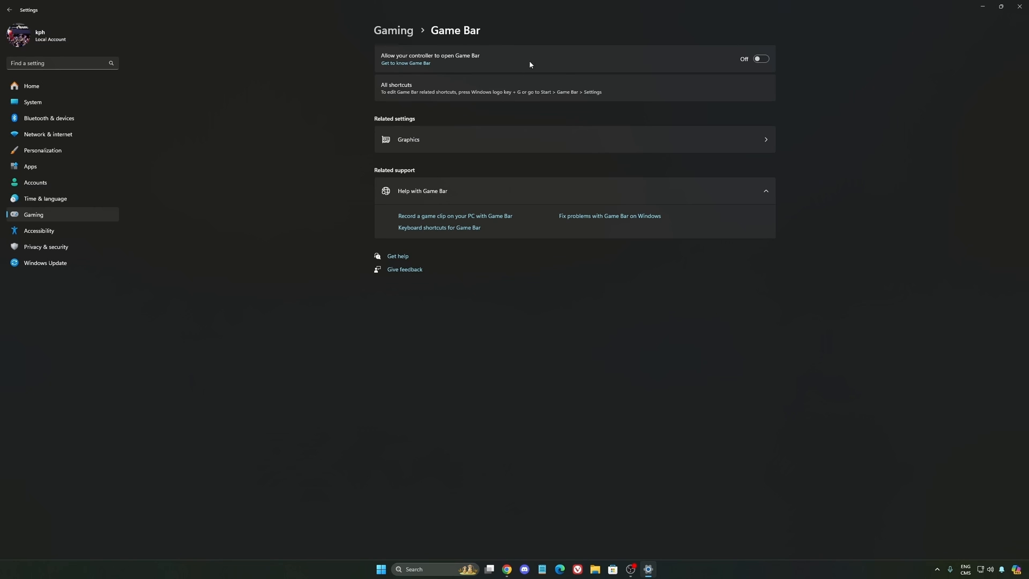
mouse_move(598, 71)
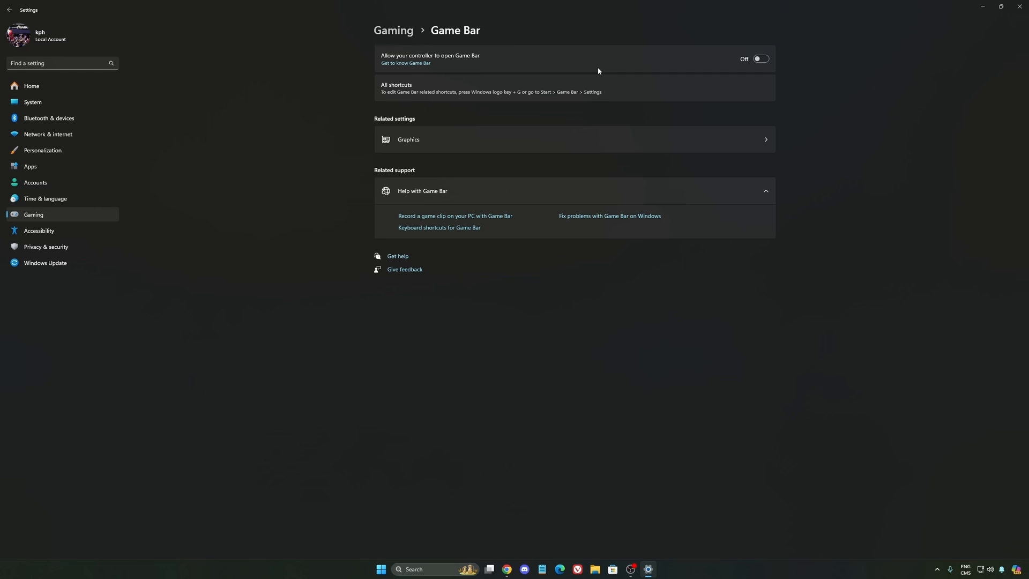
mouse_move(739, 81)
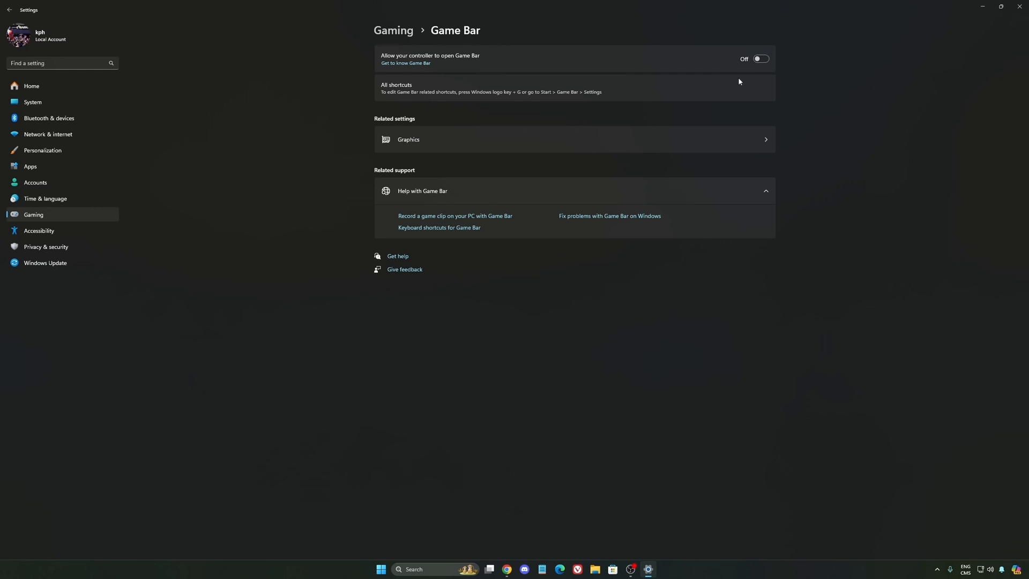
mouse_move(584, 99)
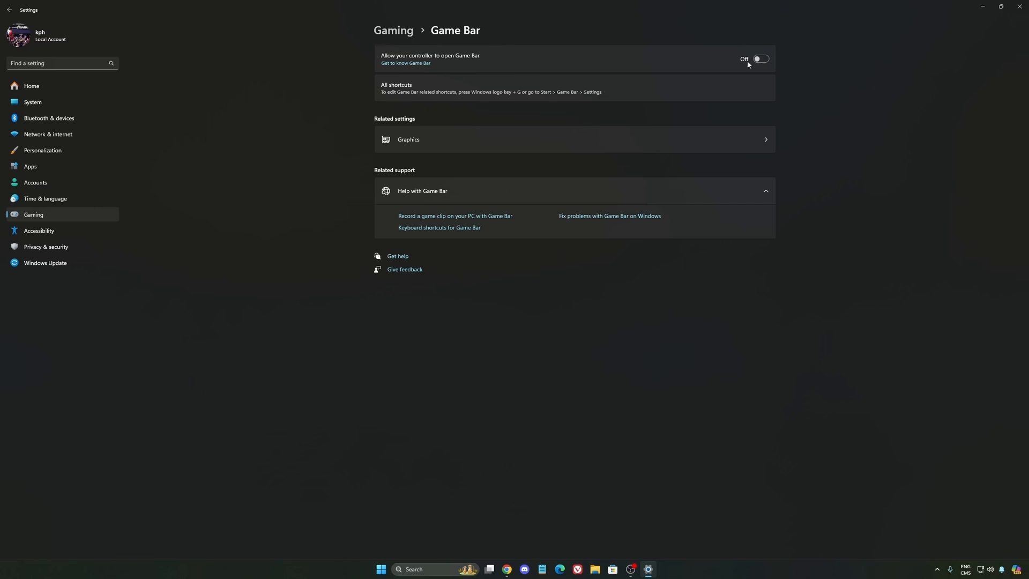
left_click(408, 139)
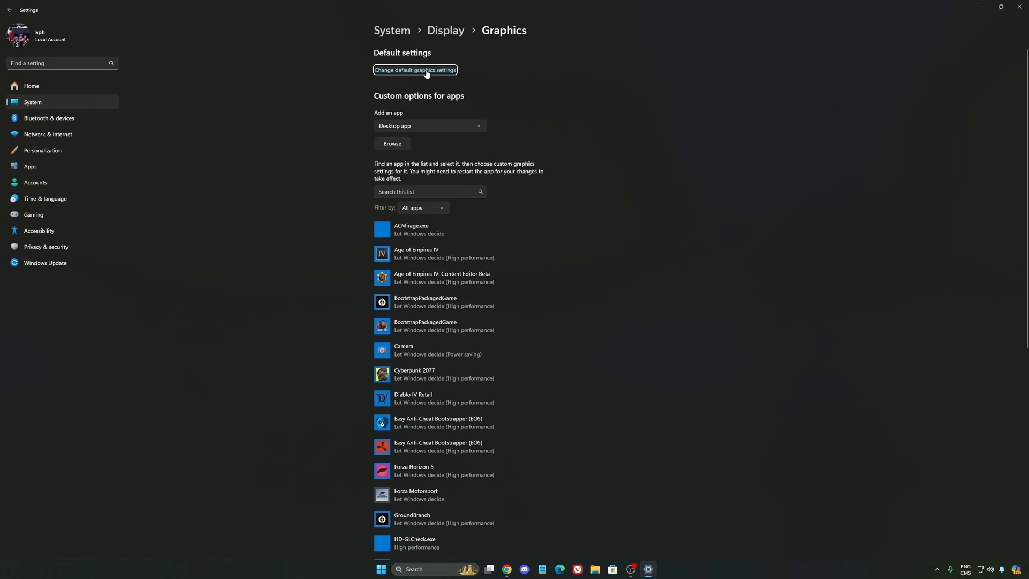
Open Default graphics settings to verify GPU scheduling and Auto HDR are On
left_click(415, 70)
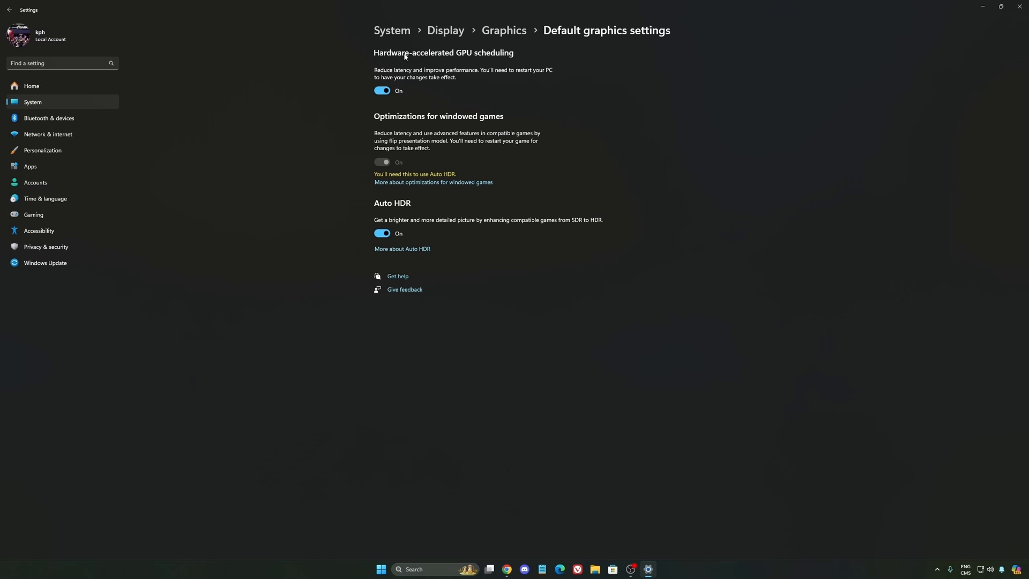
mouse_move(474, 60)
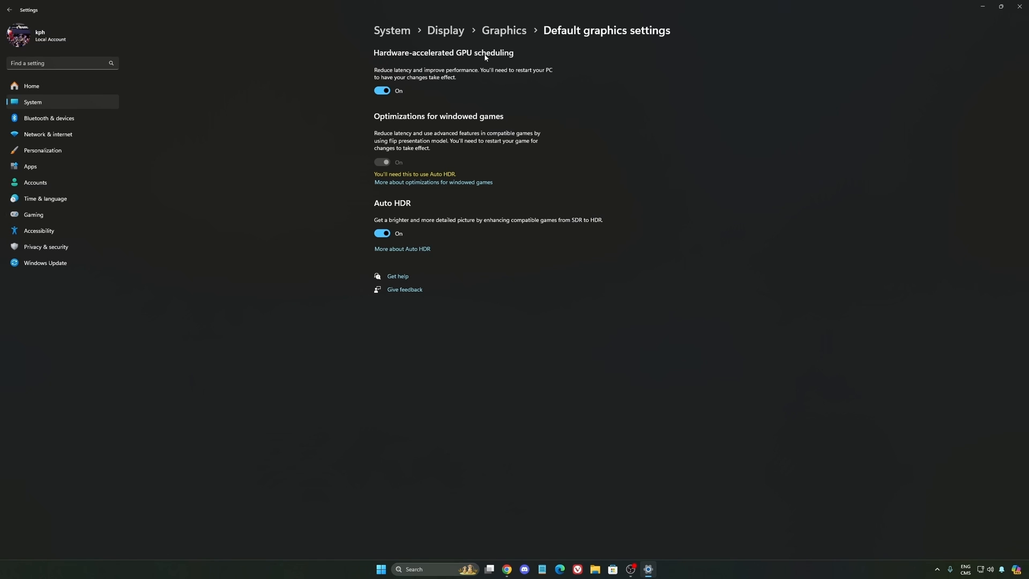
mouse_move(432, 75)
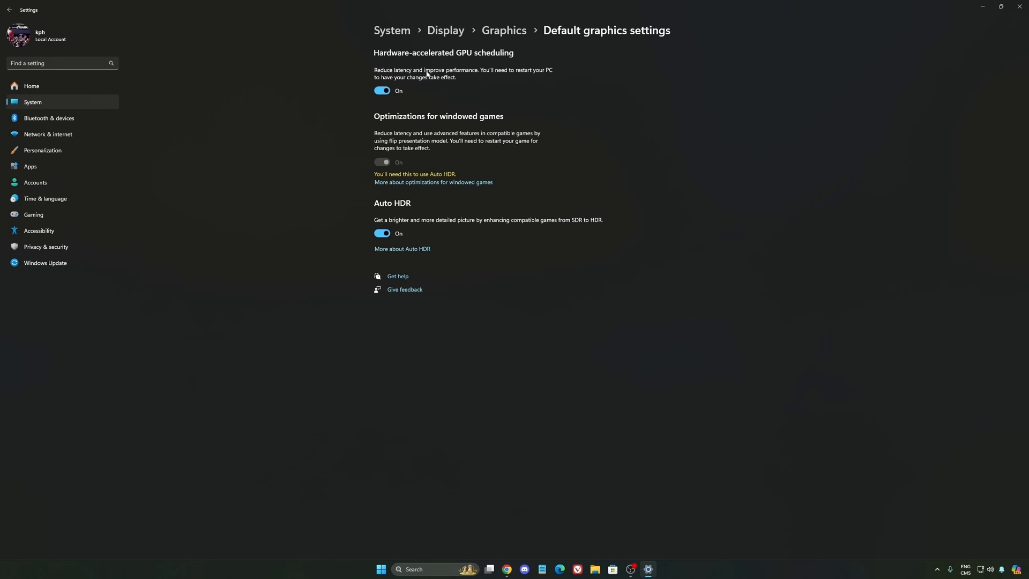
mouse_move(52, 217)
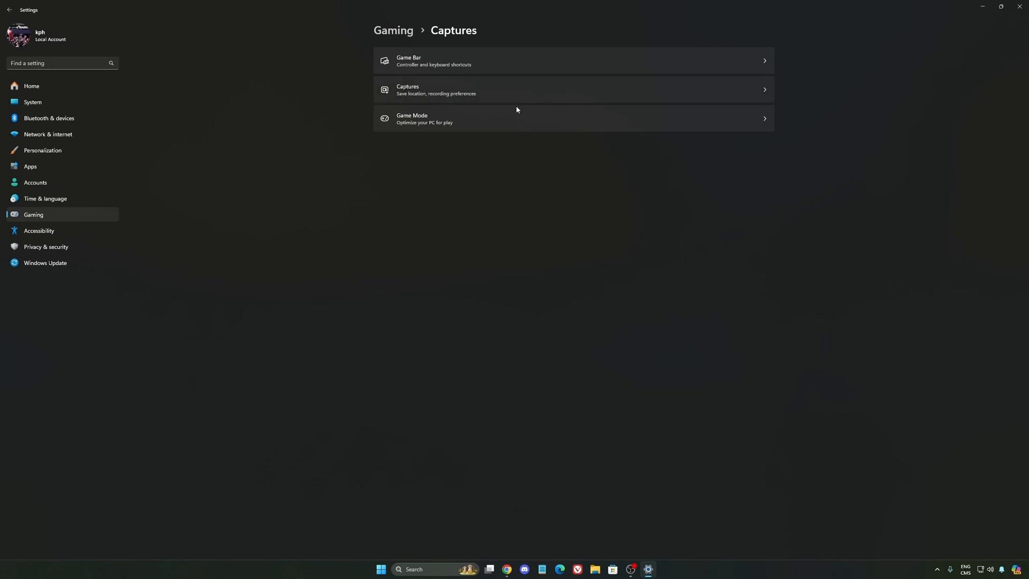
Open Gaming Captures to review save location and recording preferences
left_click(435, 90)
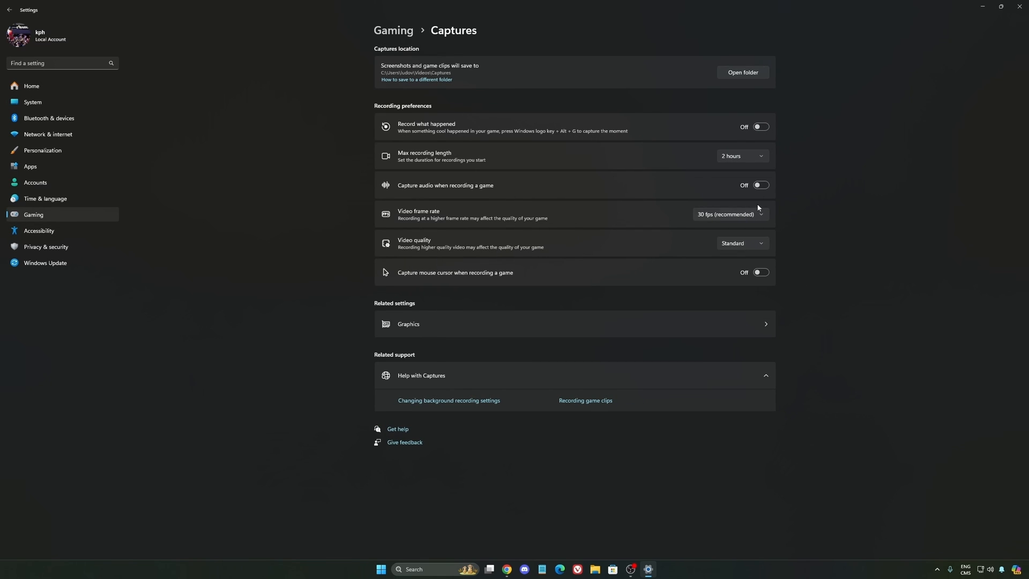
mouse_move(590, 100)
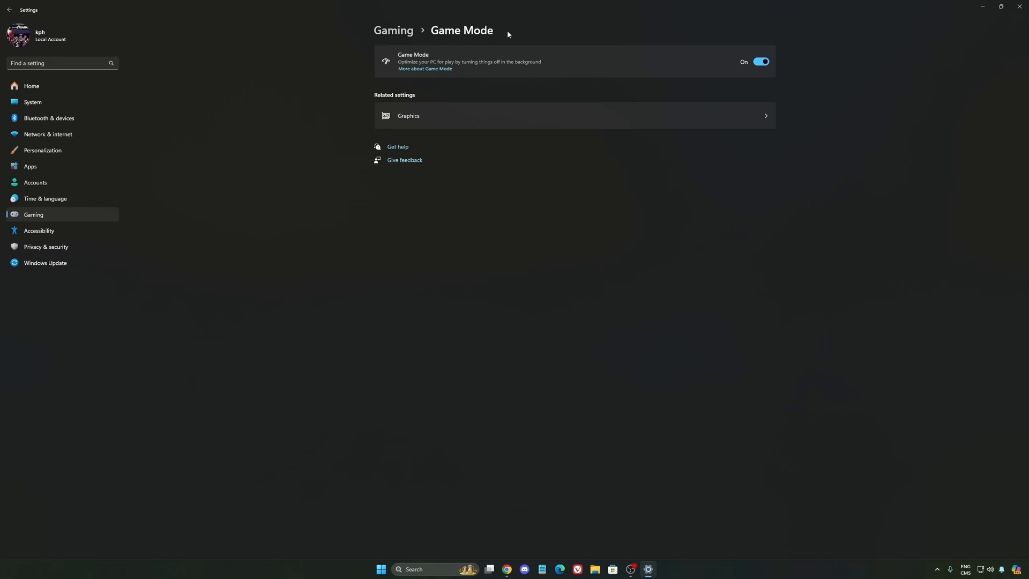
mouse_move(608, 72)
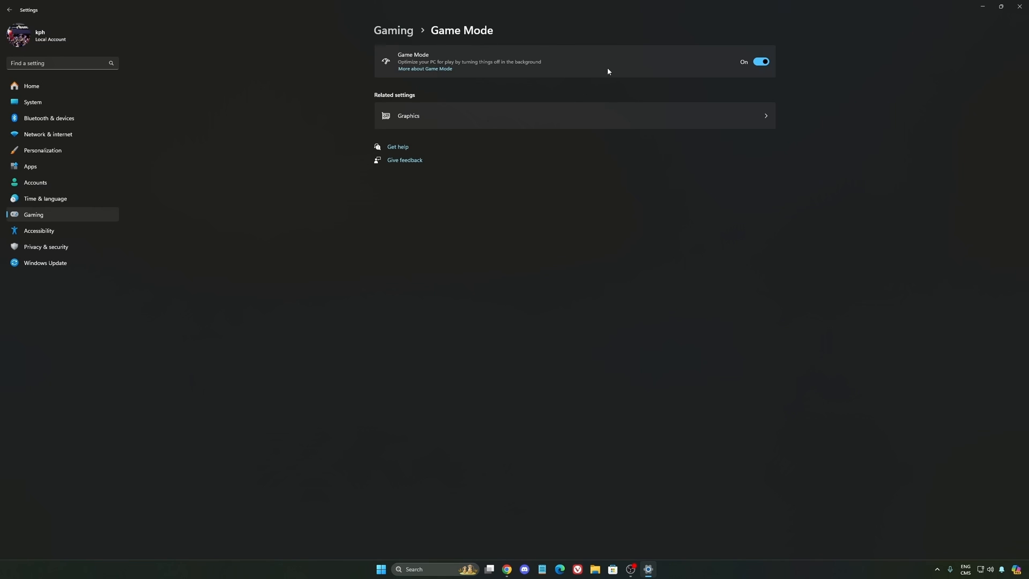
mouse_move(428, 56)
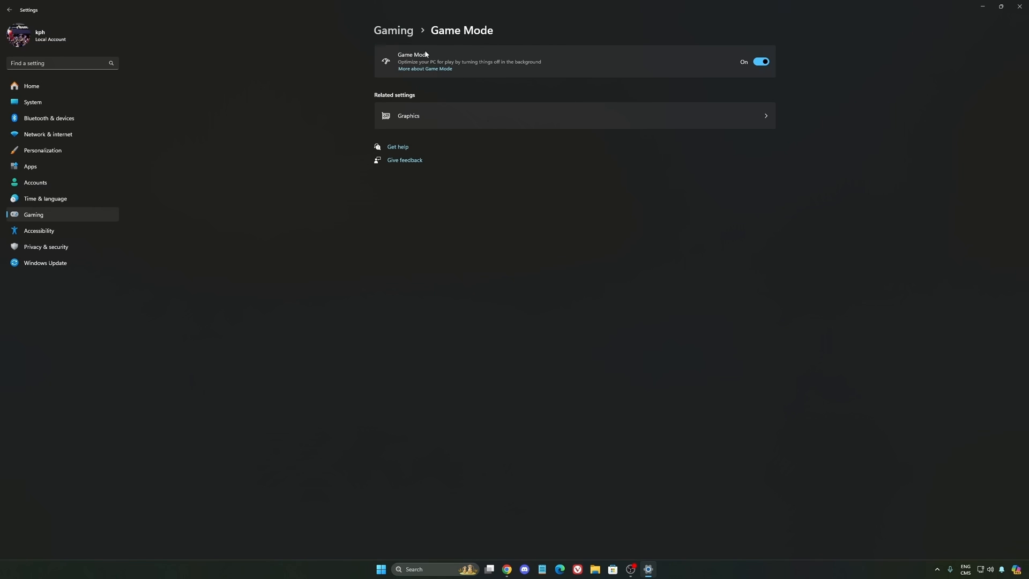
mouse_move(399, 57)
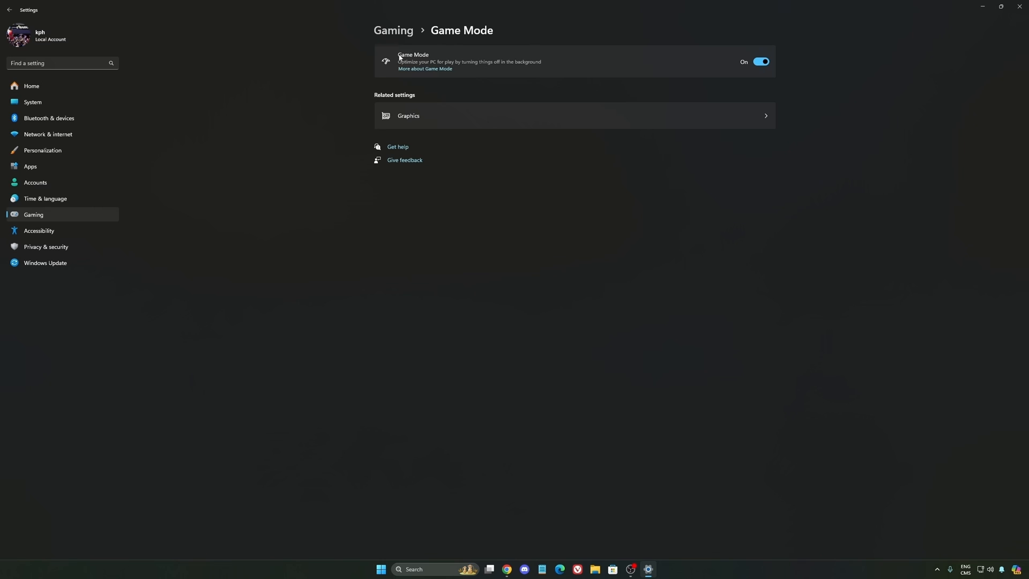
mouse_move(580, 110)
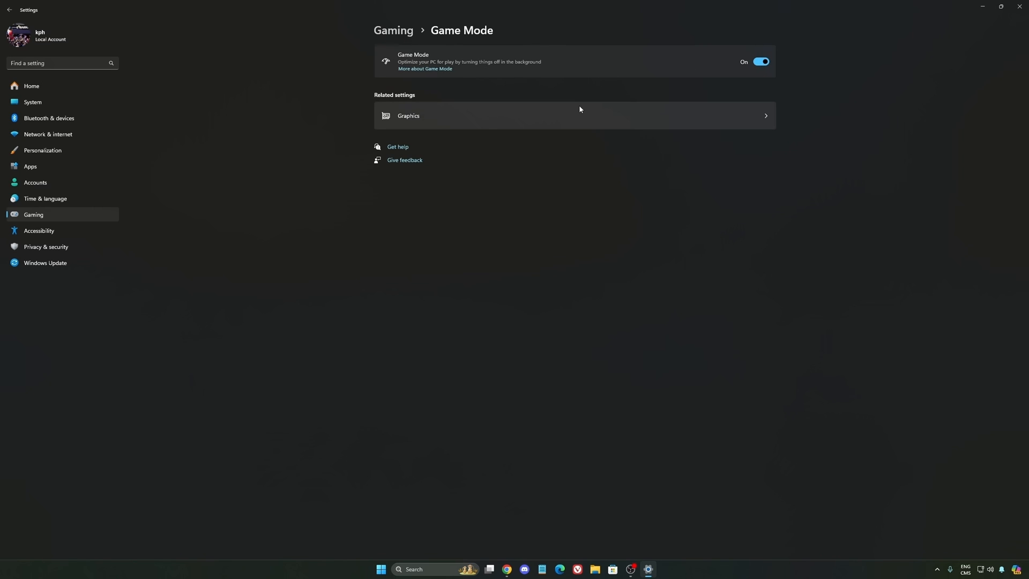
mouse_move(522, 94)
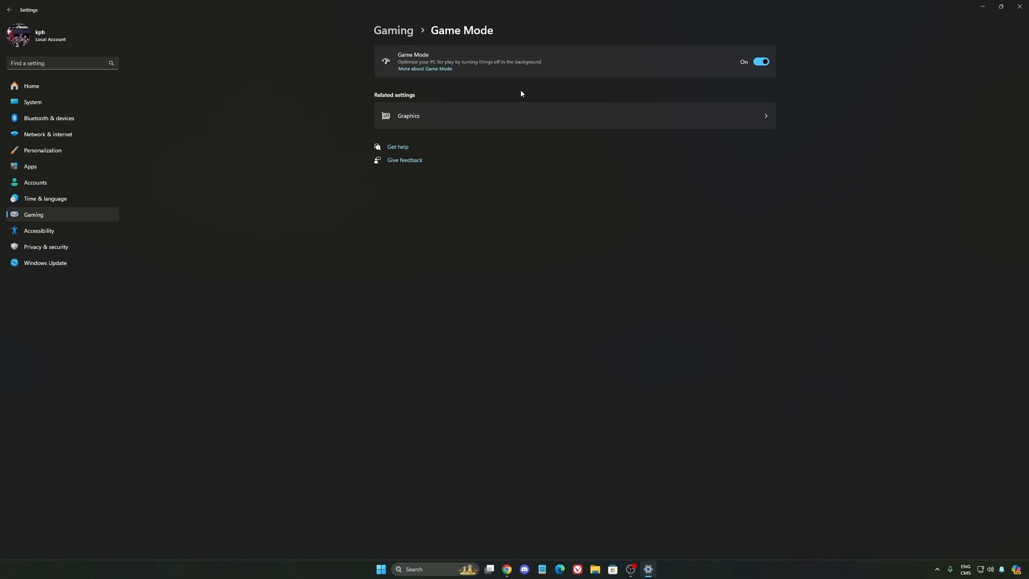
mouse_move(535, 80)
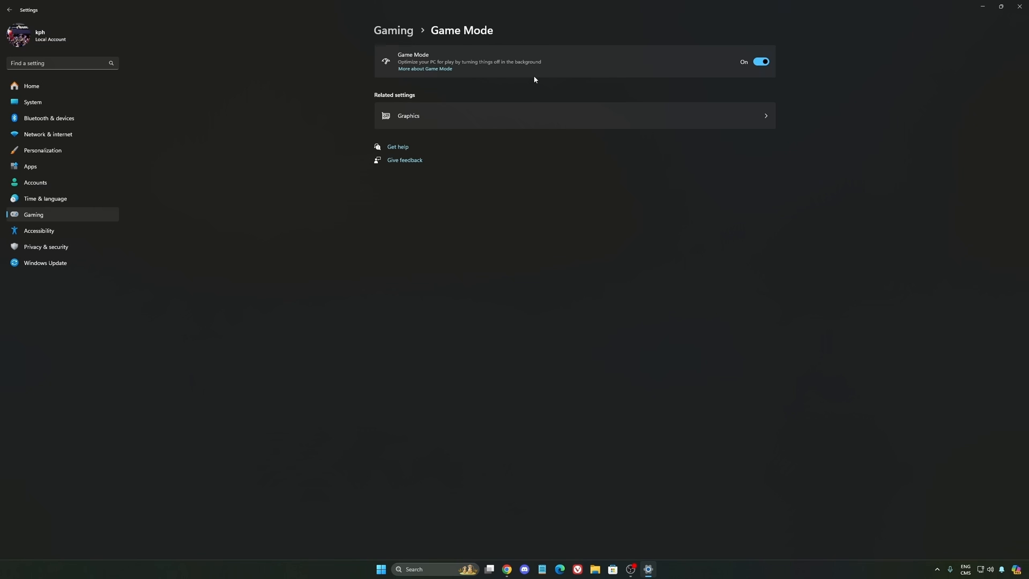
Keep System > Power mode set to Balanced
left_click(32, 102)
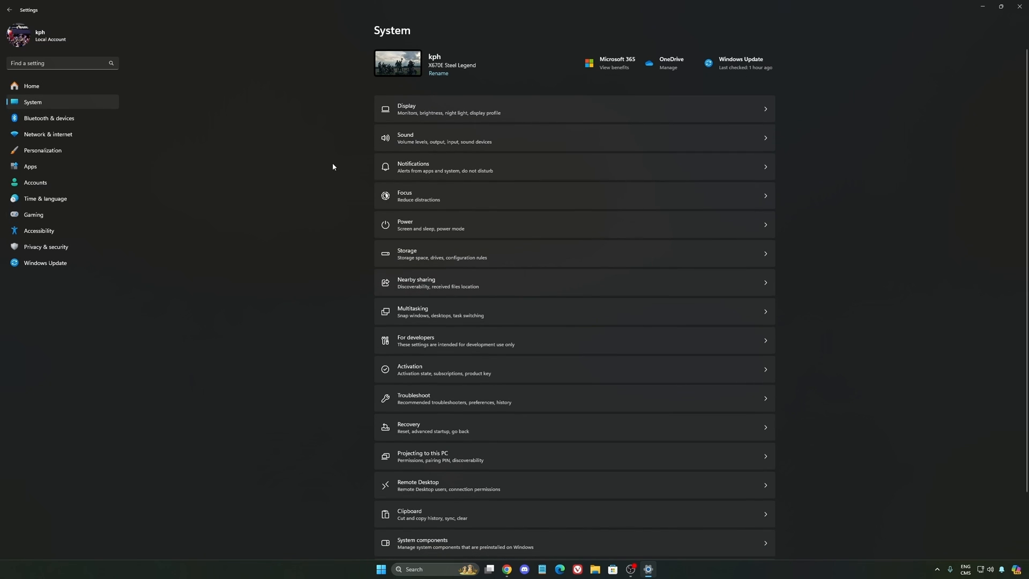
left_click(433, 225)
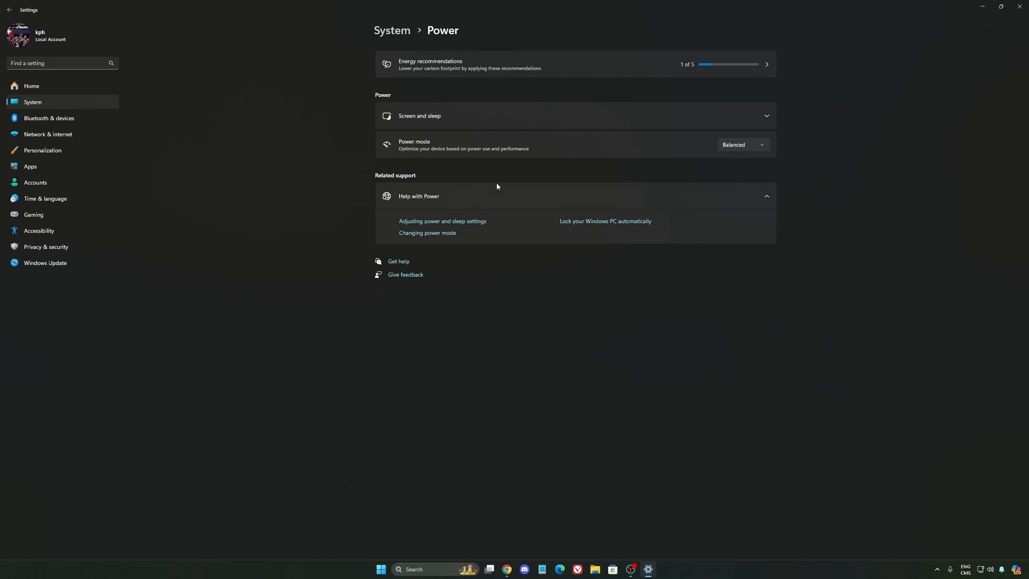
left_click(743, 145)
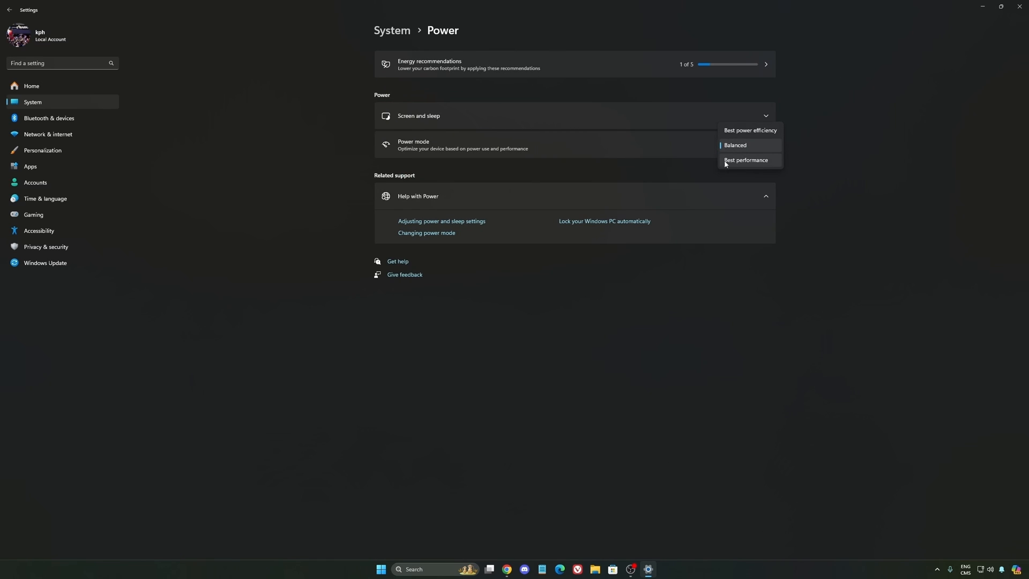
mouse_move(757, 167)
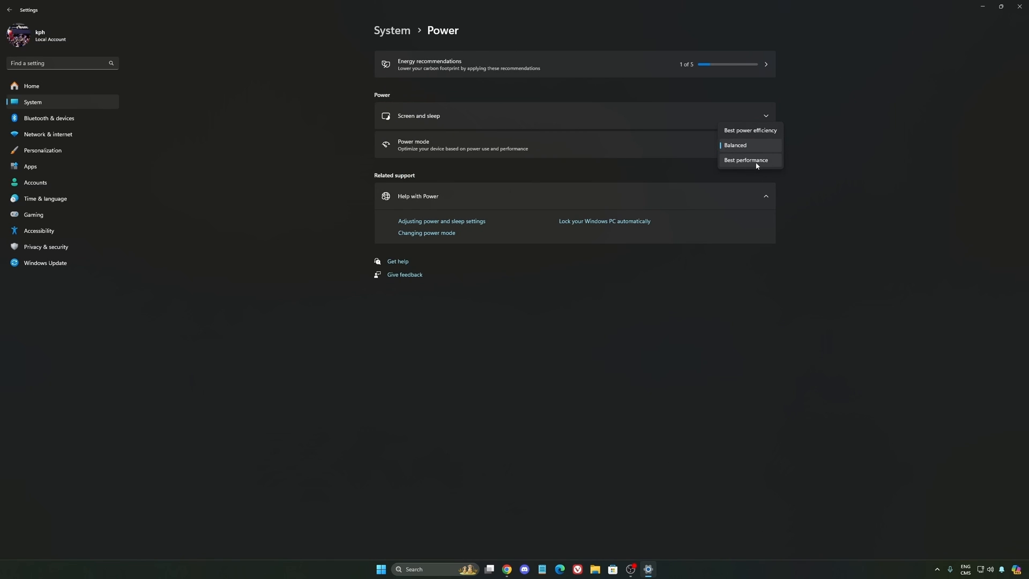
left_click(735, 145)
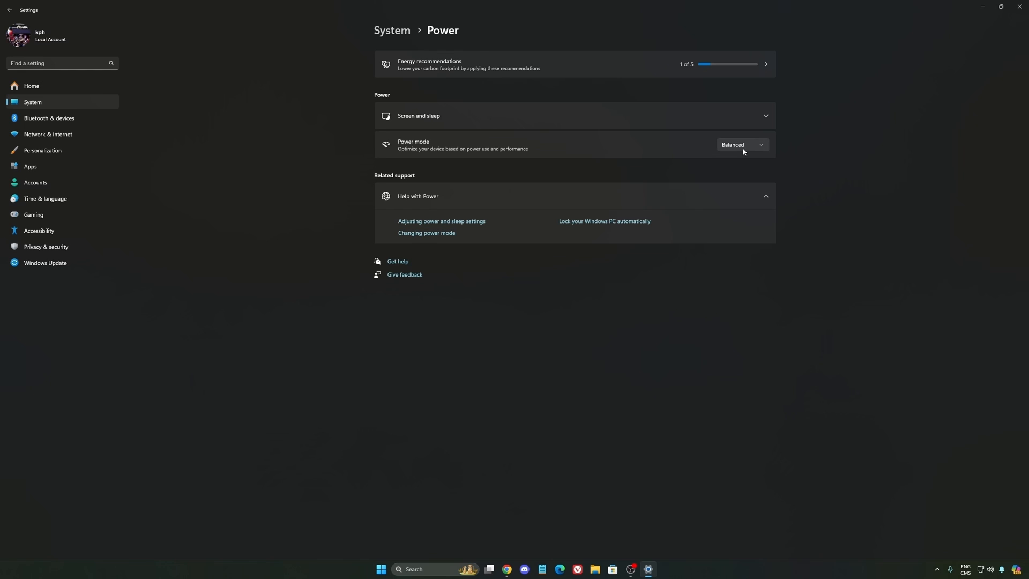
mouse_move(731, 149)
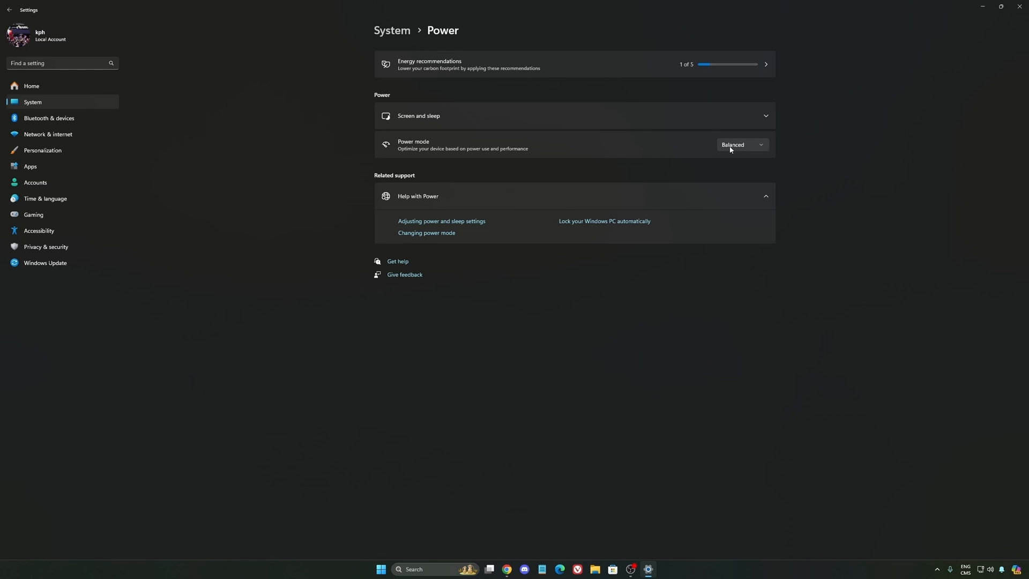
mouse_move(552, 157)
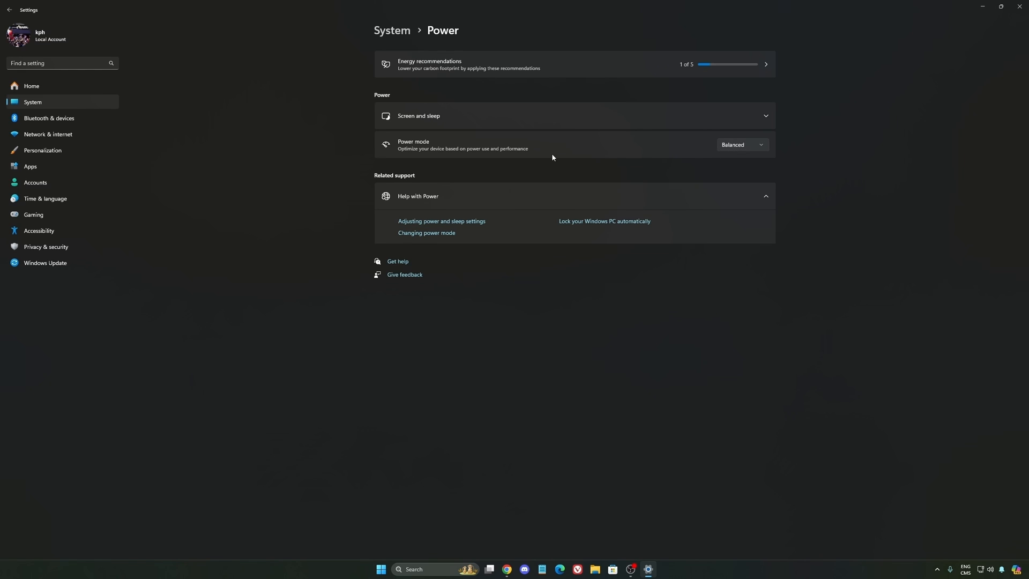
left_click(742, 144)
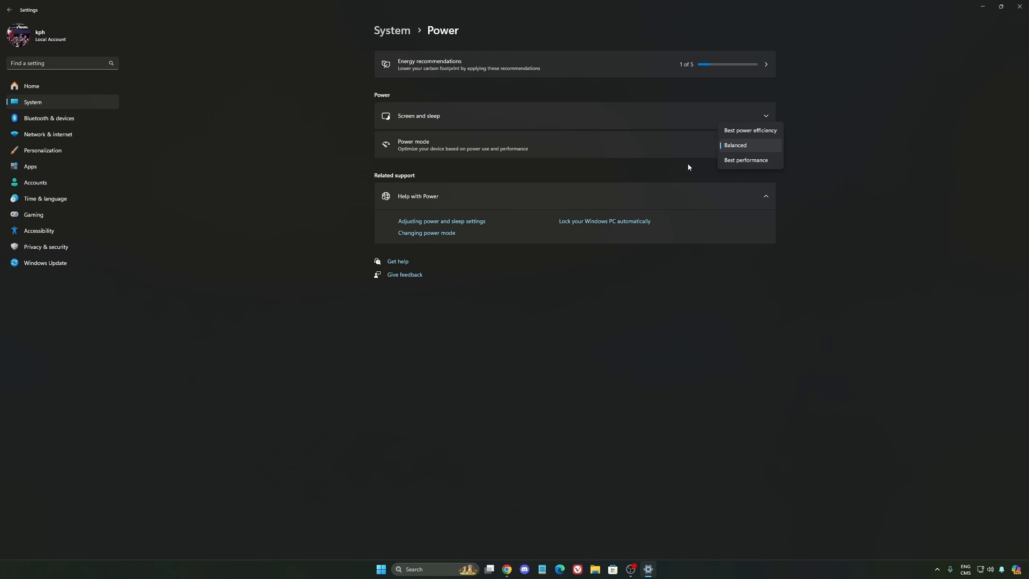
left_click(735, 146)
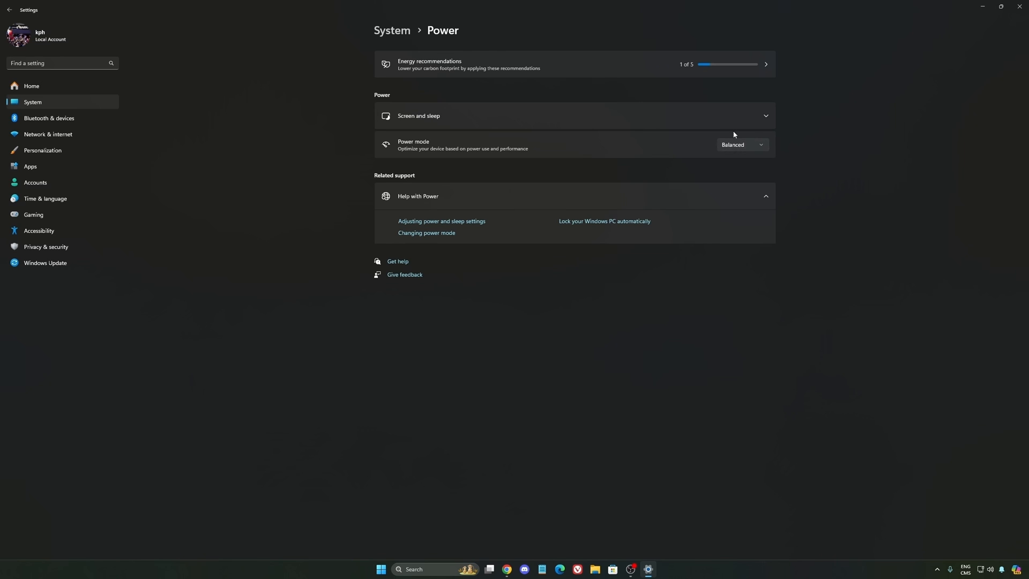
mouse_move(845, 185)
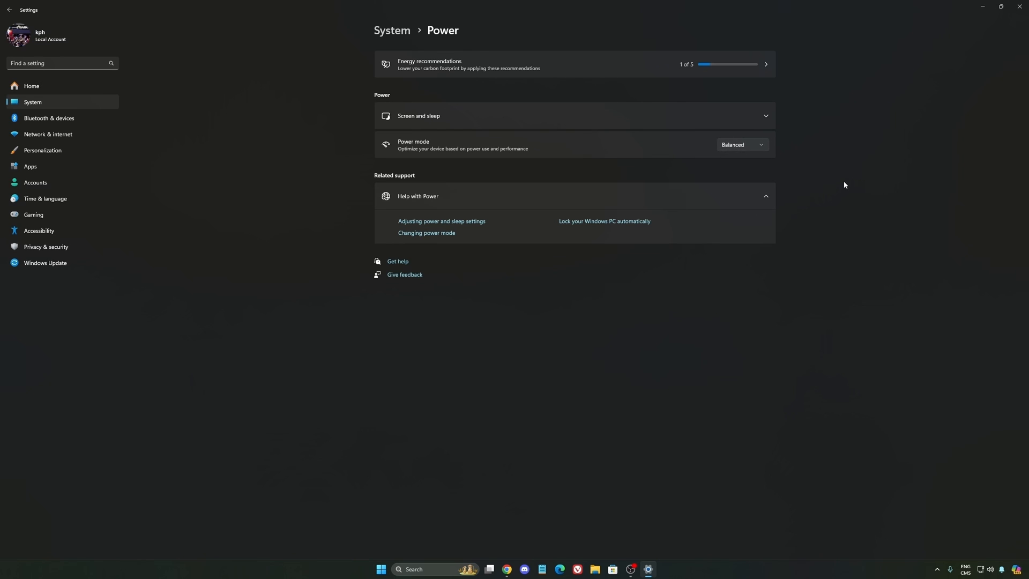
mouse_move(58, 91)
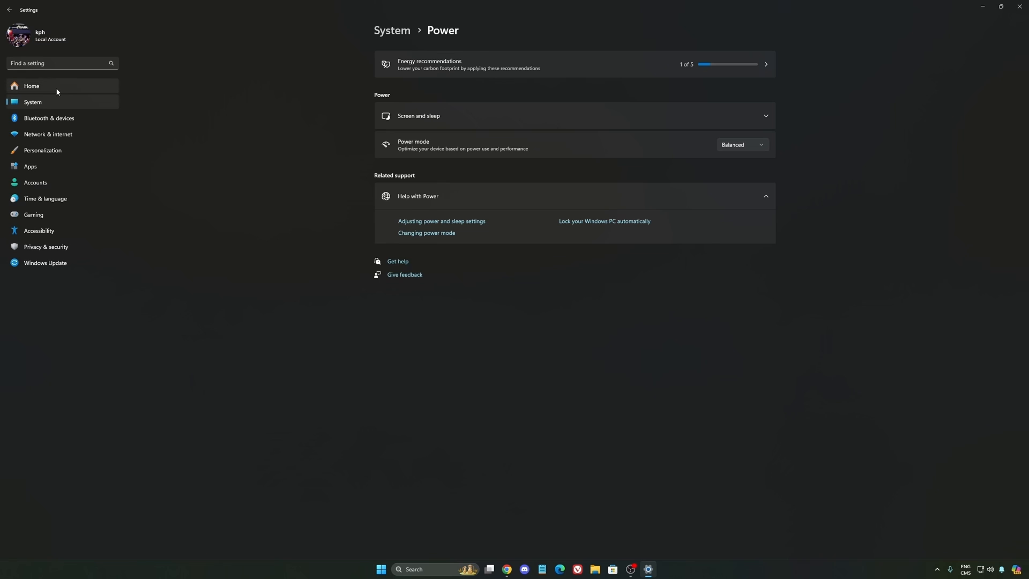
Go from Settings Home to Windows Update and confirm it's up to date
left_click(32, 86)
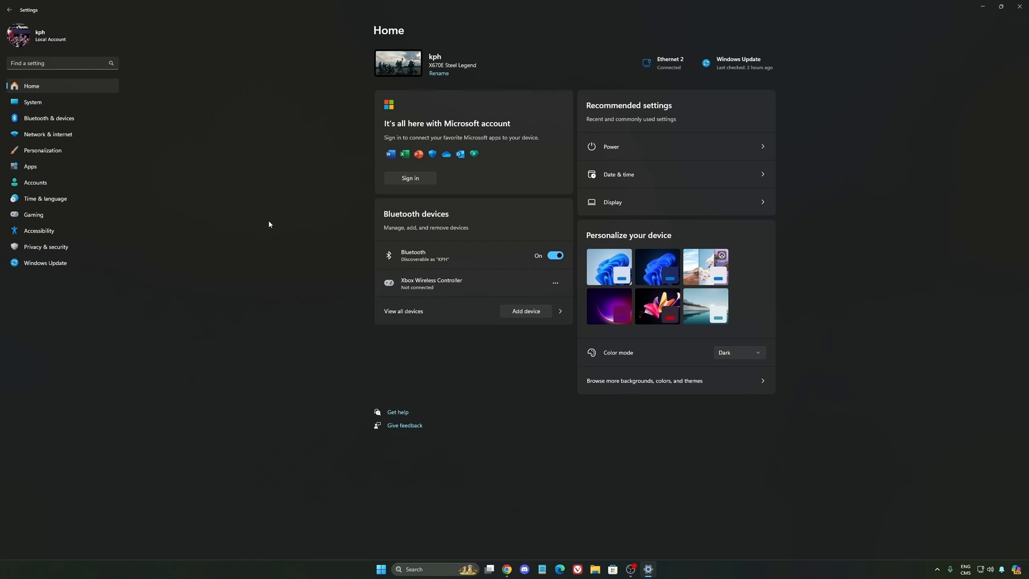
left_click(45, 263)
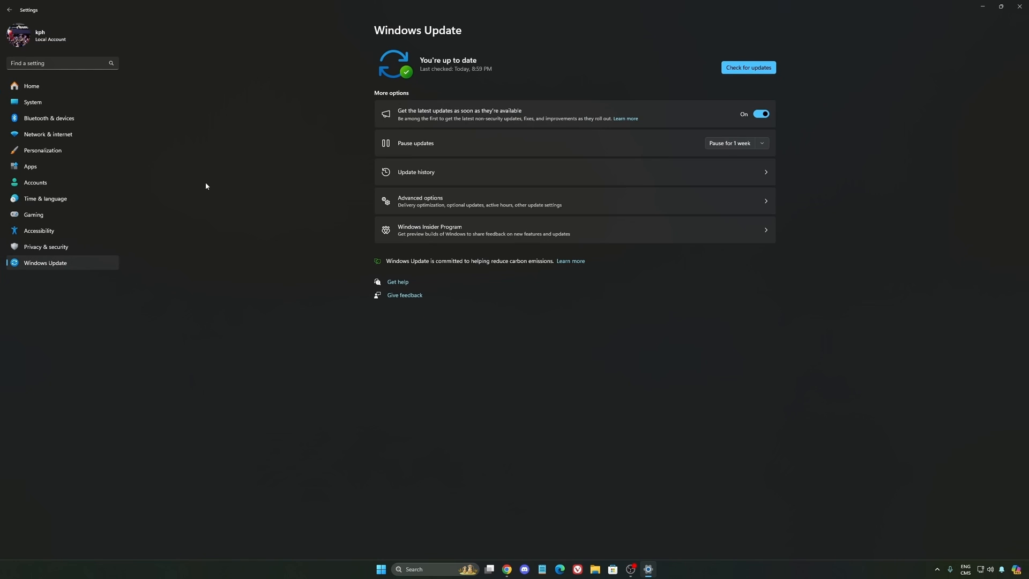
mouse_move(480, 57)
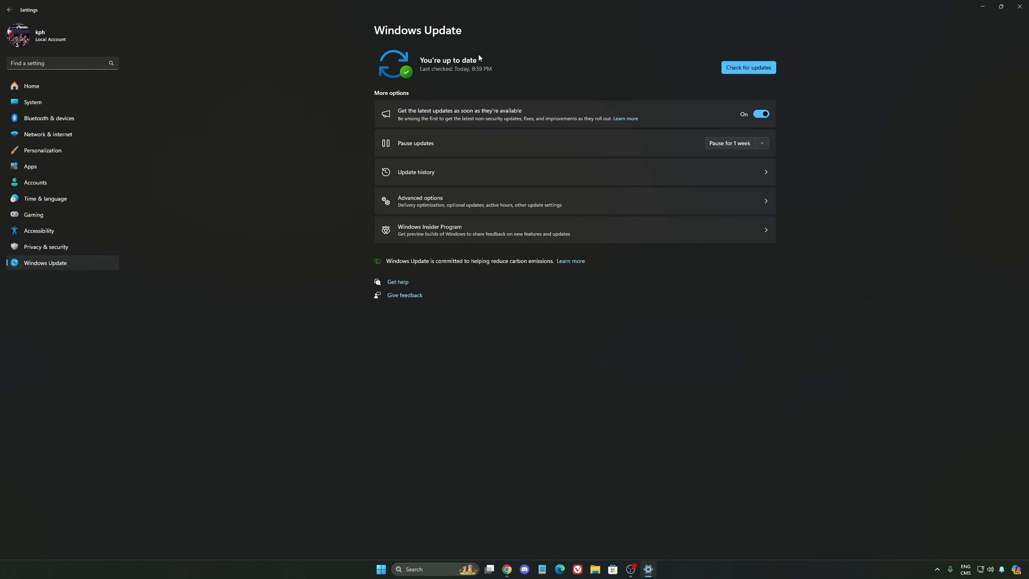
mouse_move(564, 104)
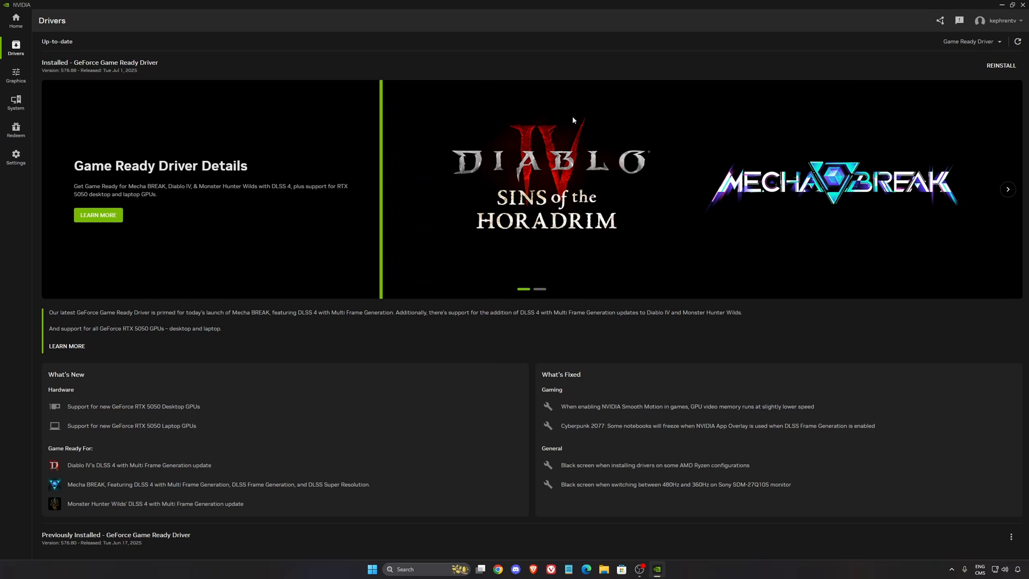
mouse_move(673, 52)
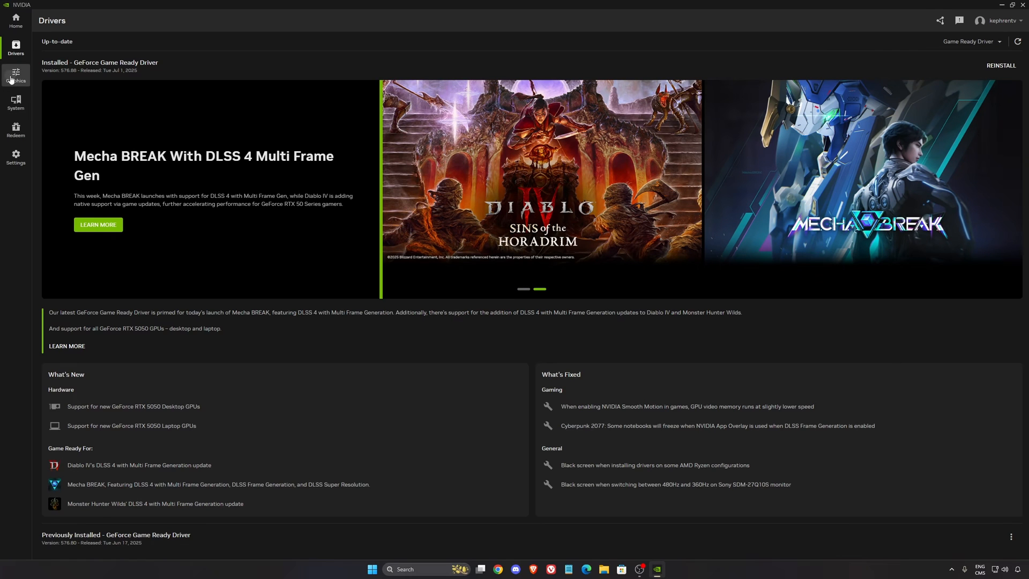
Try the Latest DLSS model preset override for Escape from Tarkov, then cancel unchanged
left_click(16, 74)
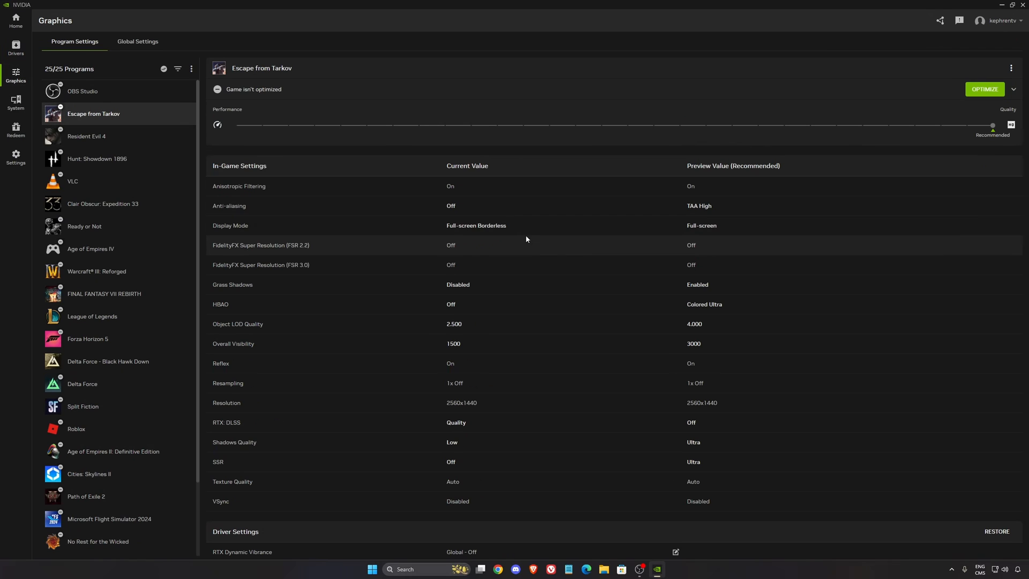
scroll("down", 3)
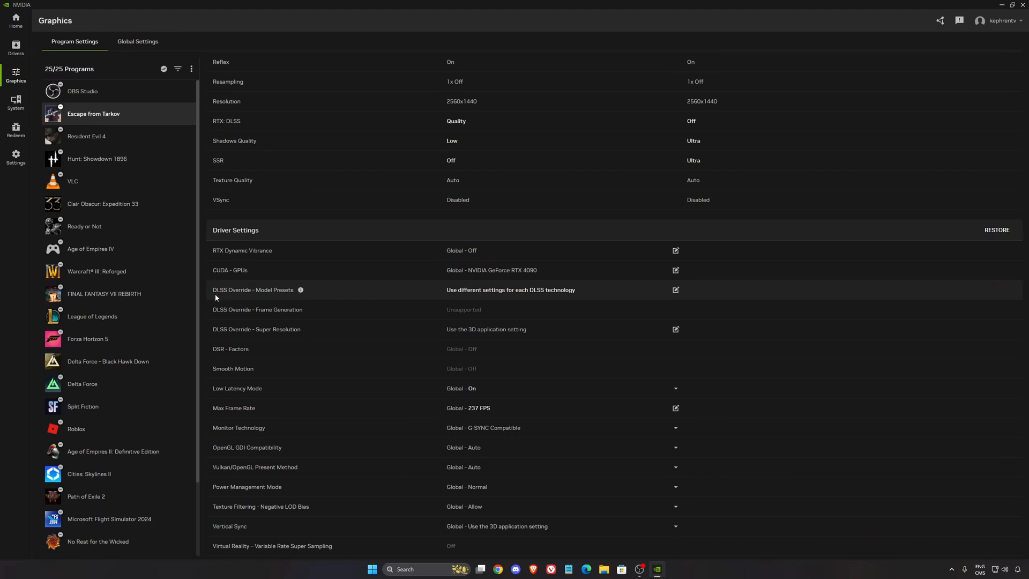
mouse_move(469, 301)
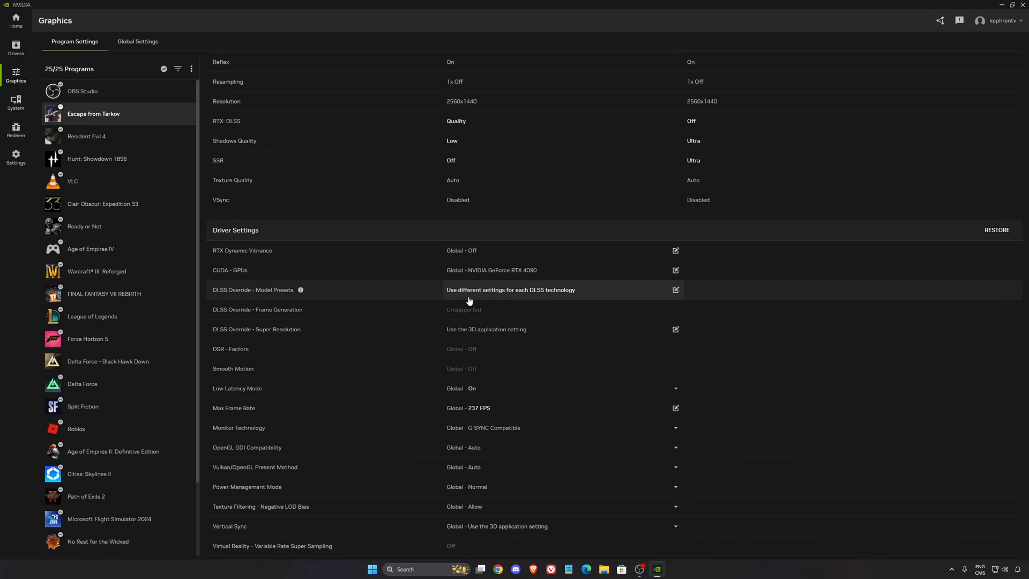
mouse_move(514, 300)
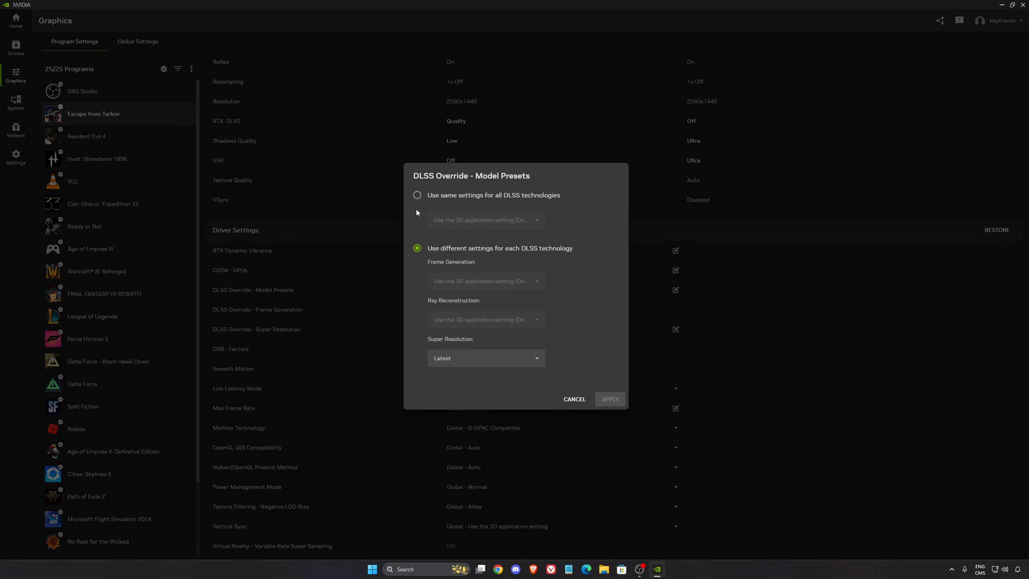
left_click(417, 195)
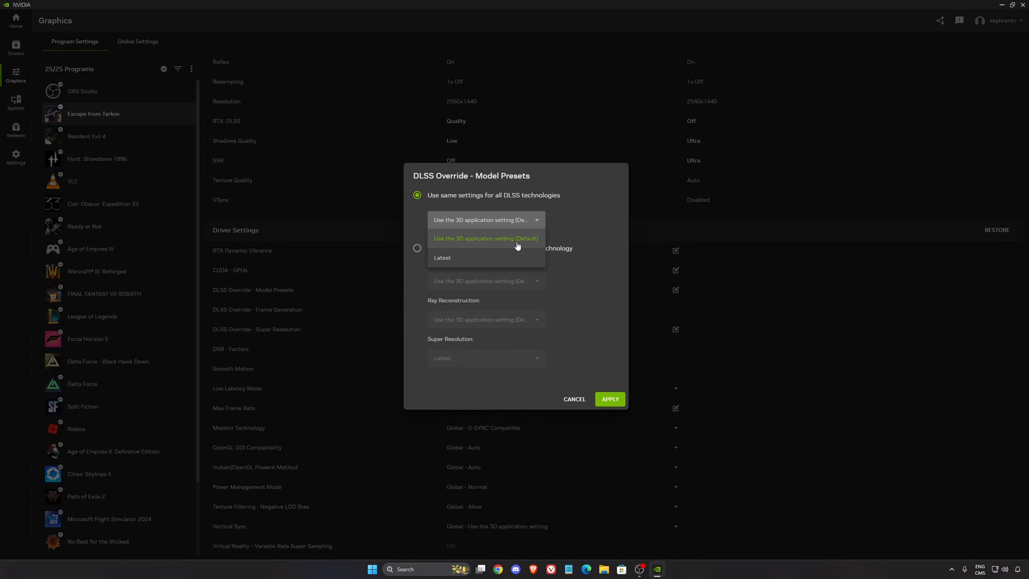
left_click(443, 257)
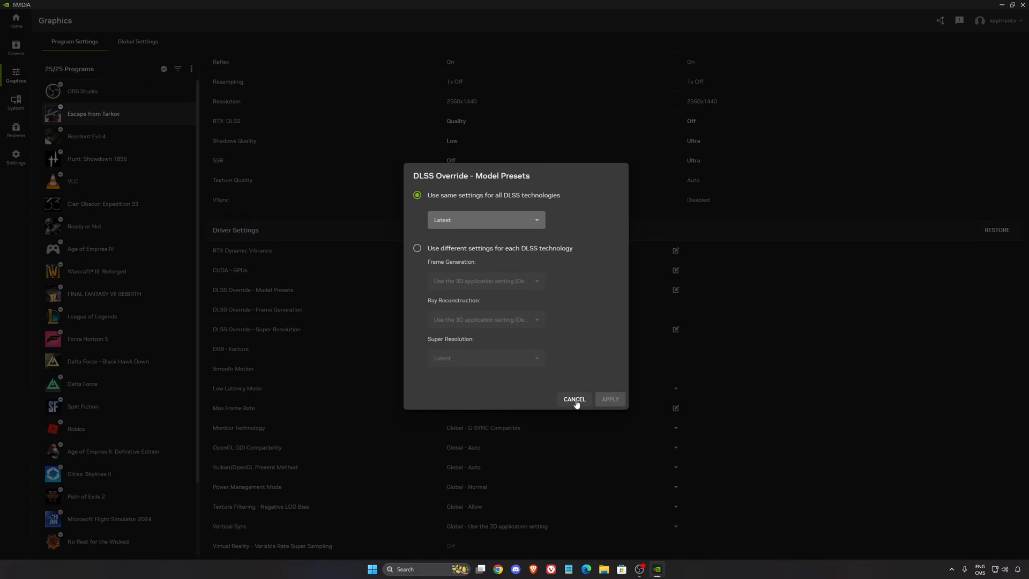
left_click(610, 400)
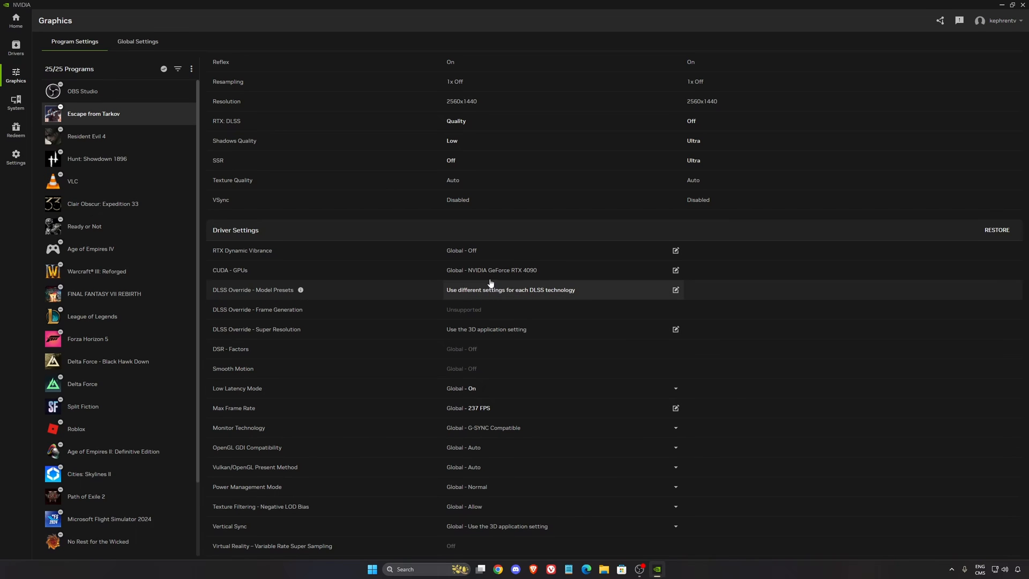
mouse_move(548, 297)
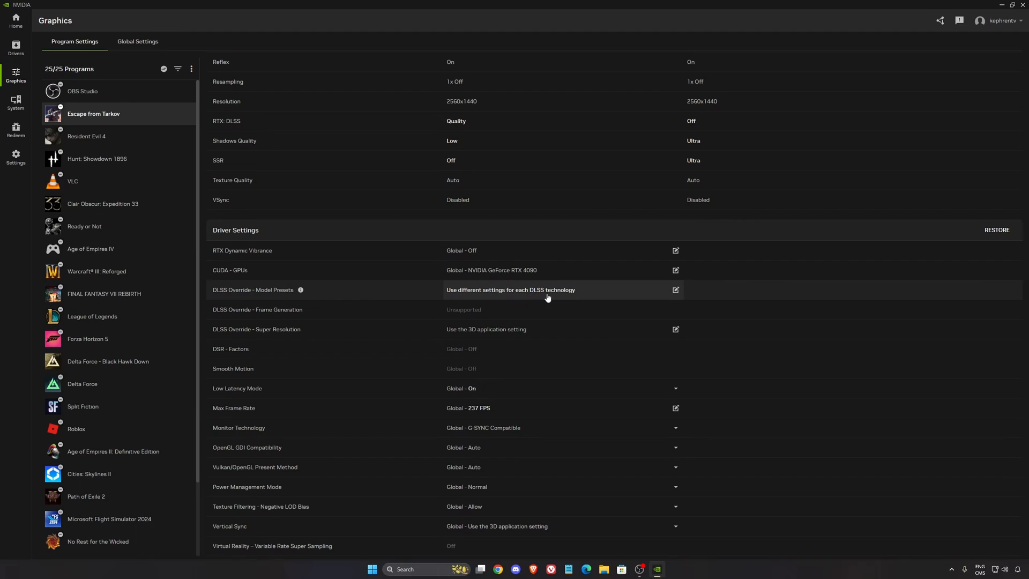
mouse_move(574, 299)
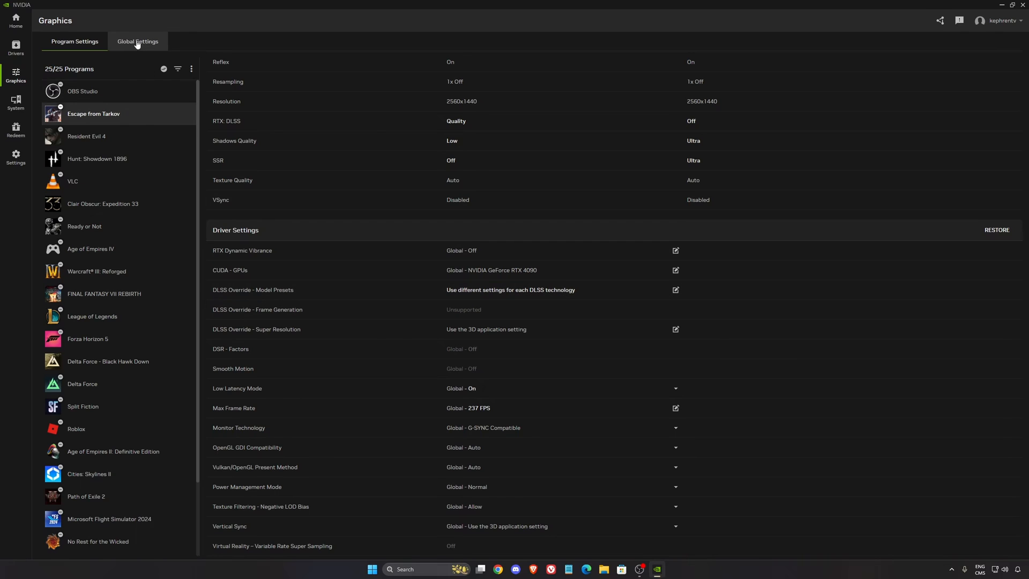
Show Global Settings to review Low Latency Mode, Monitor Technology and Max Frame Rate
left_click(138, 41)
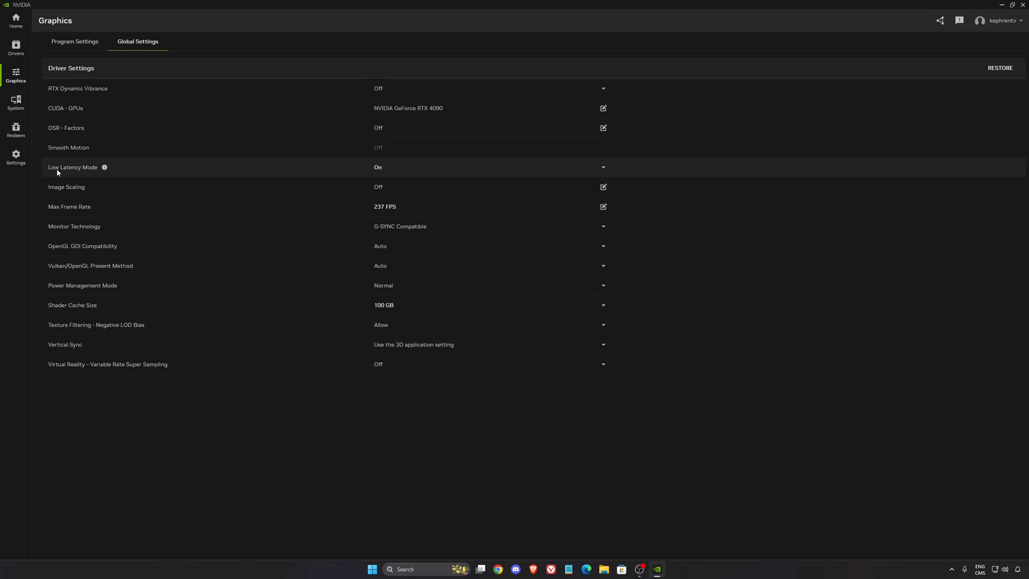
mouse_move(390, 171)
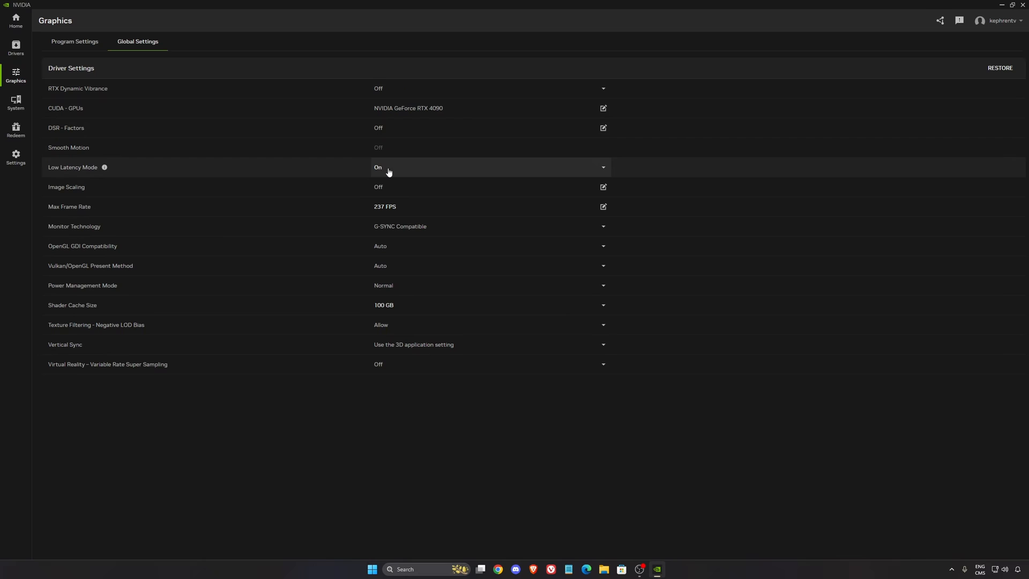
mouse_move(392, 235)
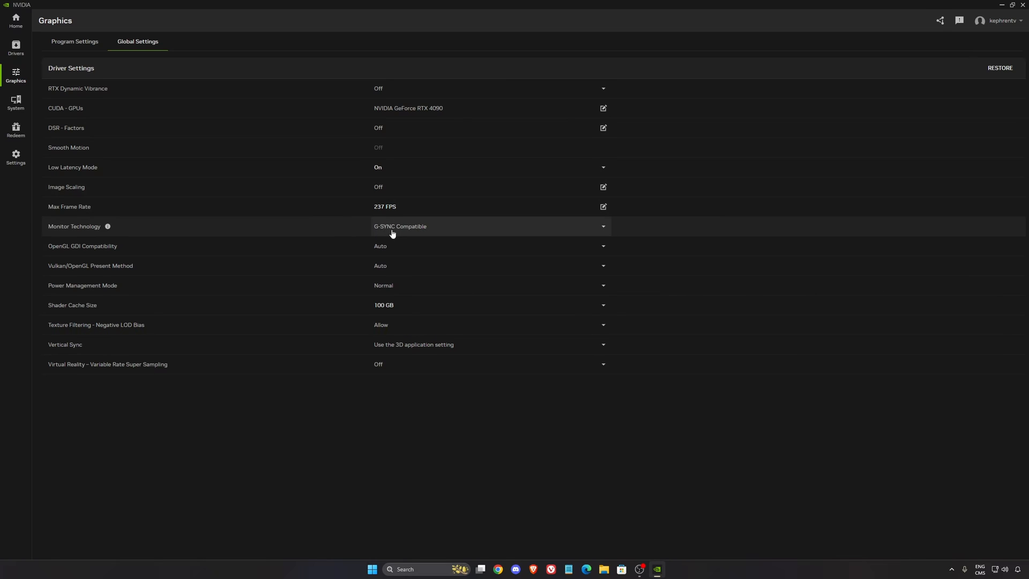
mouse_move(408, 232)
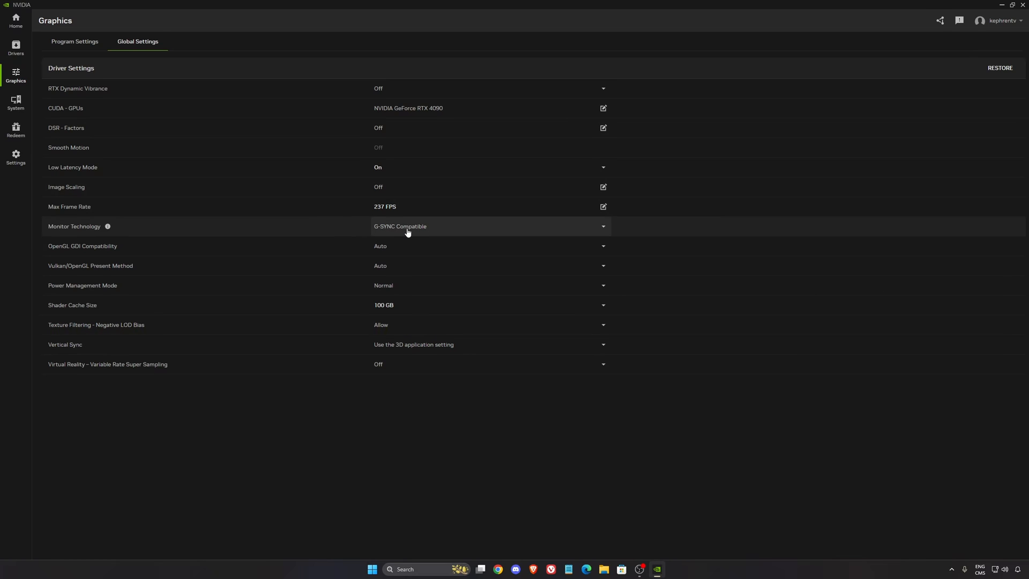
mouse_move(388, 231)
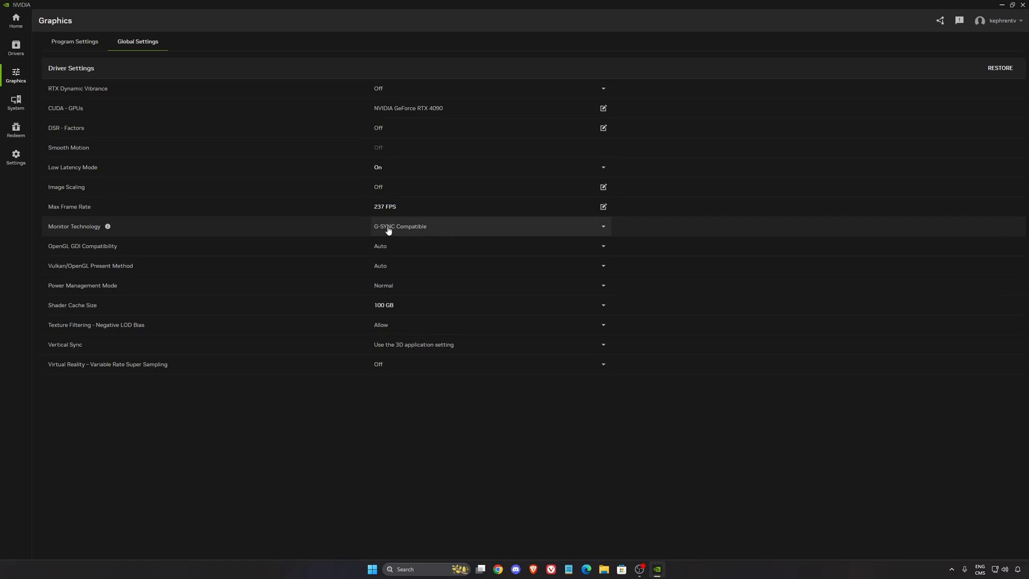
mouse_move(412, 234)
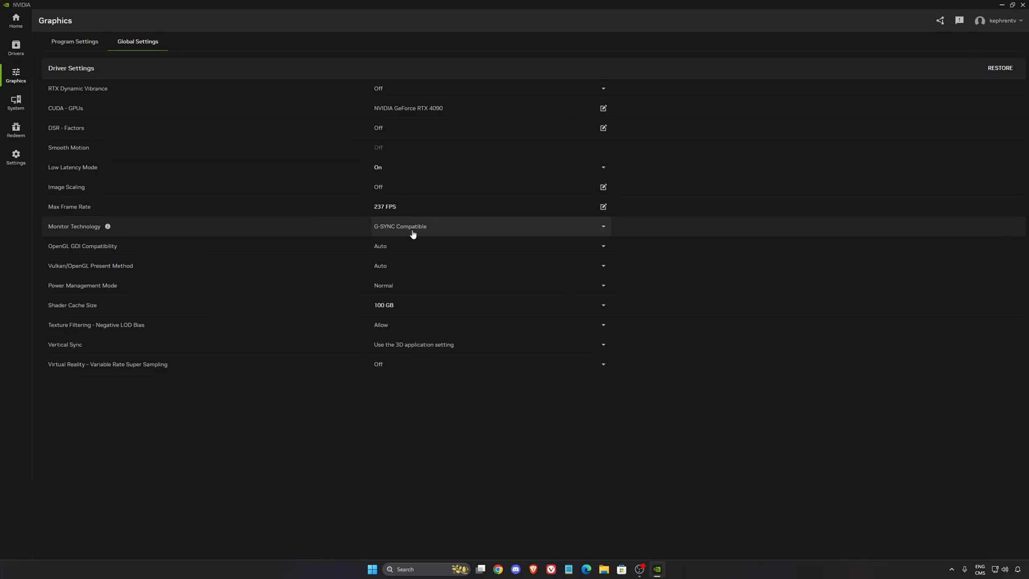
mouse_move(376, 215)
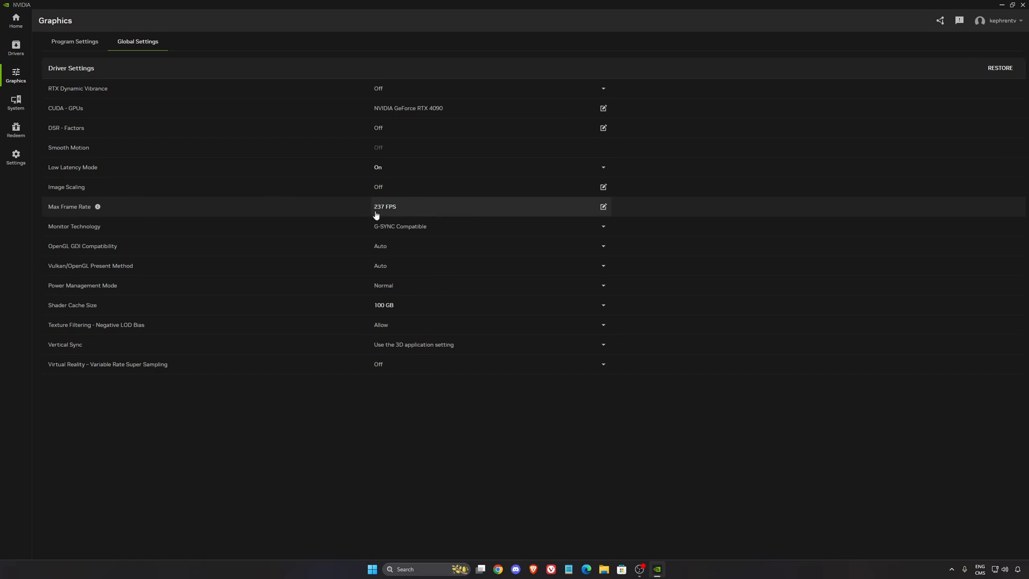
mouse_move(381, 213)
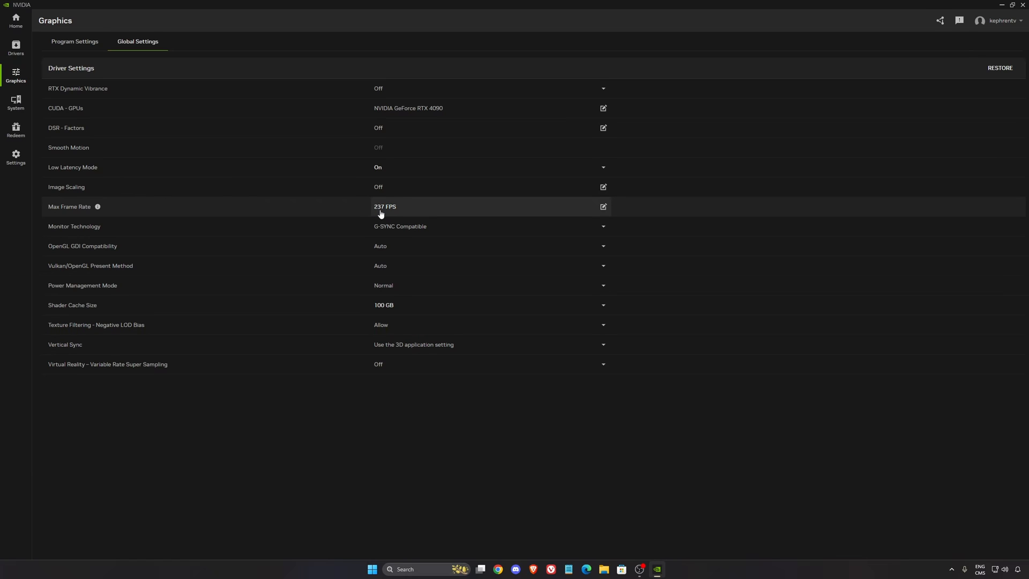
mouse_move(385, 218)
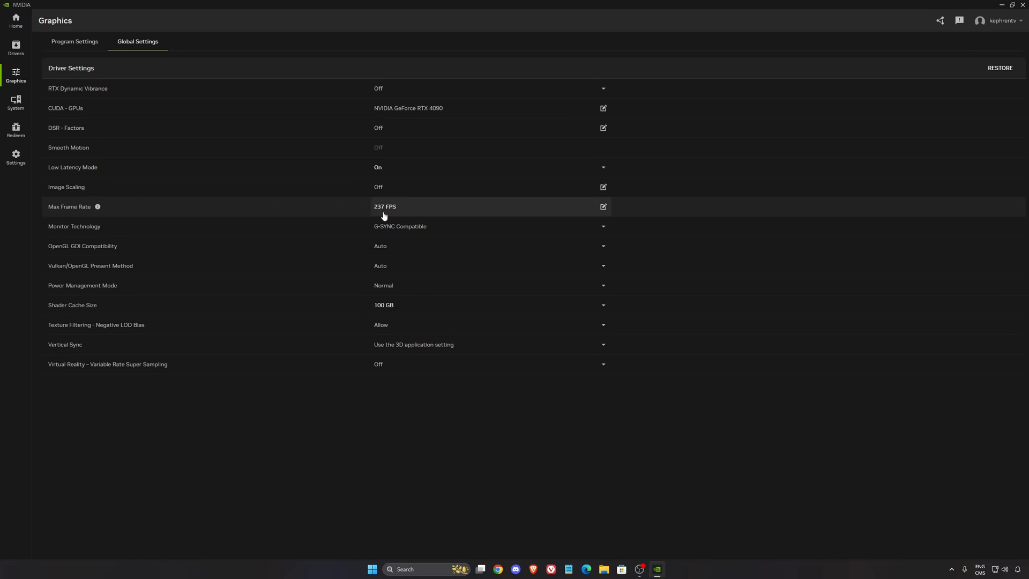
mouse_move(98, 319)
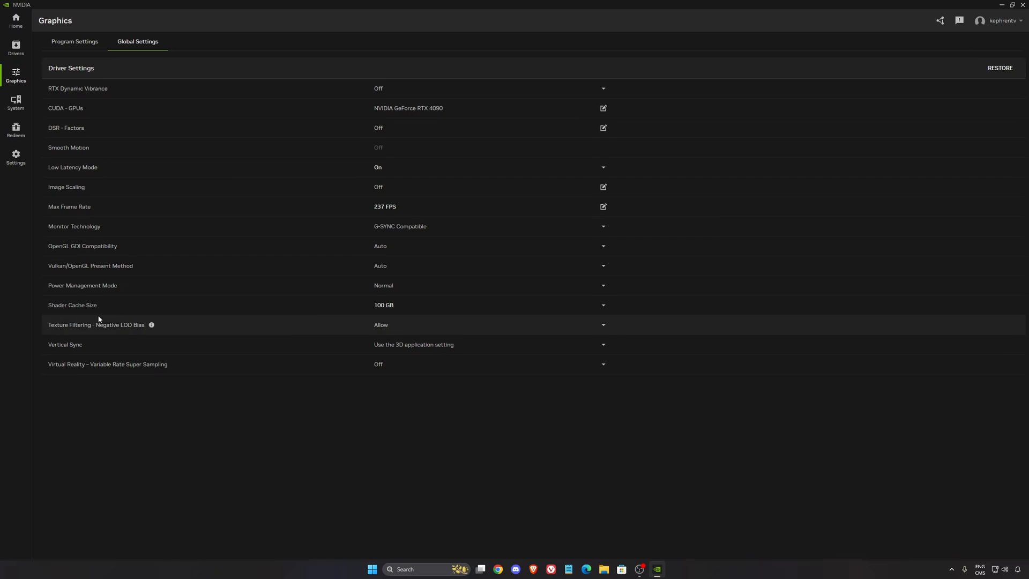
left_click(603, 305)
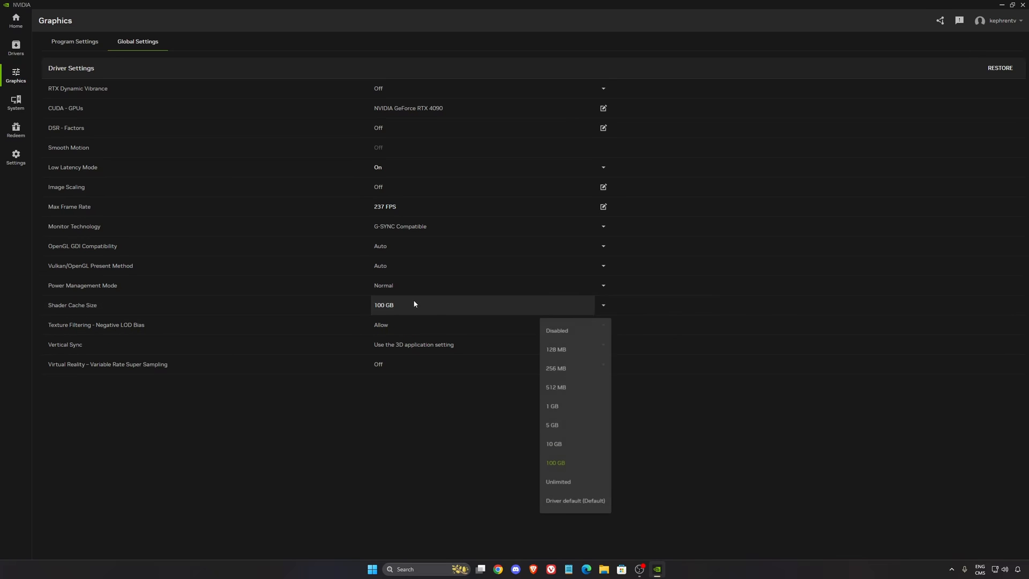
mouse_move(594, 419)
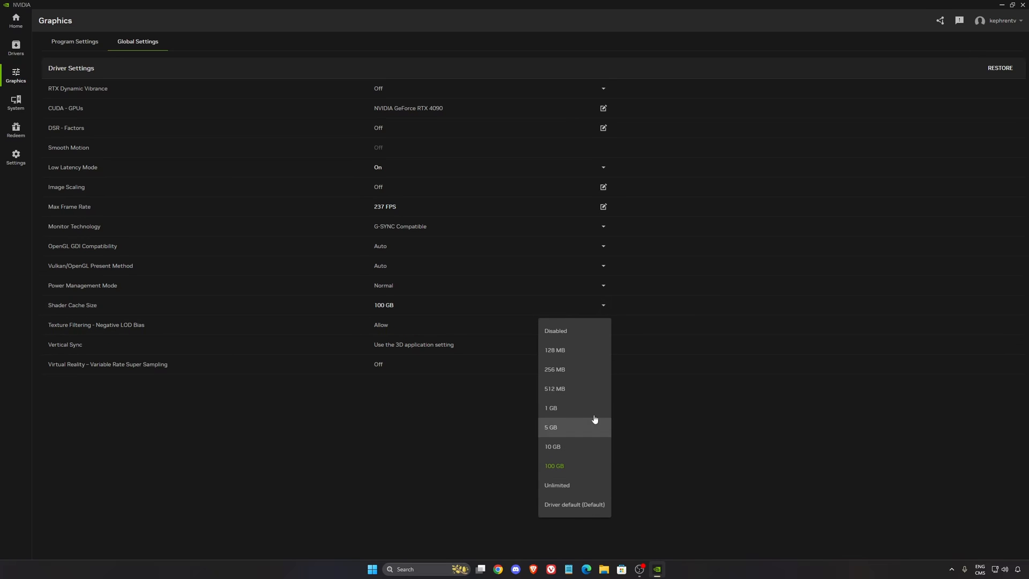
mouse_move(554, 448)
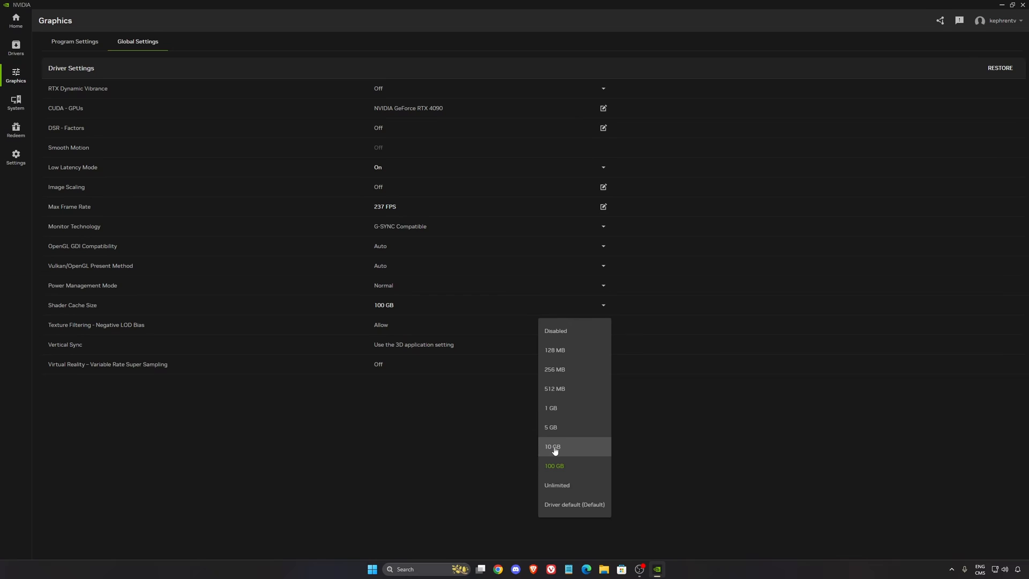
mouse_move(566, 475)
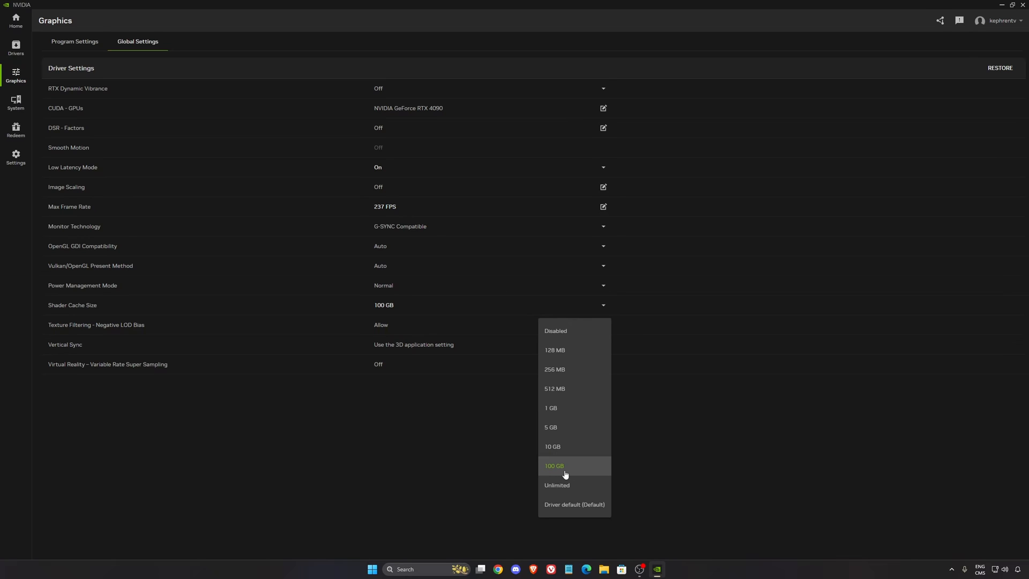
mouse_move(565, 451)
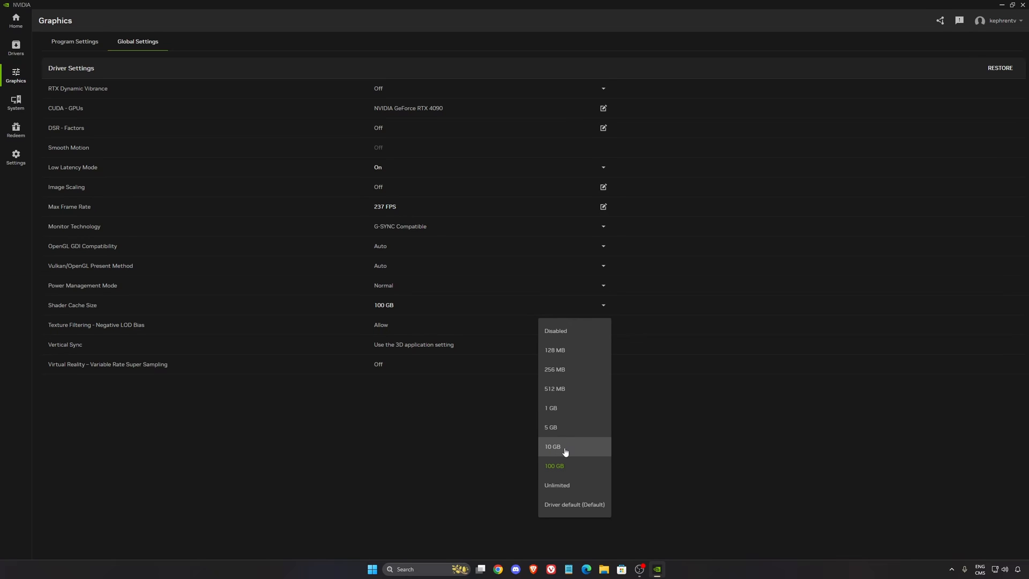
mouse_move(576, 460)
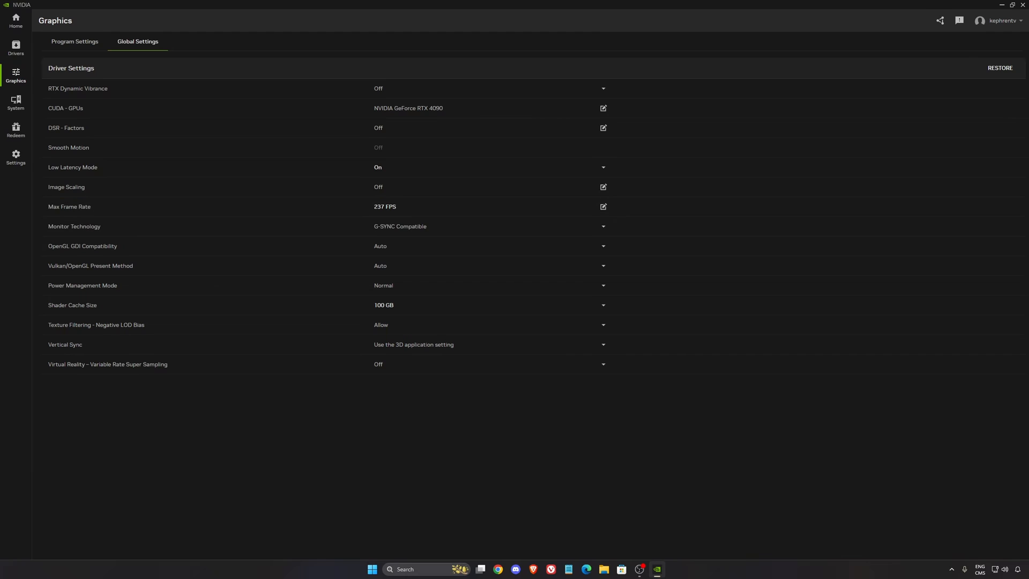
Review G-SYNC settings under System Displays and cancel, leaving full screen and windowed on
left_click(16, 104)
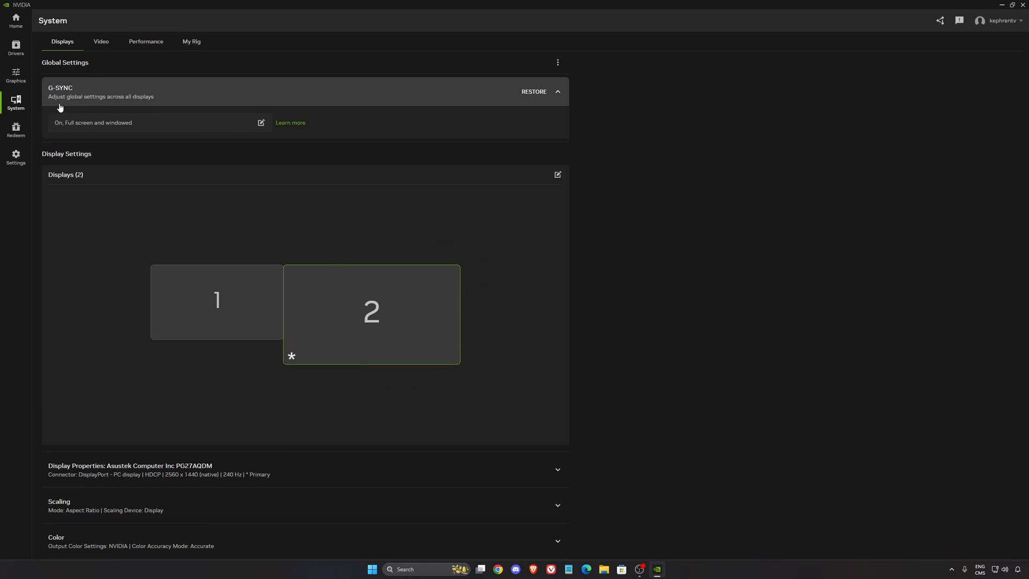
left_click(261, 123)
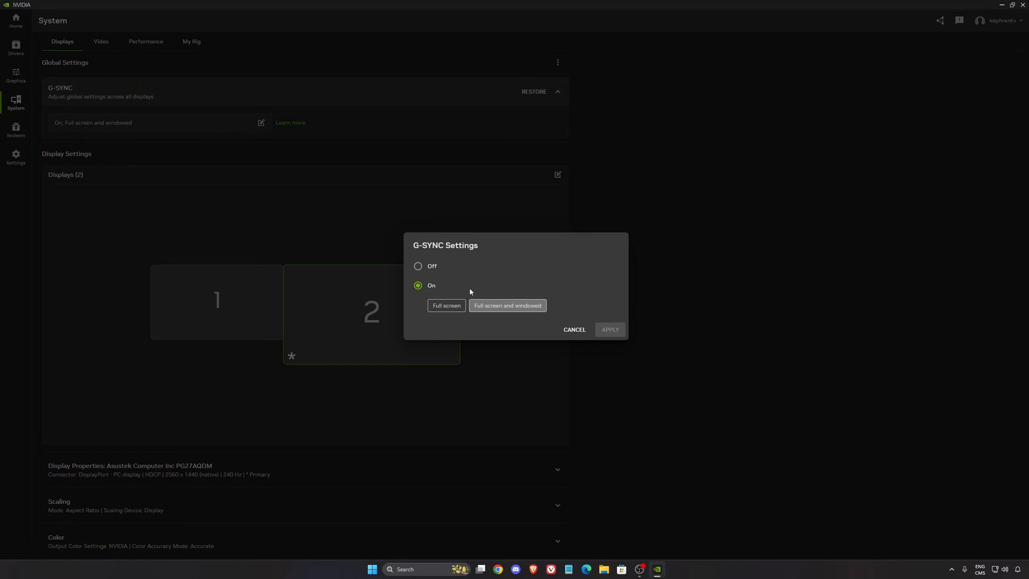
mouse_move(574, 333)
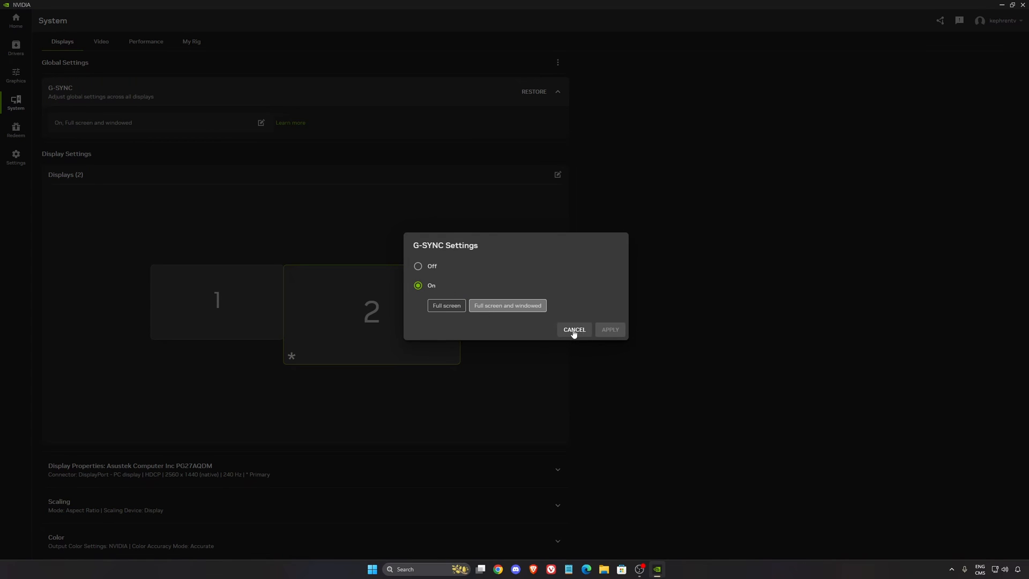
left_click(574, 329)
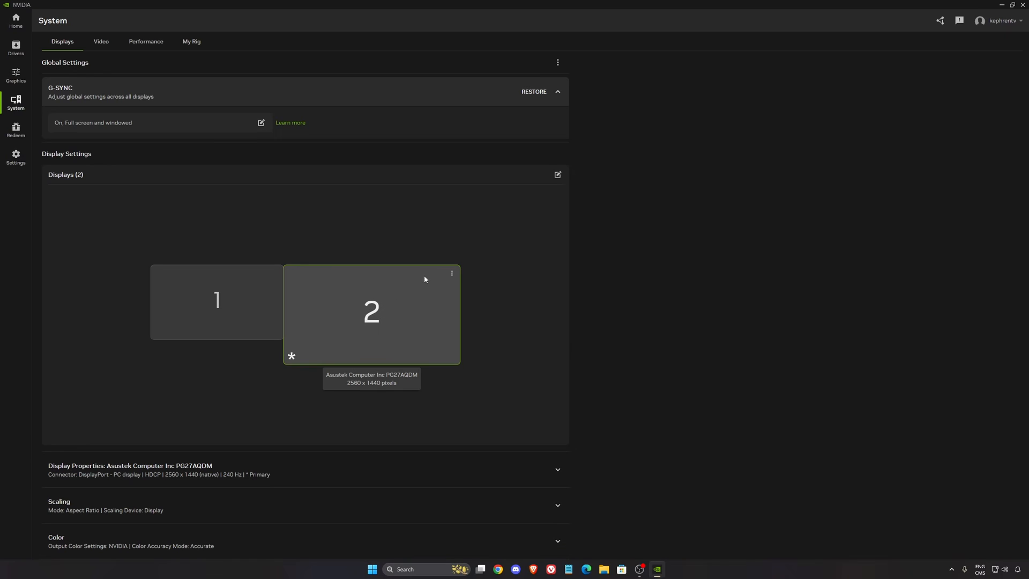
mouse_move(374, 315)
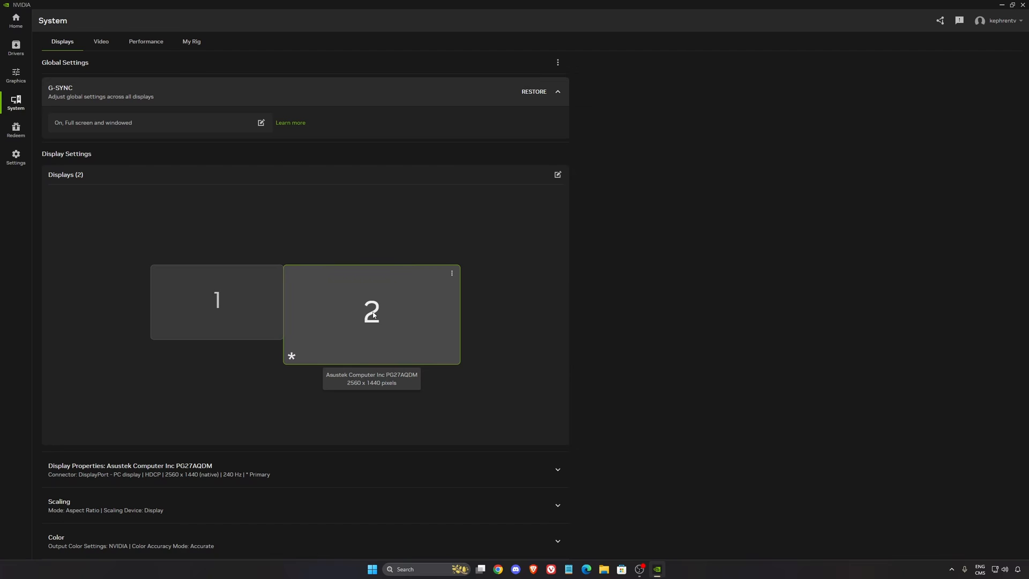
mouse_move(693, 310)
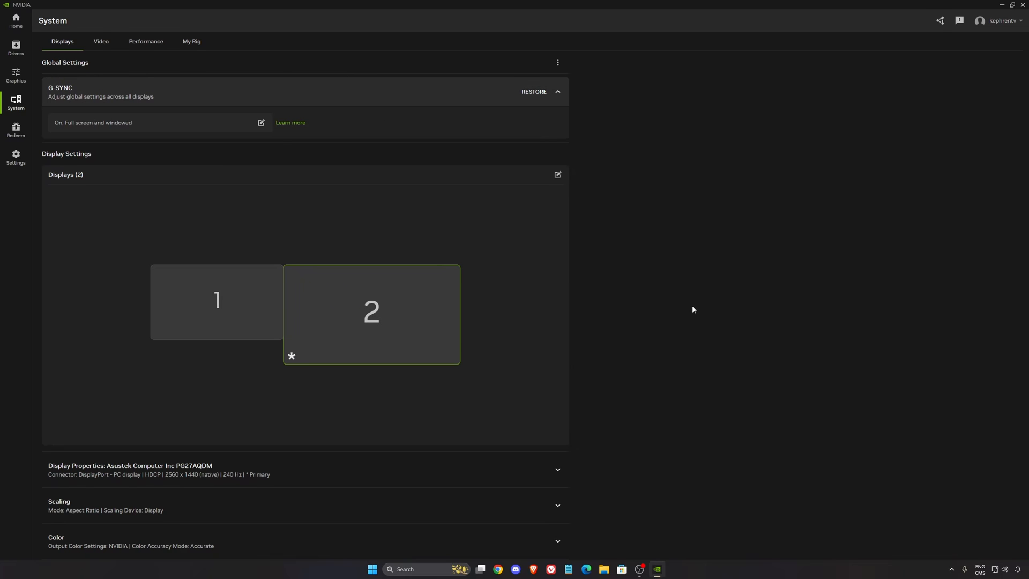
Expand PG27AQDM display properties and keep the refresh rate at 240 Hz
left_click(105, 466)
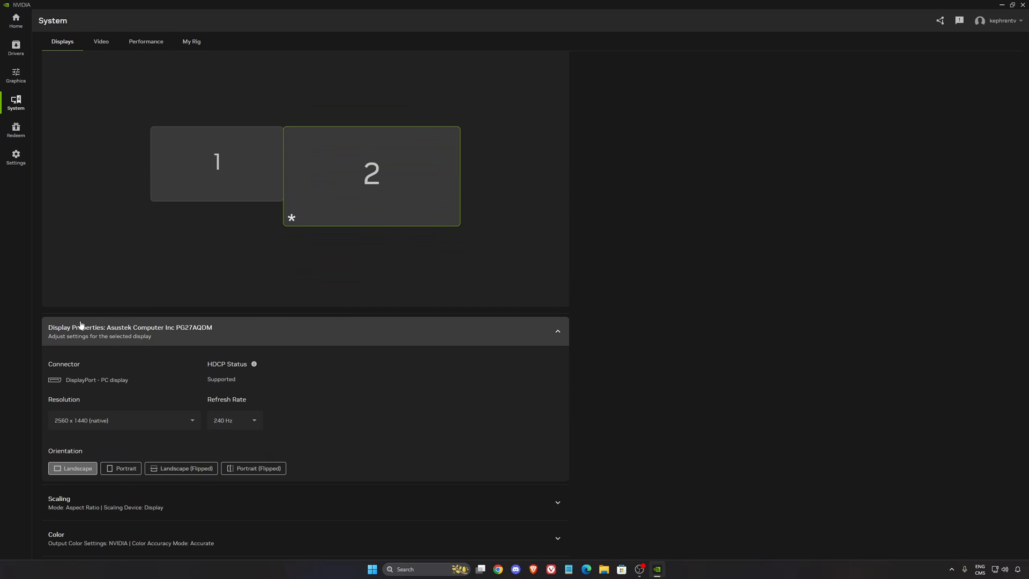
mouse_move(79, 425)
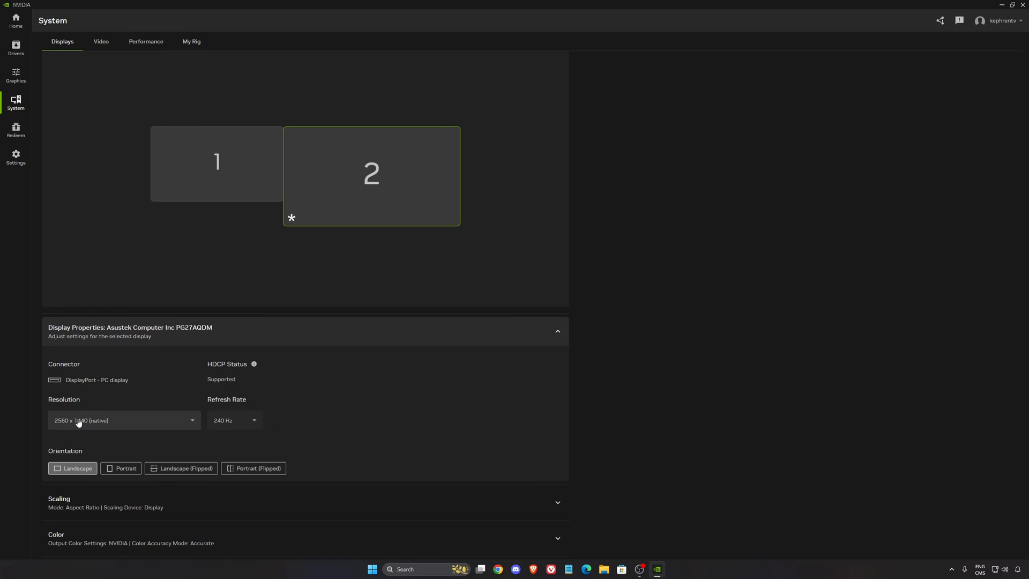
left_click(235, 420)
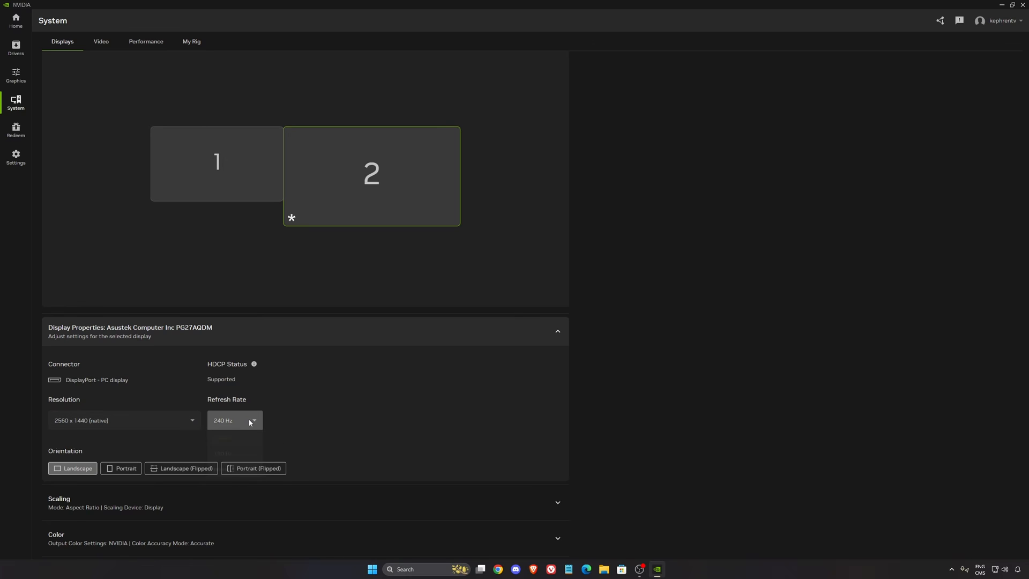
left_click(235, 420)
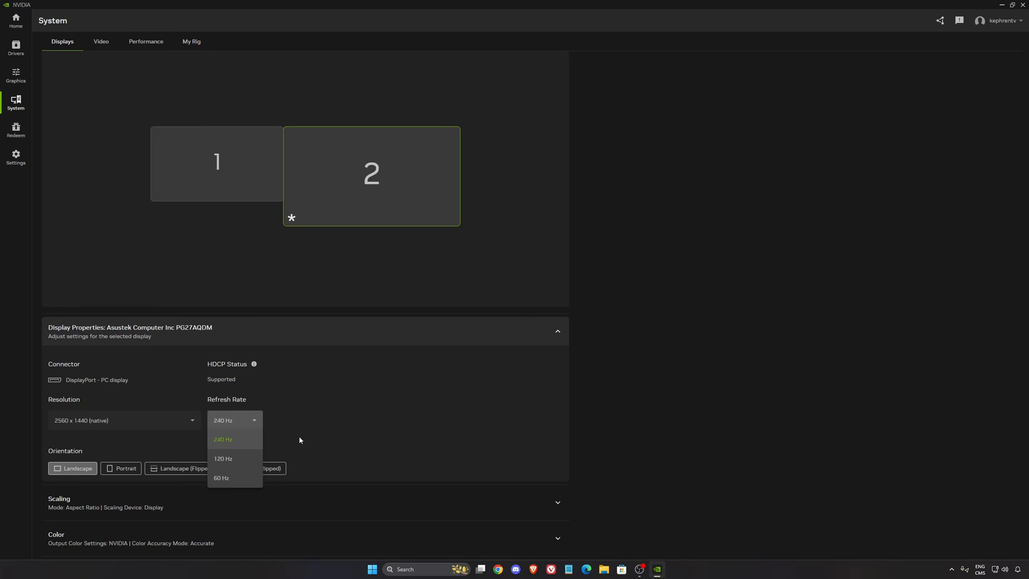
left_click(223, 439)
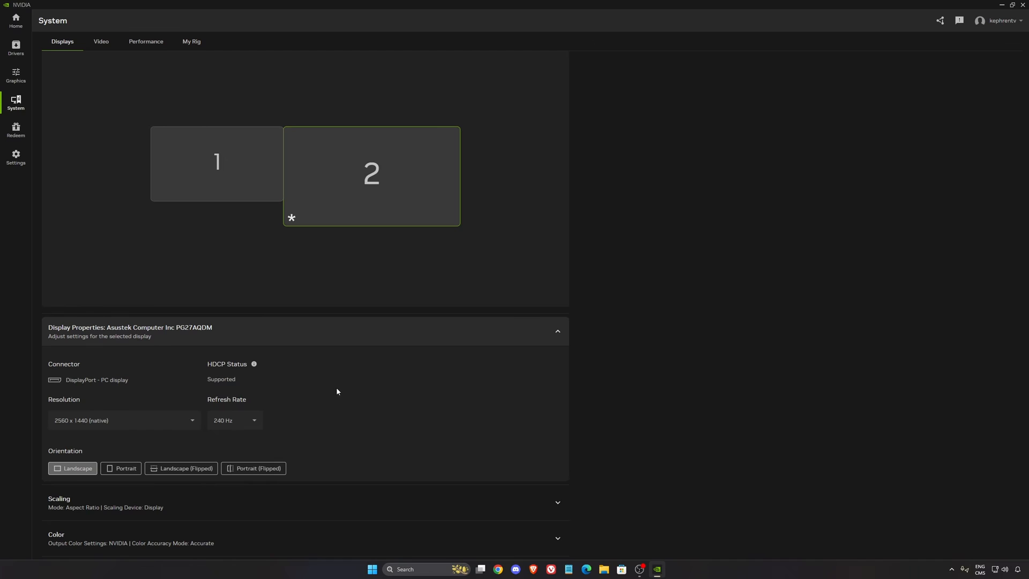
left_click(234, 420)
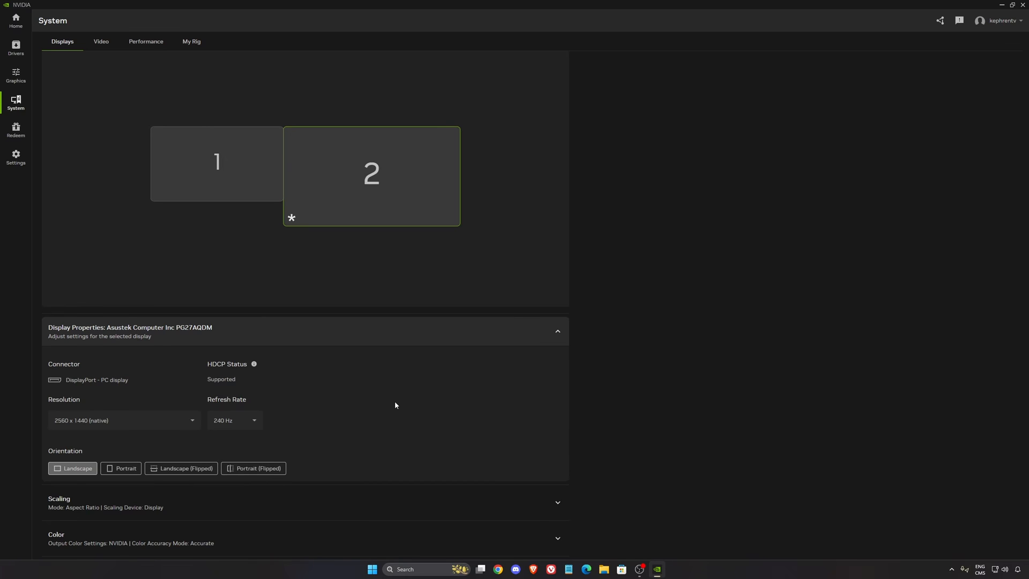
mouse_move(505, 365)
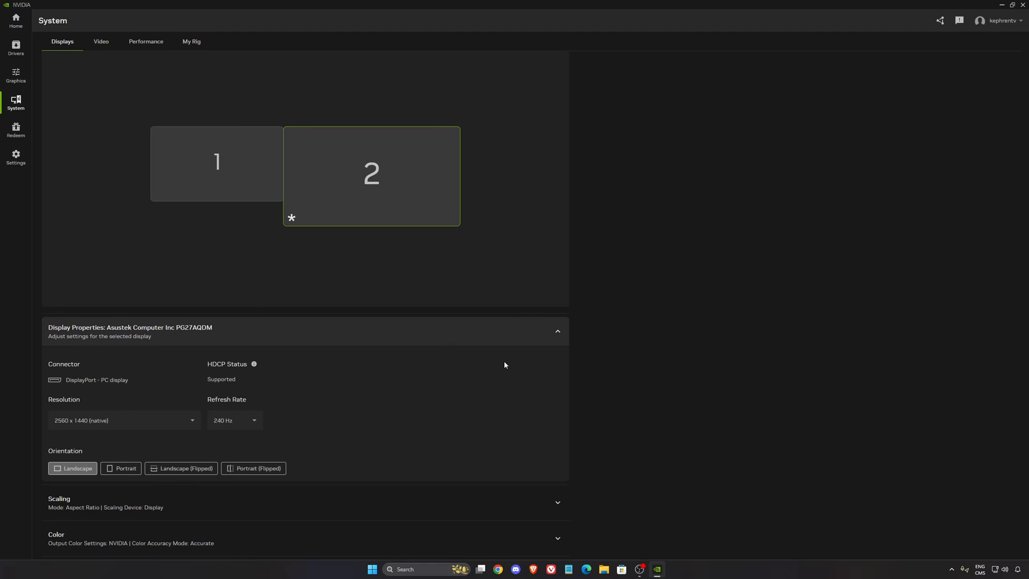
mouse_move(265, 543)
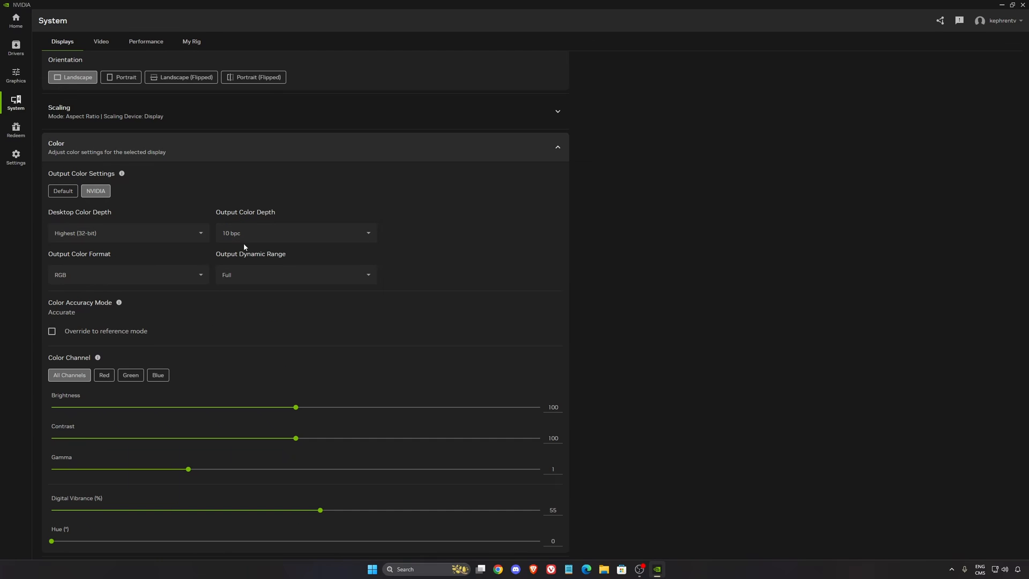
mouse_move(251, 205)
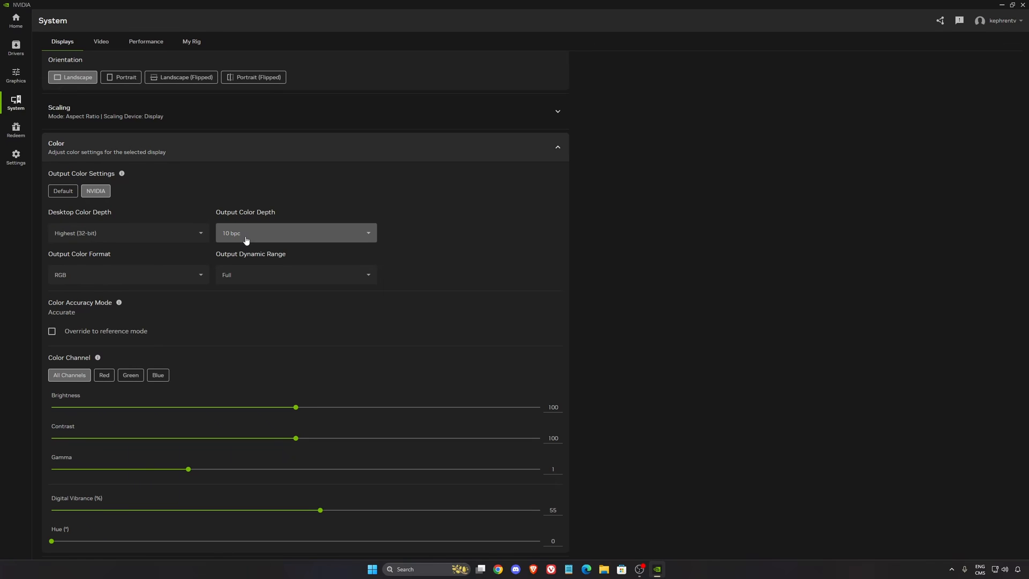
mouse_move(249, 271)
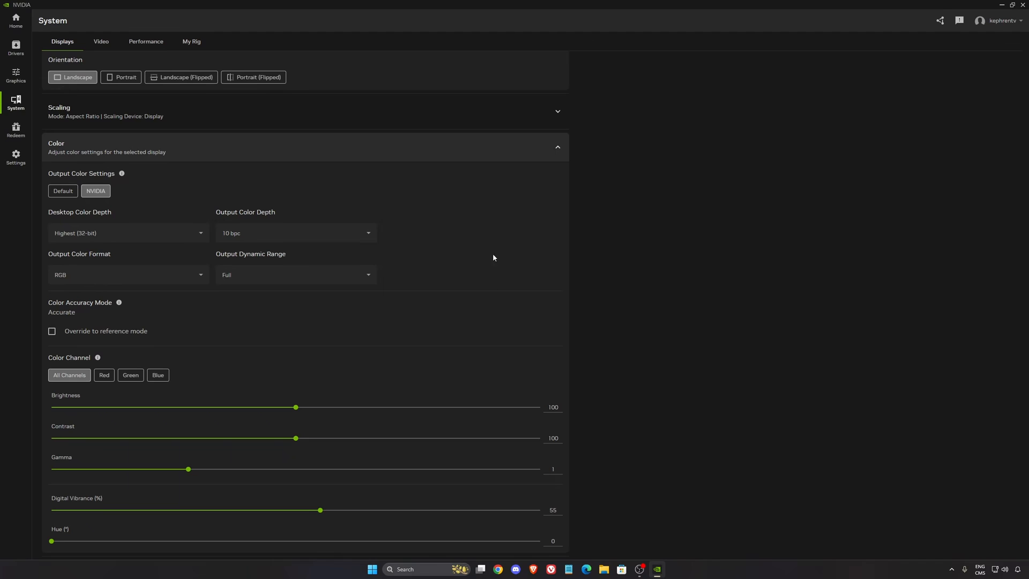
mouse_move(65, 504)
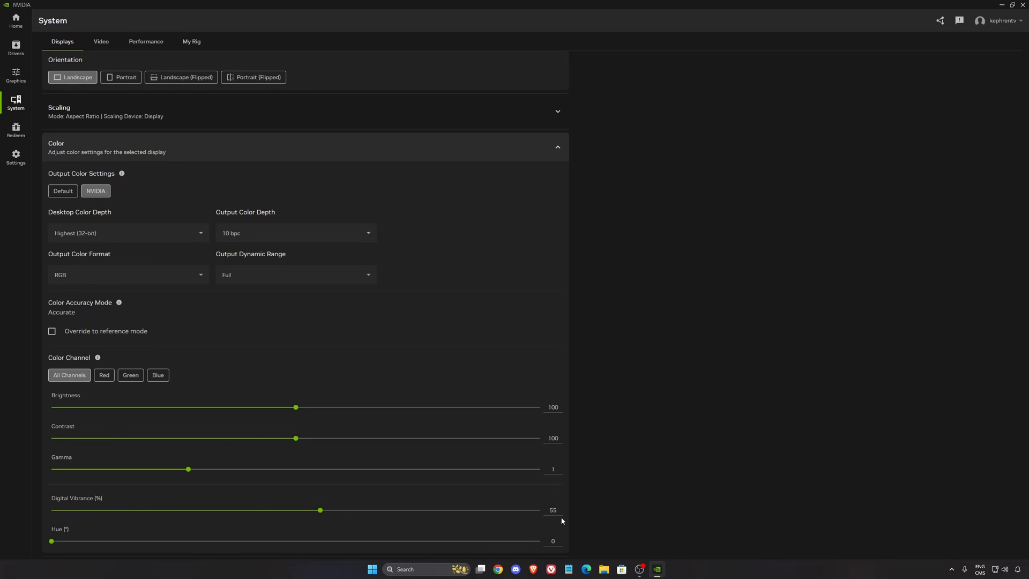
mouse_move(300, 512)
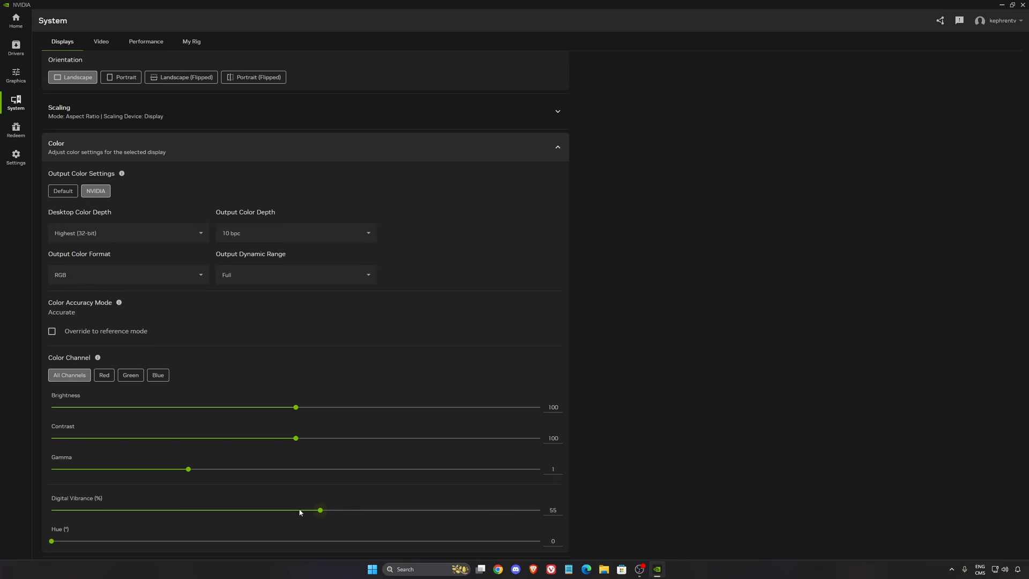
mouse_move(348, 510)
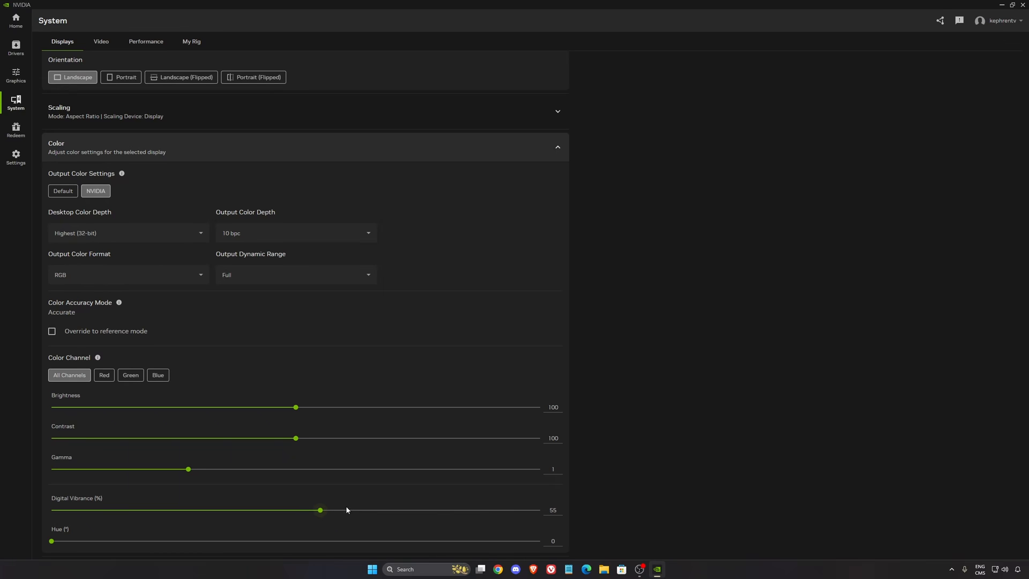
mouse_move(343, 511)
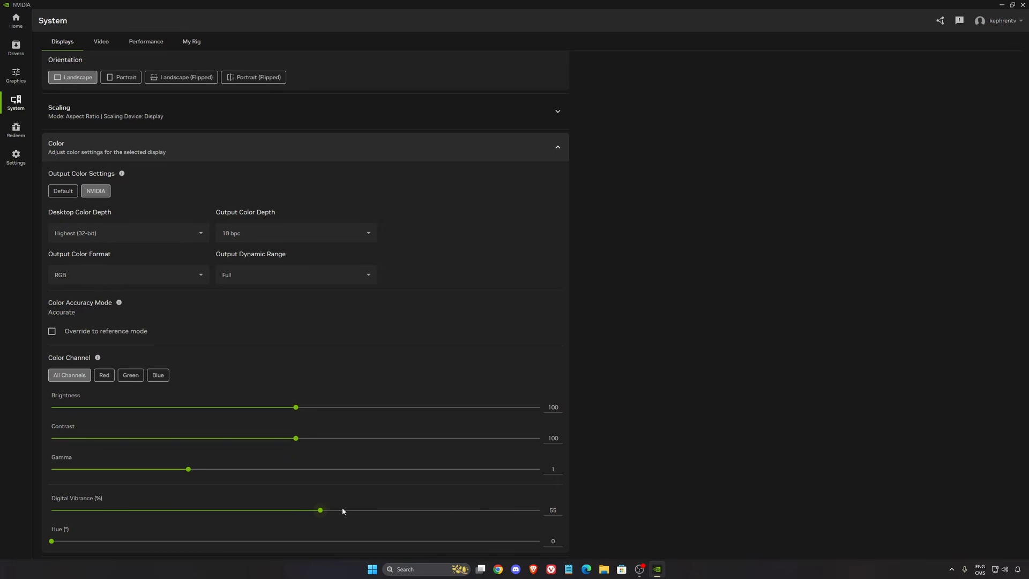
mouse_move(353, 505)
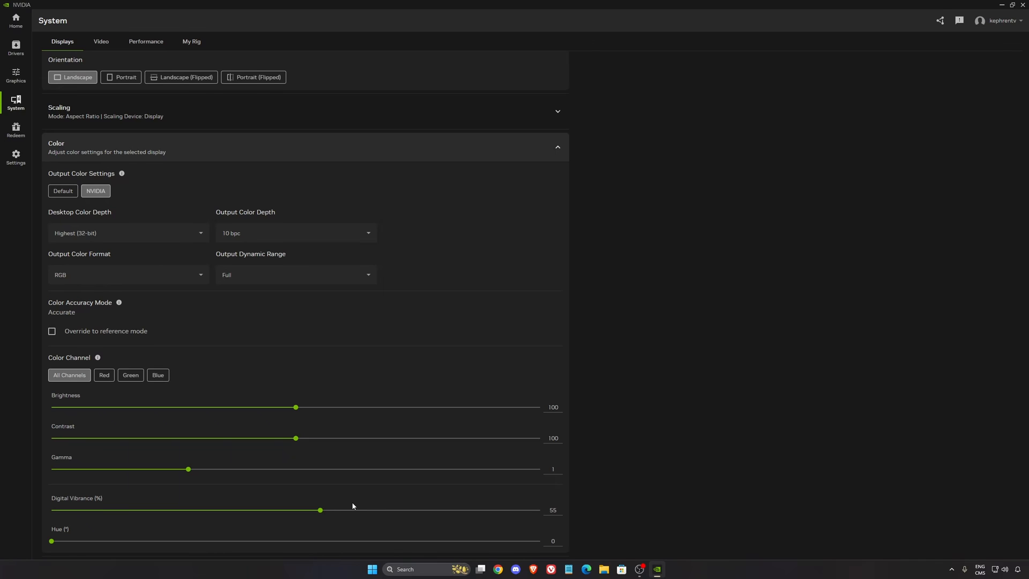
mouse_move(270, 478)
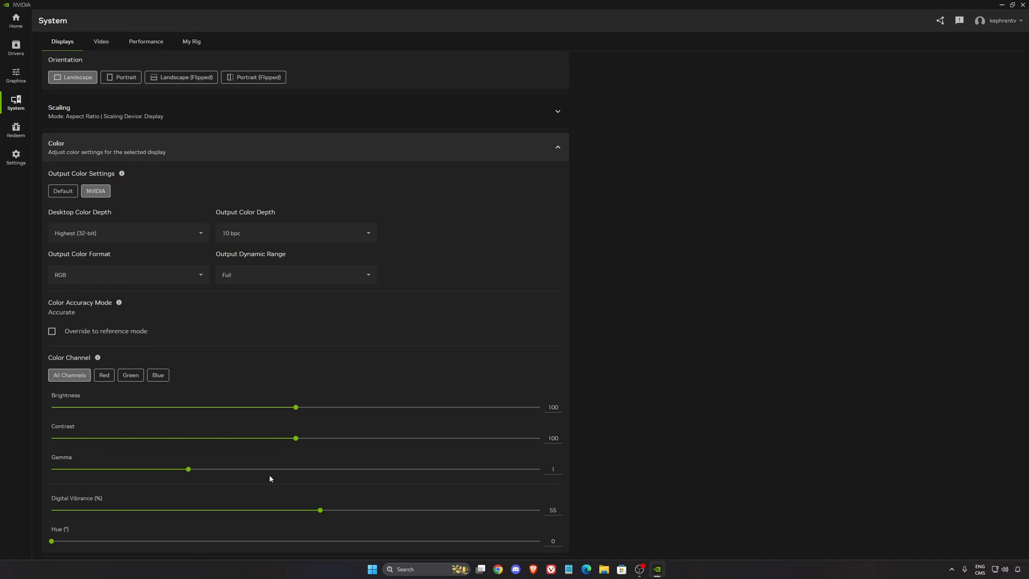
mouse_move(117, 113)
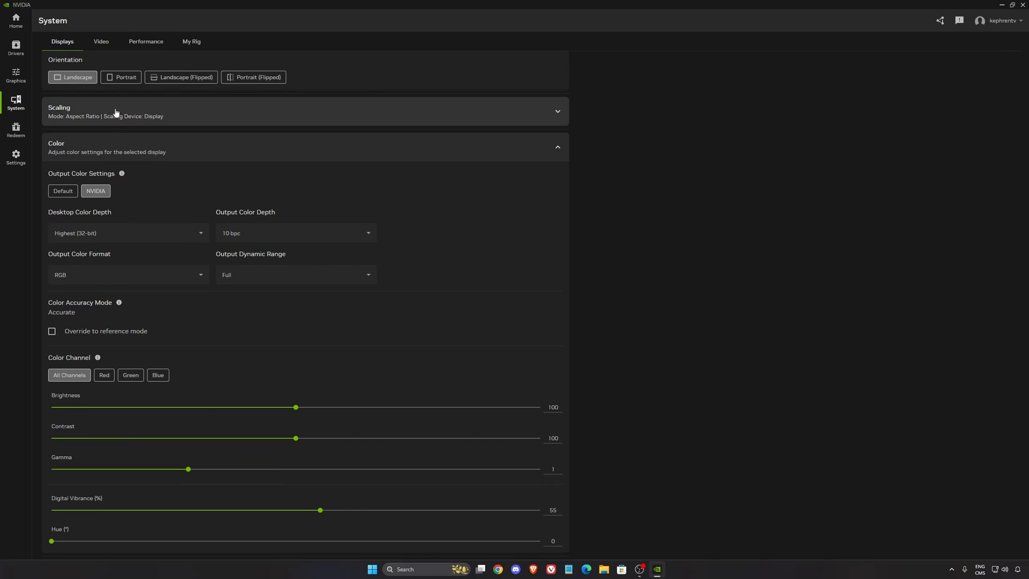
View the RTX 4090 performance statistics, with power maximum 133% and temperature target 84 °C
left_click(145, 41)
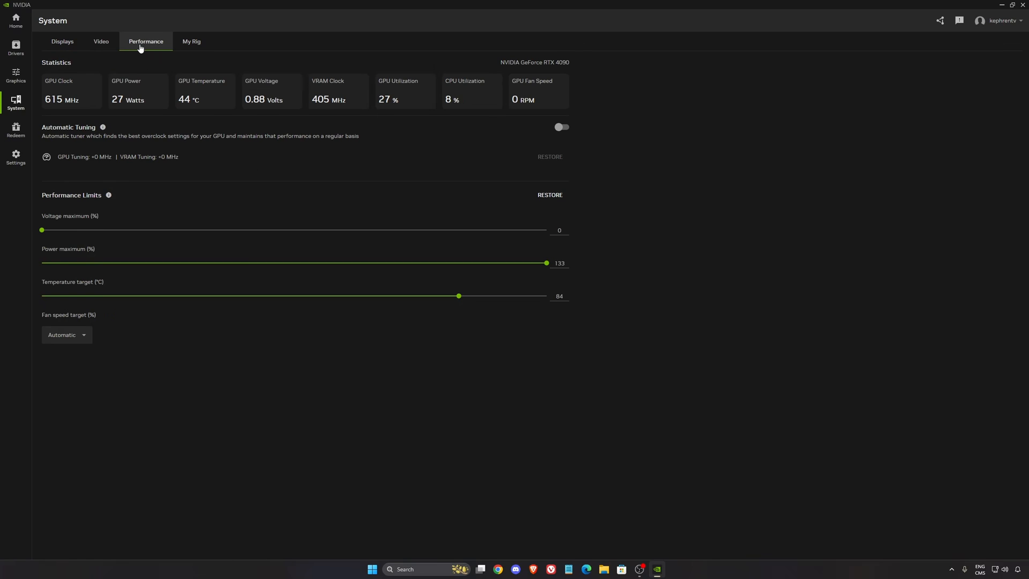
mouse_move(264, 265)
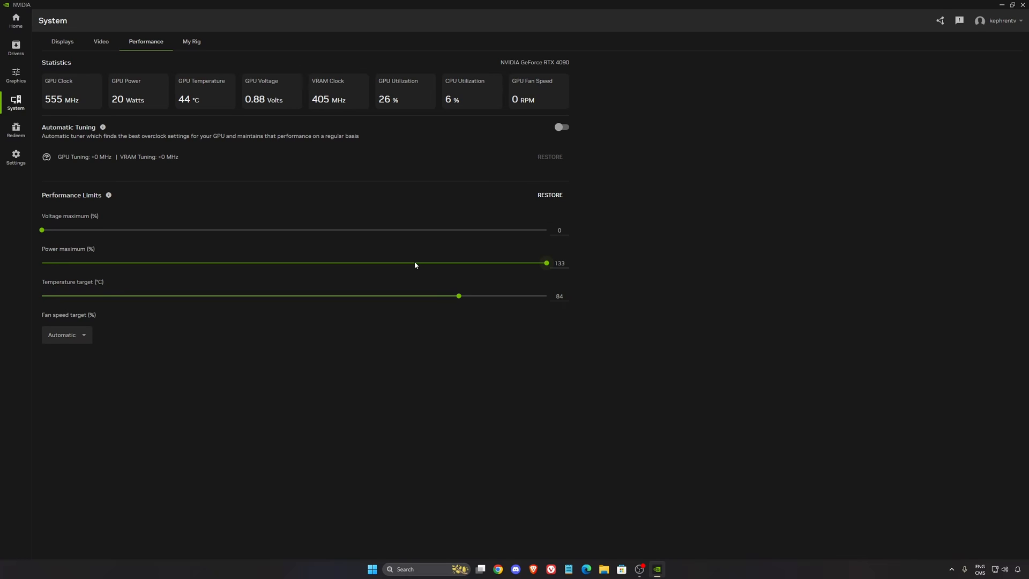
mouse_move(433, 277)
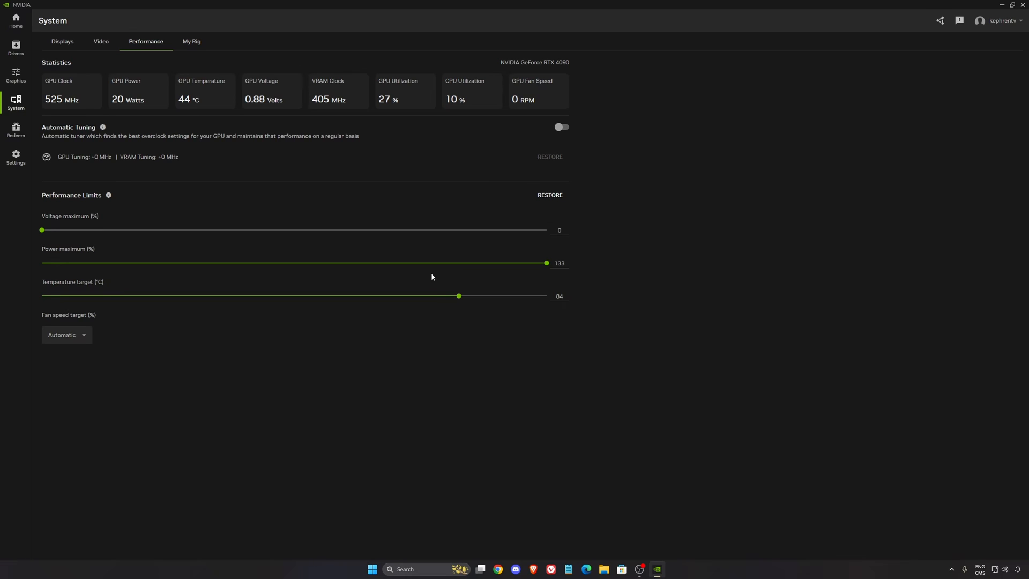
mouse_move(335, 299)
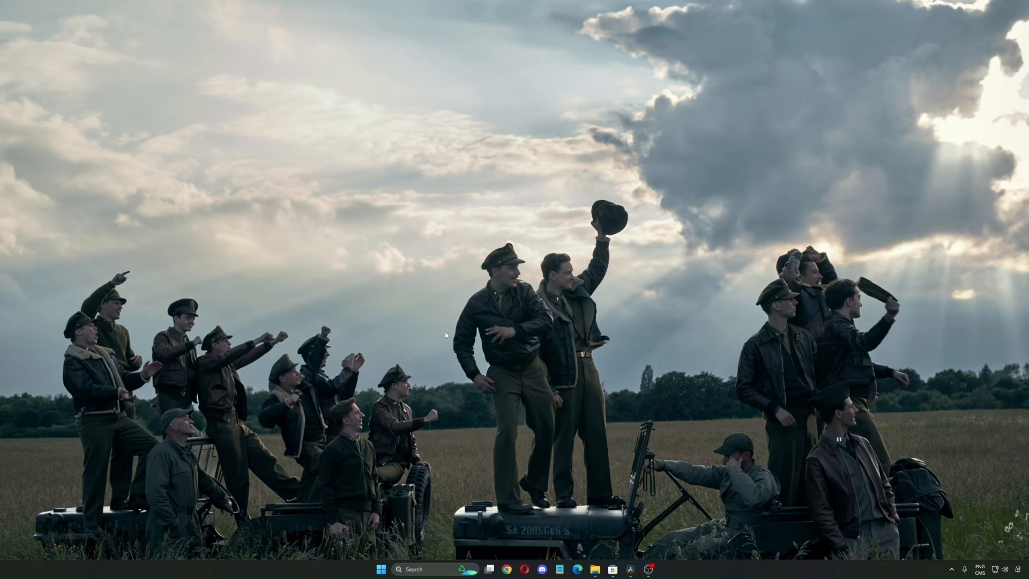
mouse_move(472, 337)
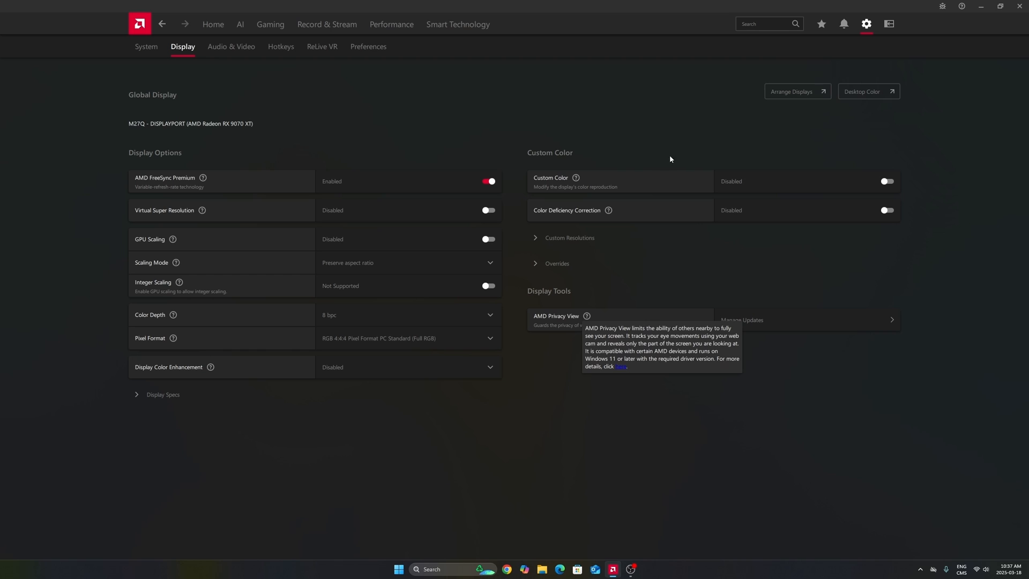
mouse_move(191, 52)
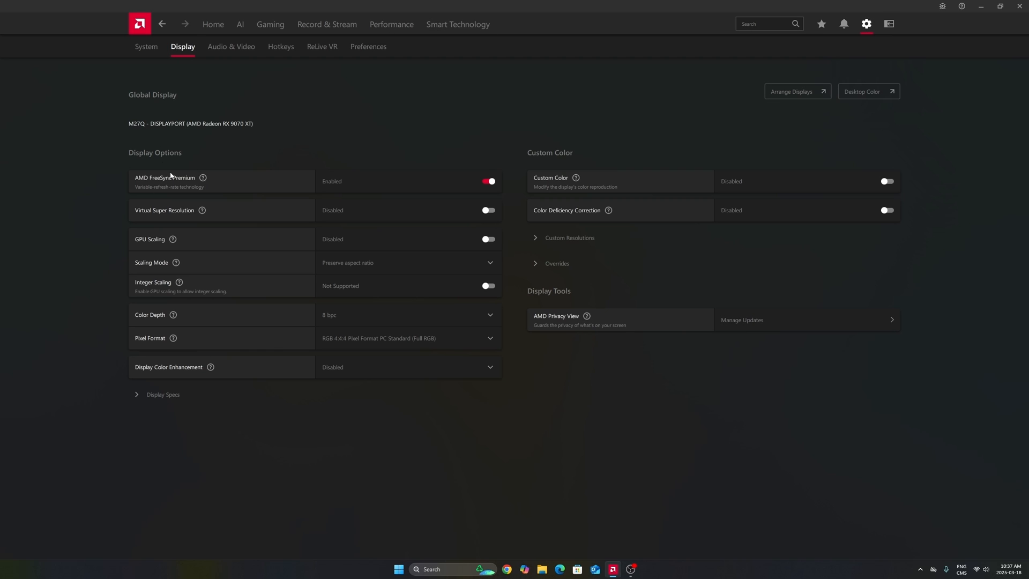
mouse_move(335, 159)
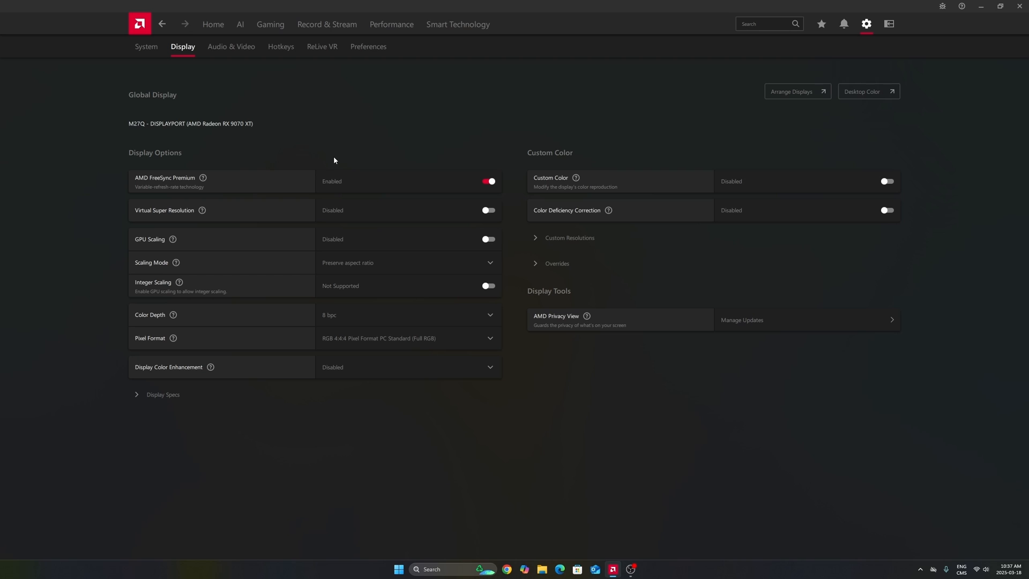
mouse_move(341, 156)
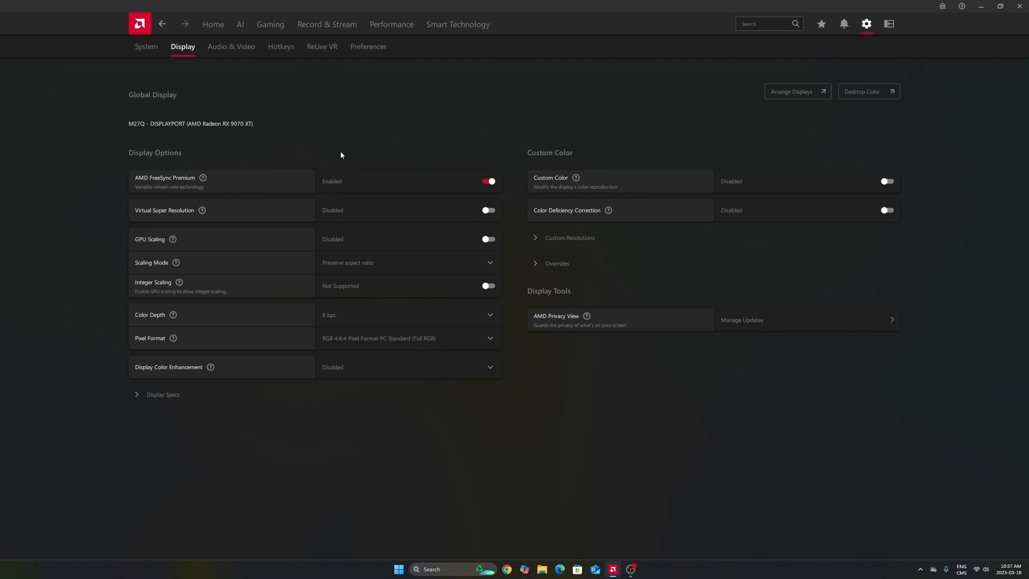
mouse_move(465, 146)
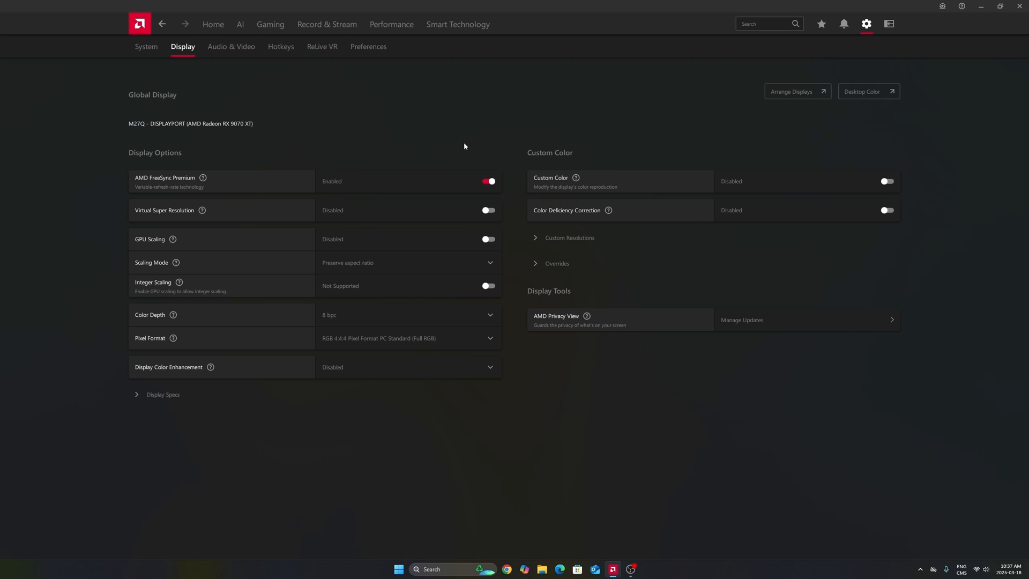
mouse_move(242, 64)
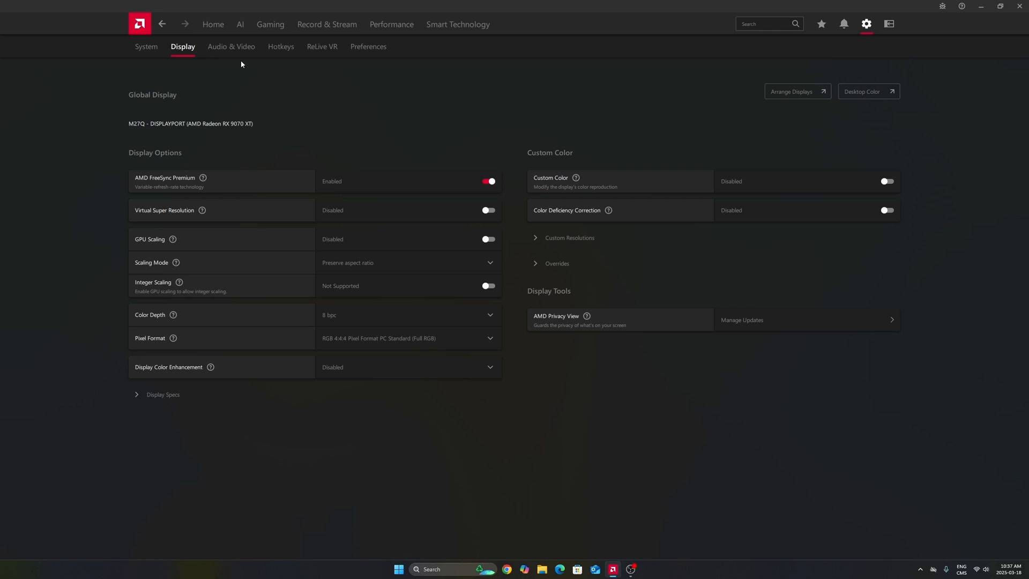
Confirm FreeSync Premium is on, then go to Gaming Graphics showing the Custom profile
left_click(270, 24)
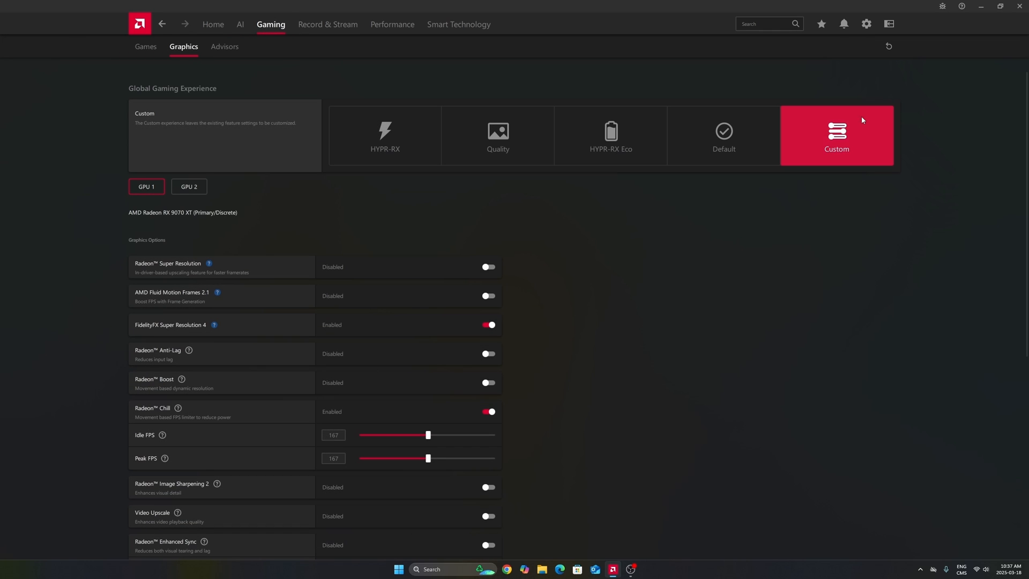
mouse_move(649, 110)
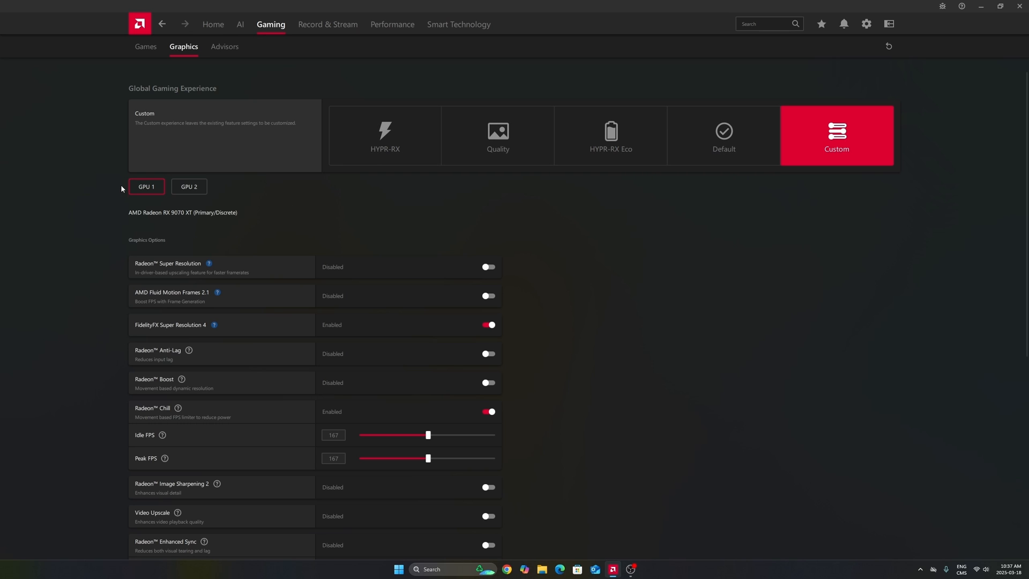
mouse_move(187, 215)
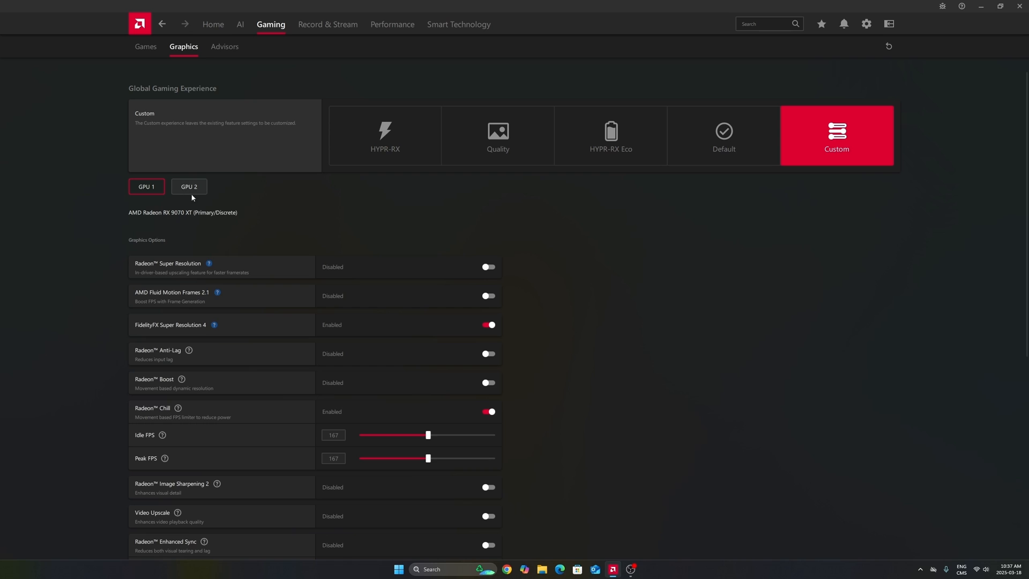
Compare integrated GPU 2's disabled options with the RX 9070 XT's, ending on GPU 1
left_click(188, 187)
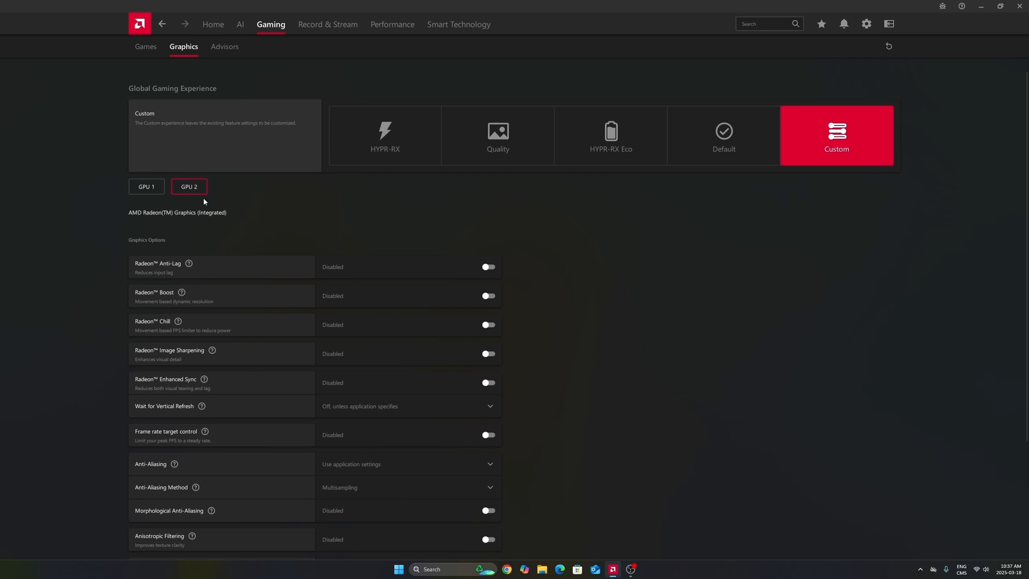
left_click(146, 187)
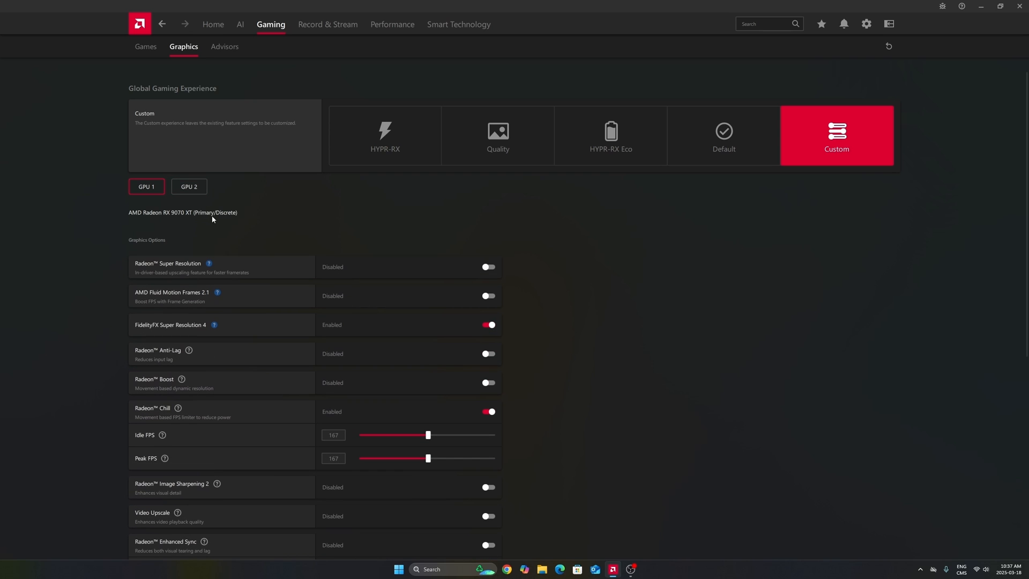
left_click(189, 187)
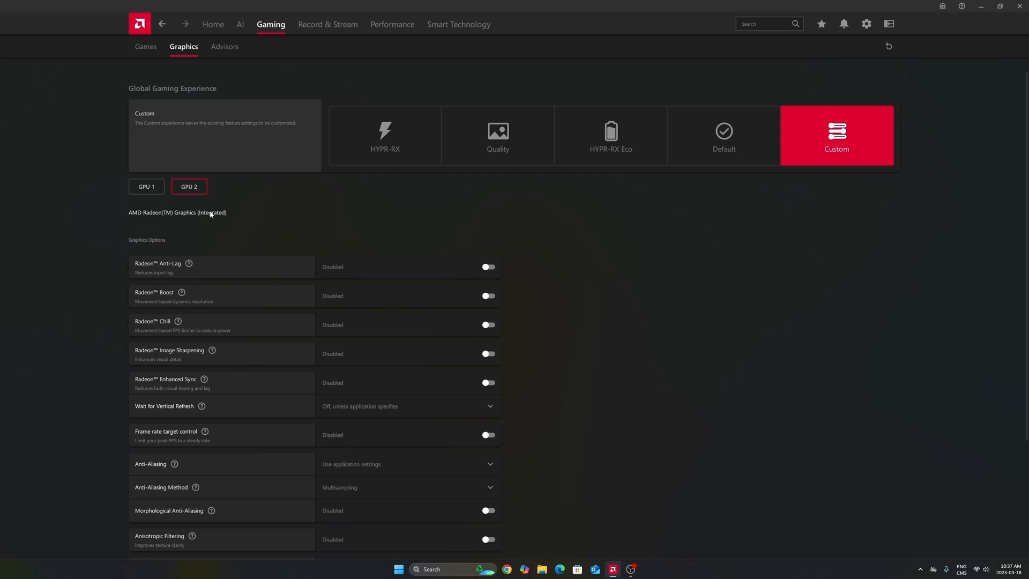
left_click(146, 187)
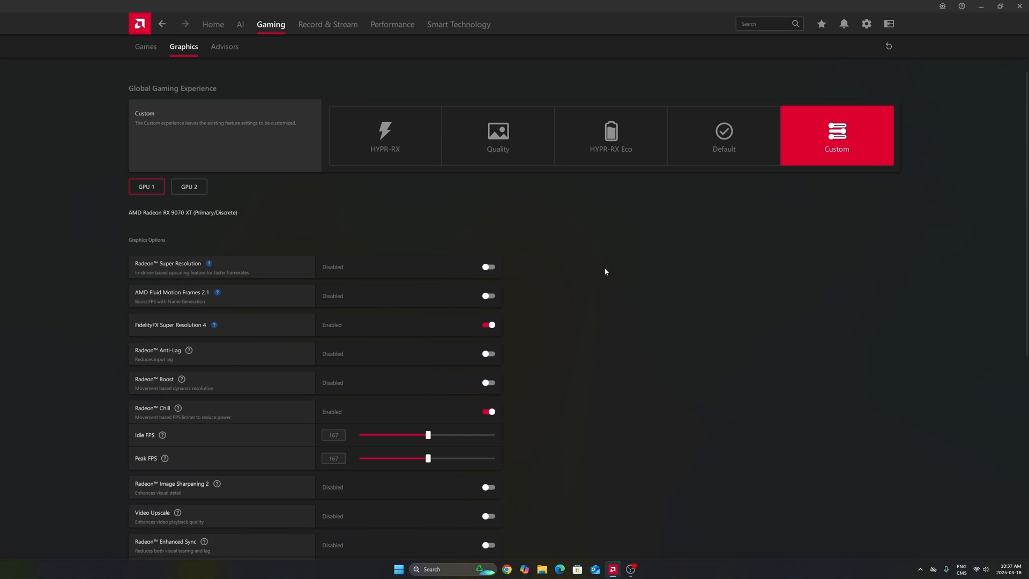
scroll("down", 3)
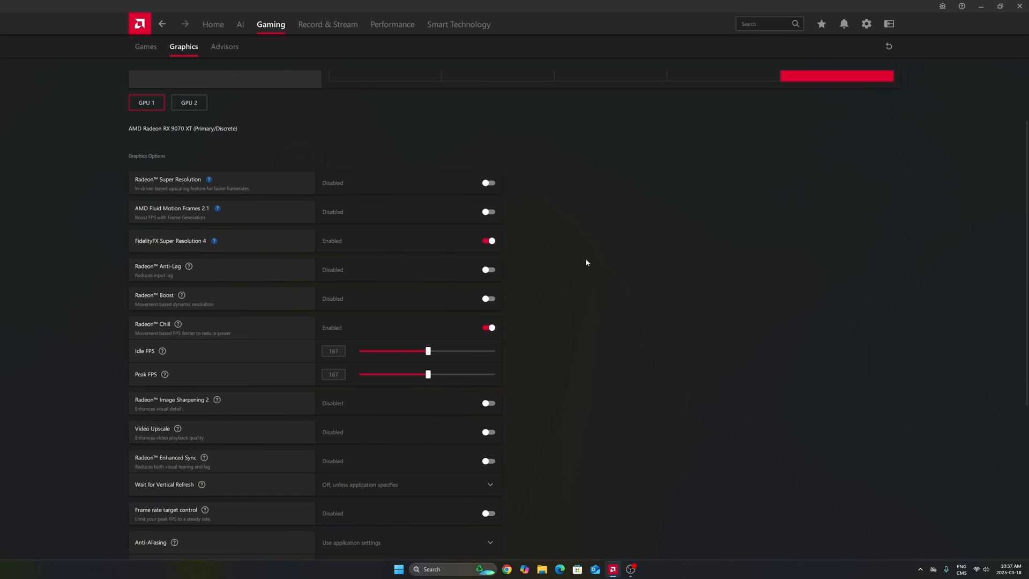
mouse_move(174, 246)
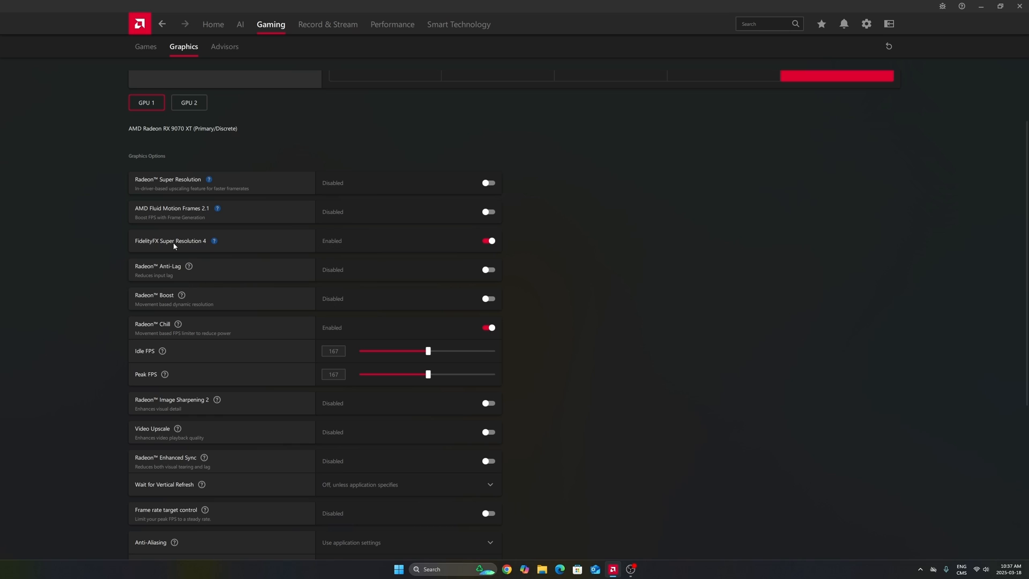
mouse_move(205, 248)
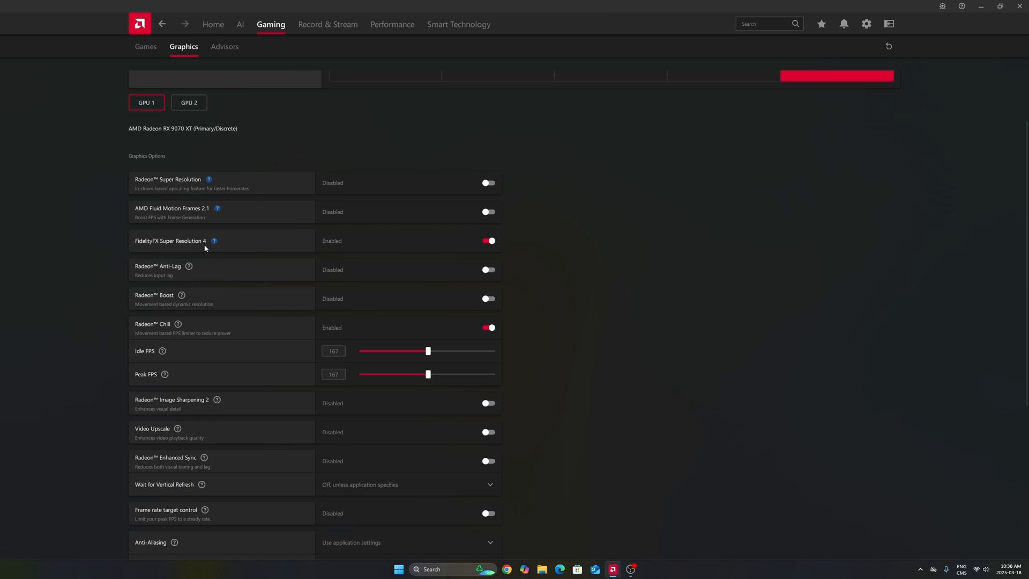
mouse_move(203, 246)
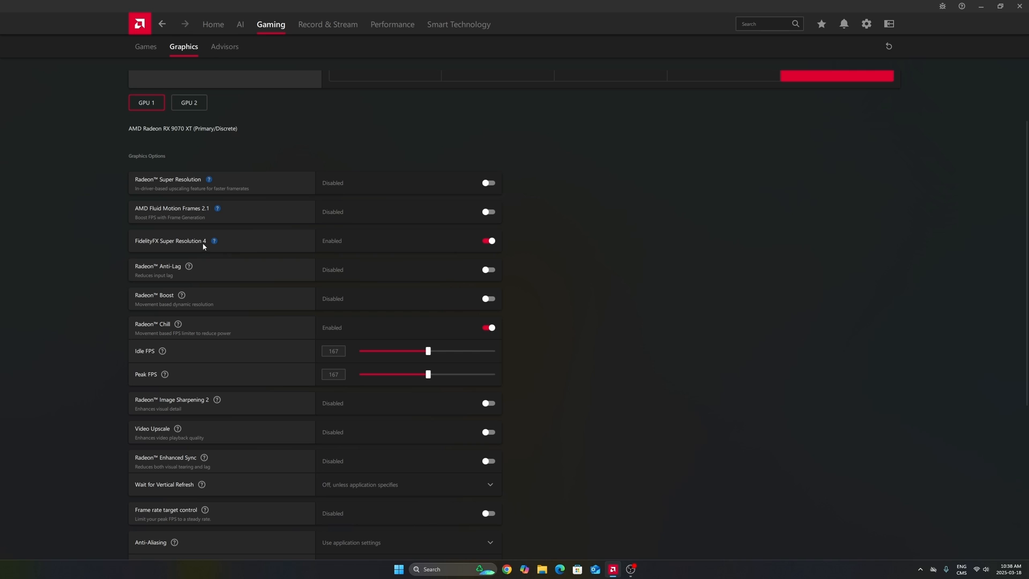
mouse_move(188, 242)
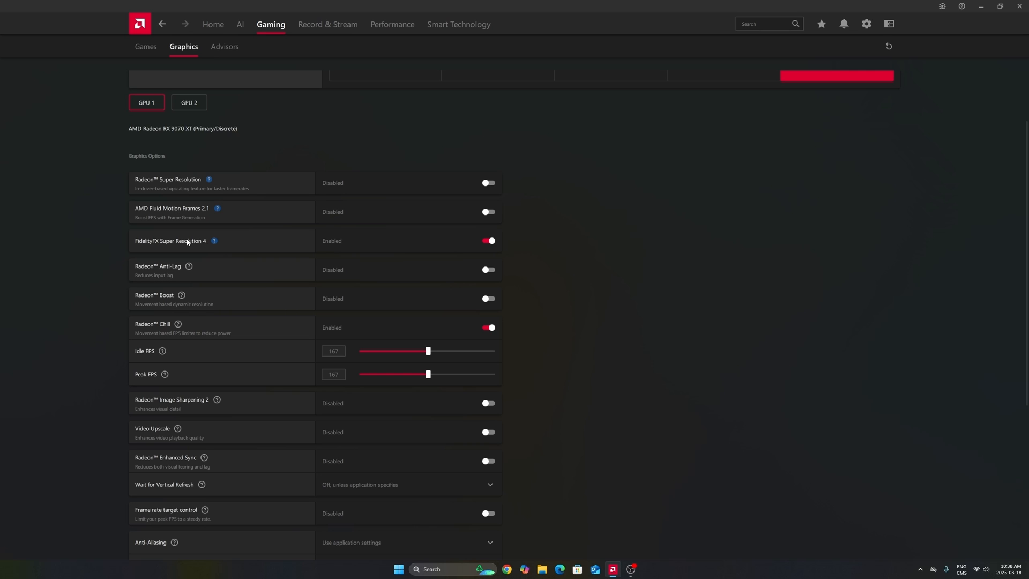
mouse_move(190, 129)
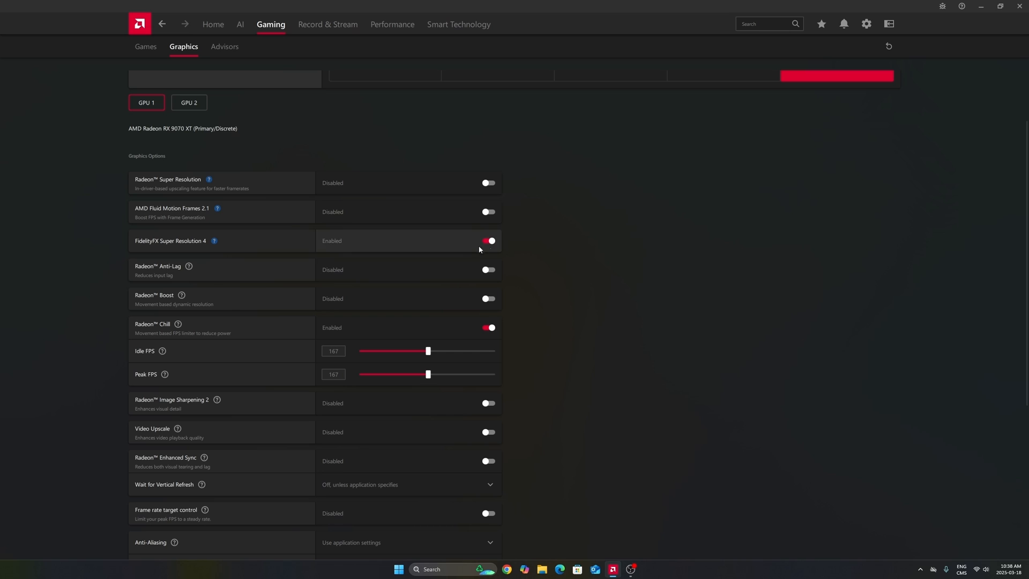
mouse_move(597, 229)
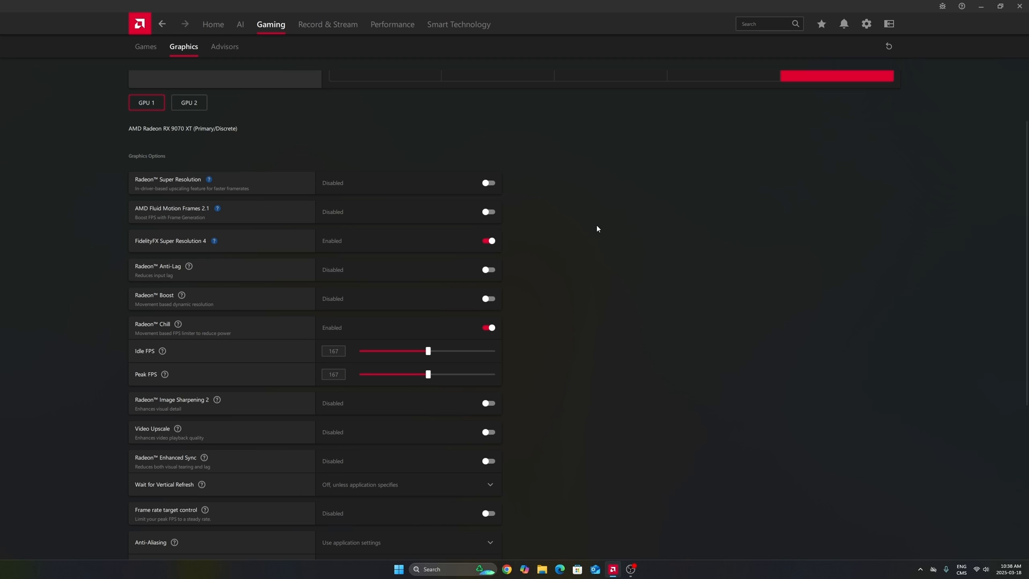
mouse_move(235, 226)
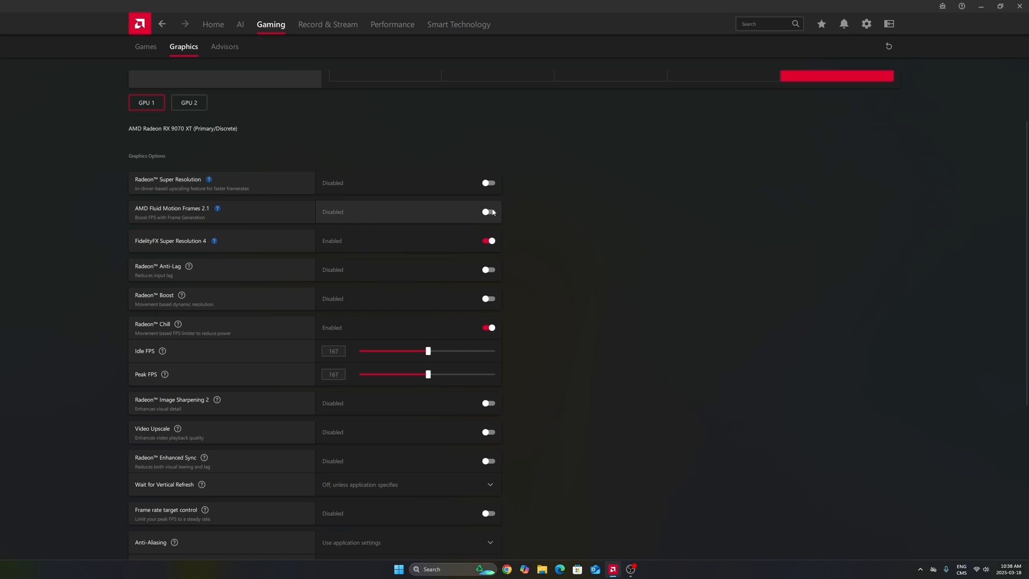
mouse_move(354, 220)
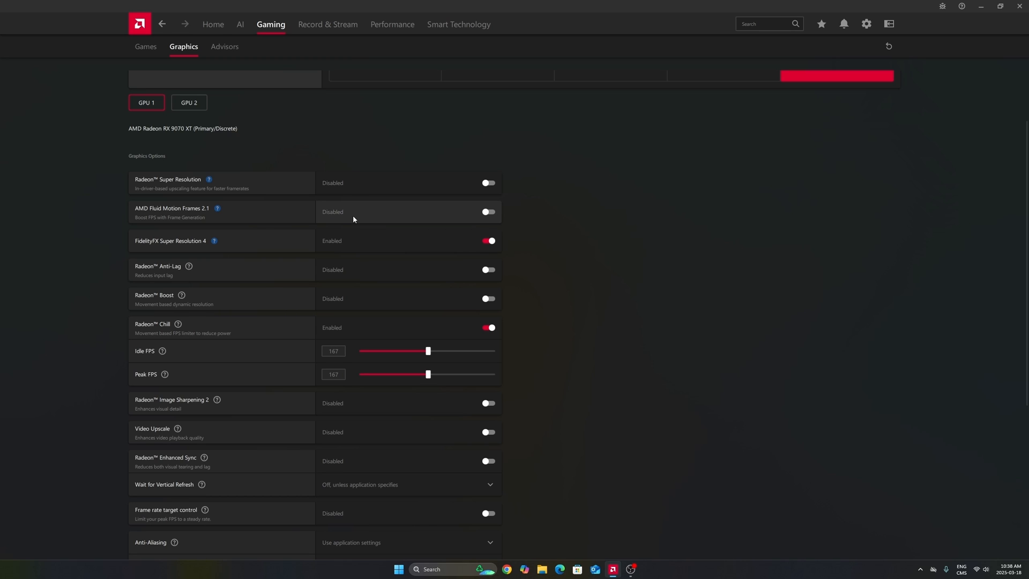
mouse_move(327, 222)
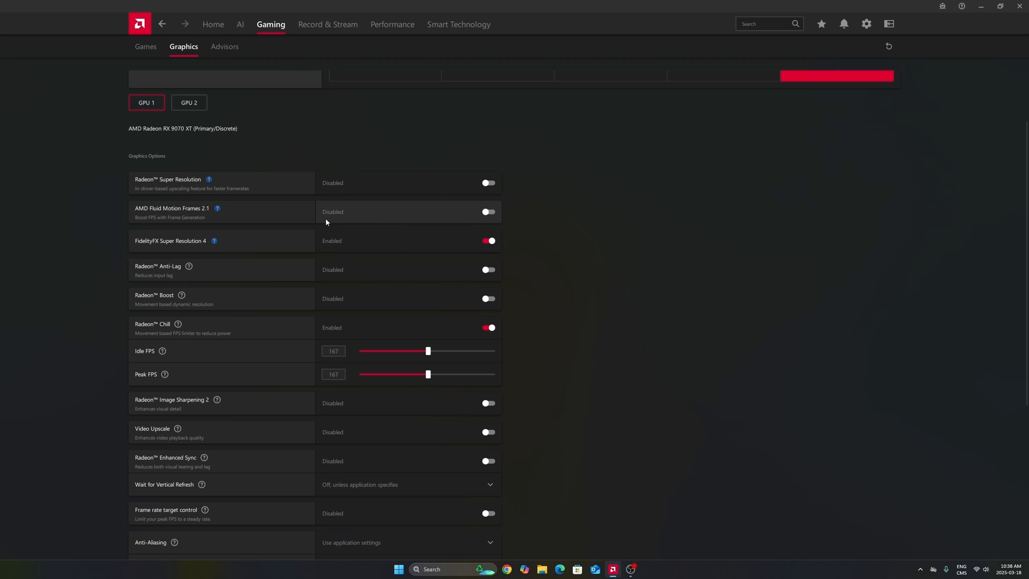
mouse_move(403, 212)
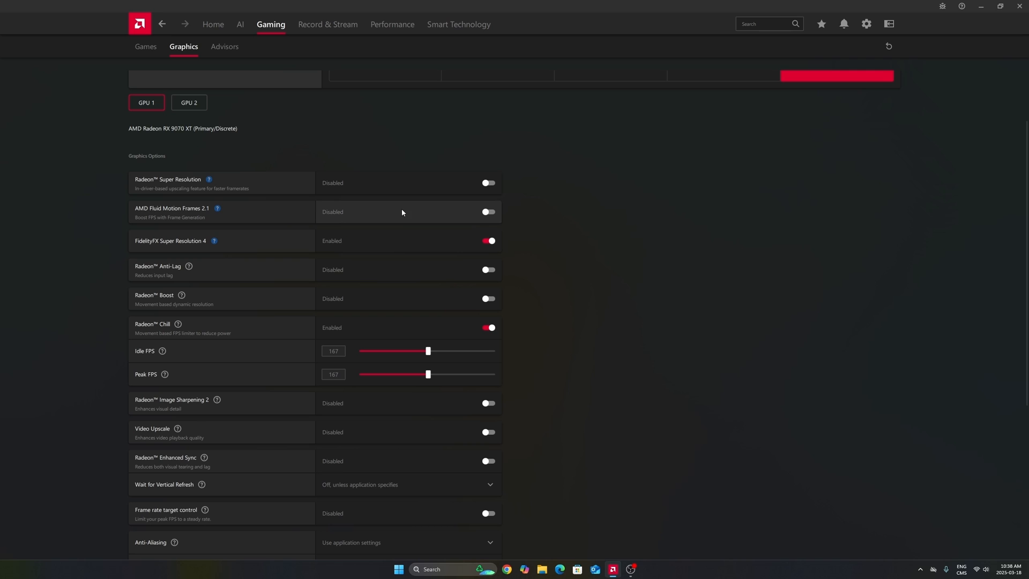
mouse_move(206, 200)
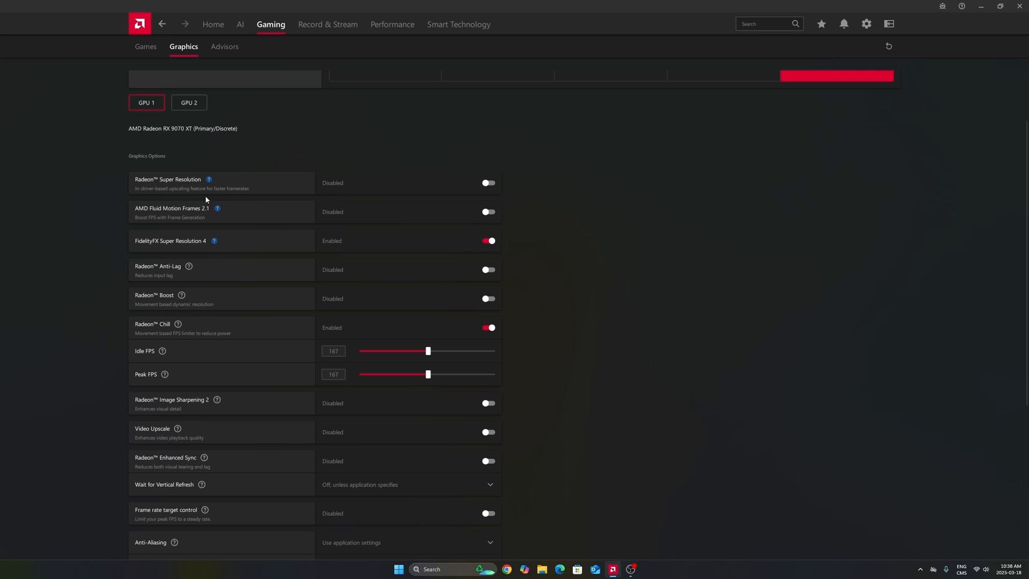
Check Radeon Chill stays enabled with Idle FPS and Peak FPS both at 167
scroll("down", 3)
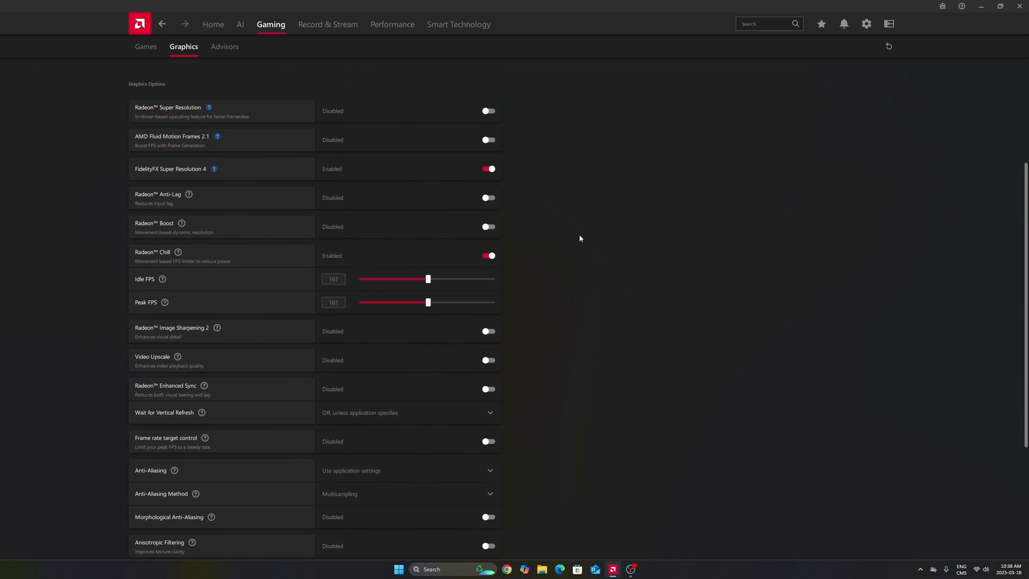
scroll("down", 3)
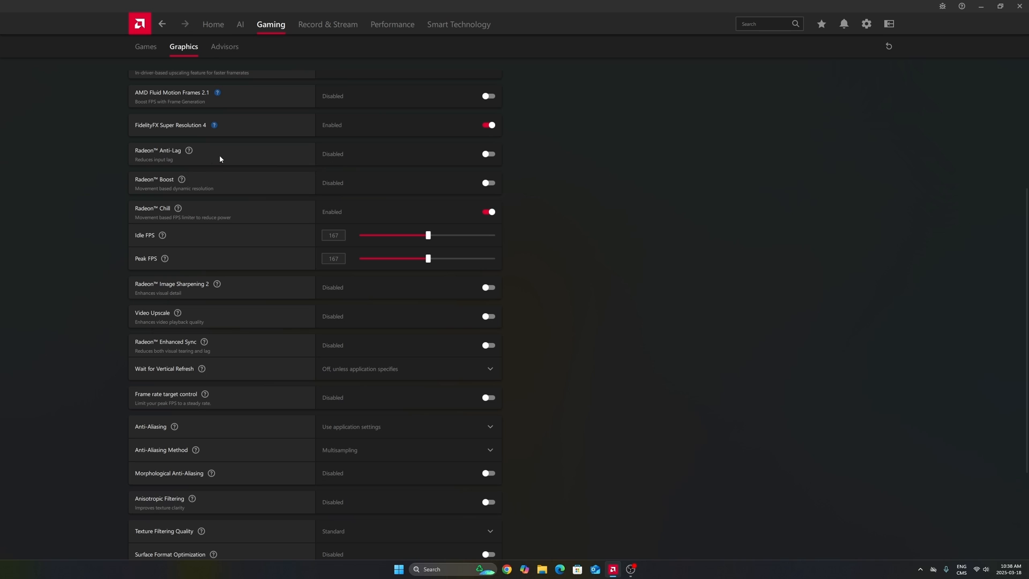
mouse_move(184, 183)
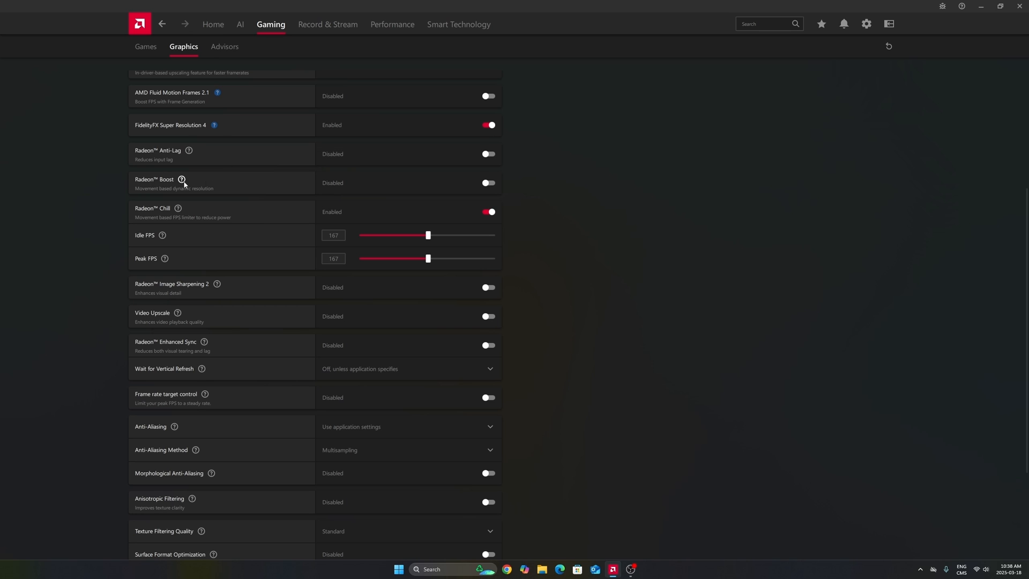
scroll("down", 3)
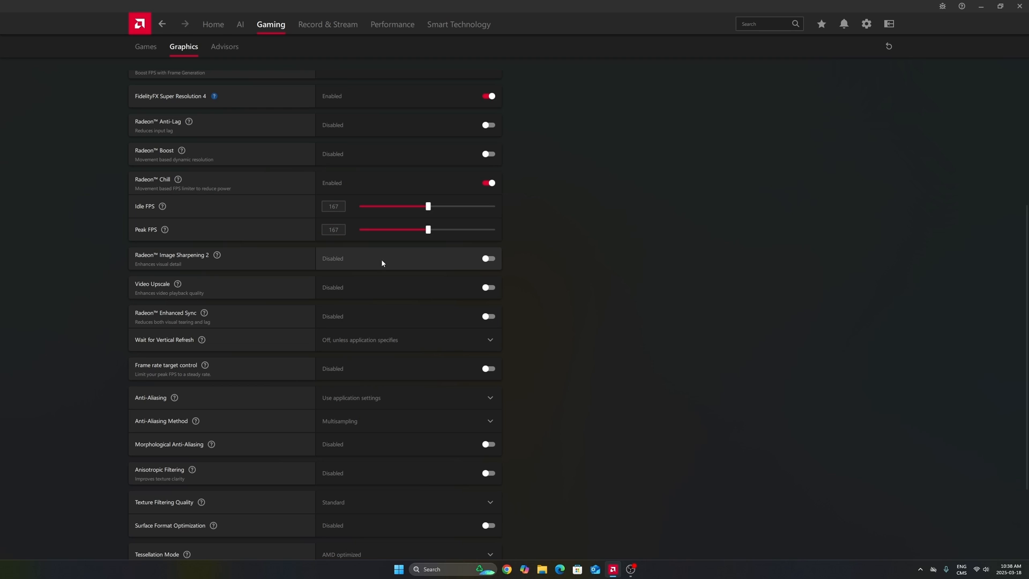
left_click(333, 229)
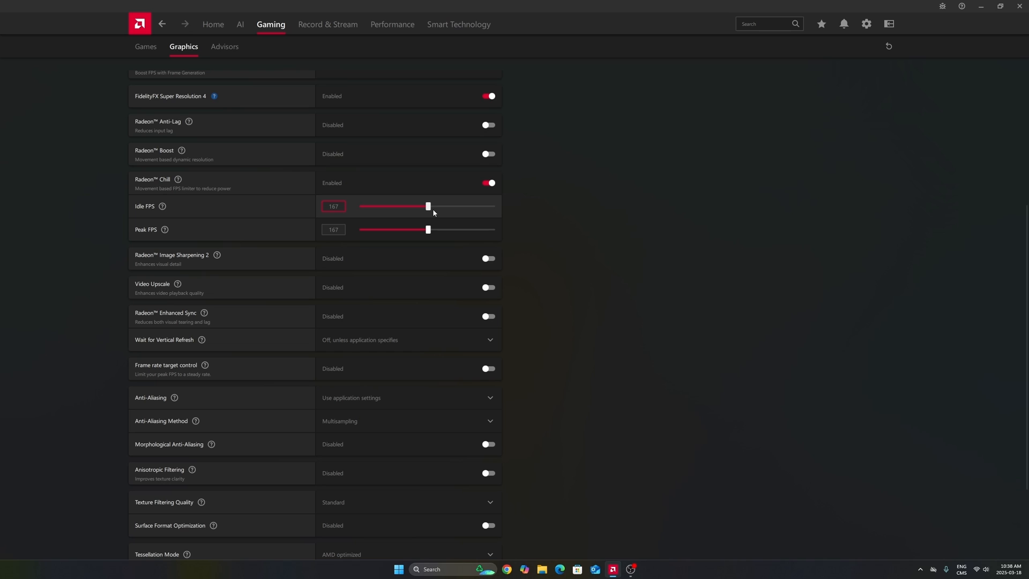
mouse_move(344, 218)
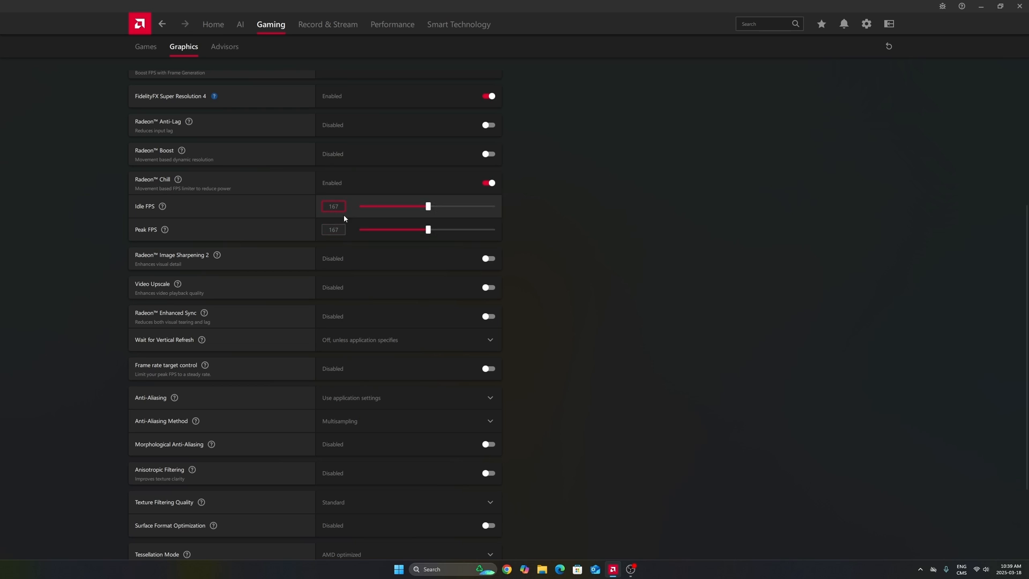
mouse_move(333, 220)
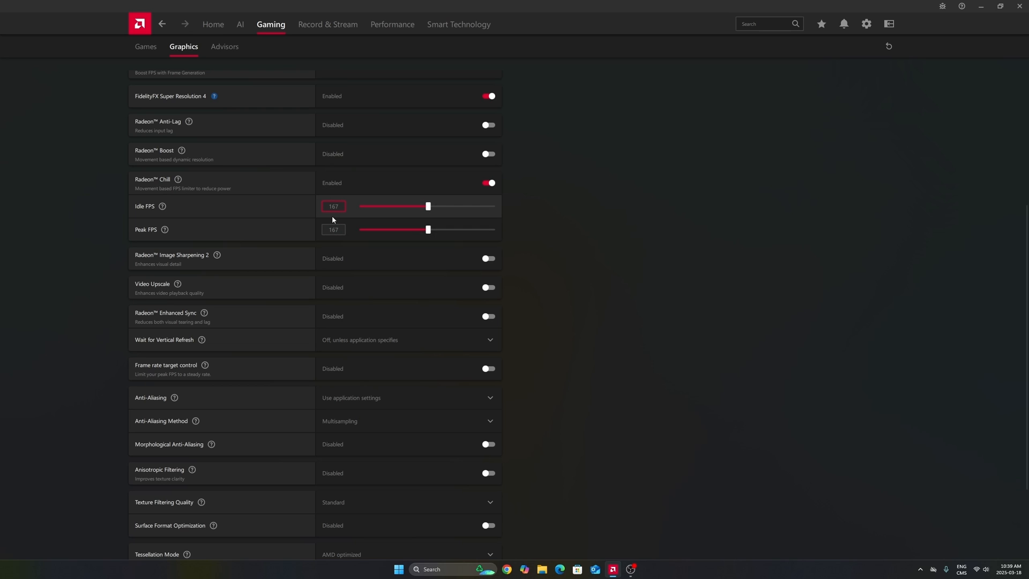
mouse_move(411, 216)
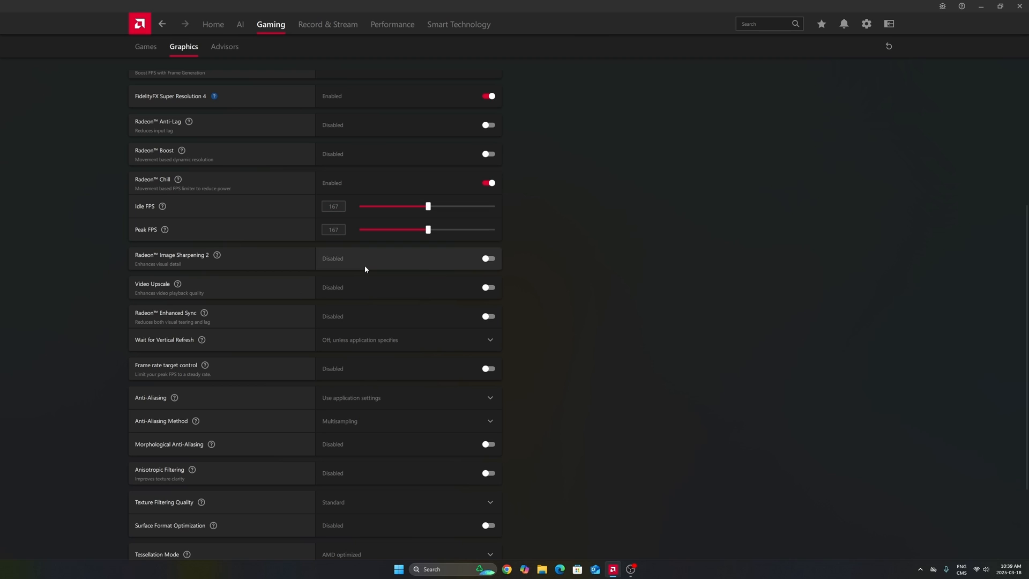
left_click(333, 229)
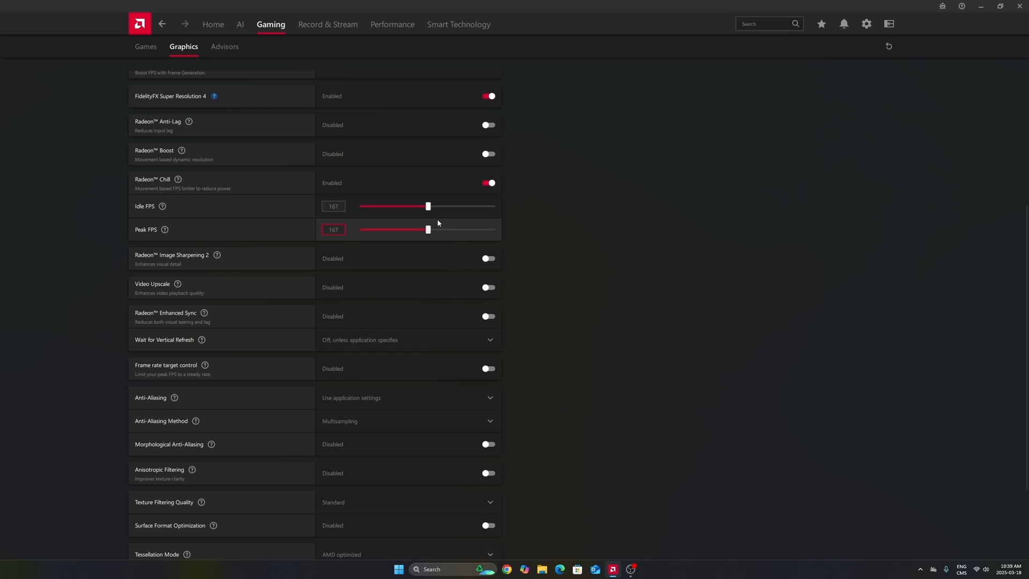
mouse_move(438, 231)
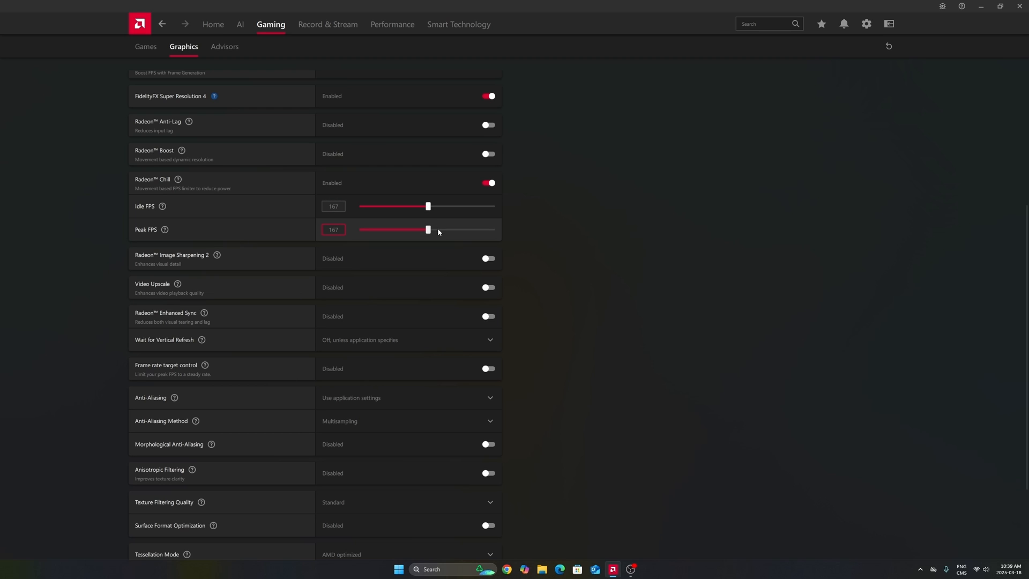
mouse_move(435, 228)
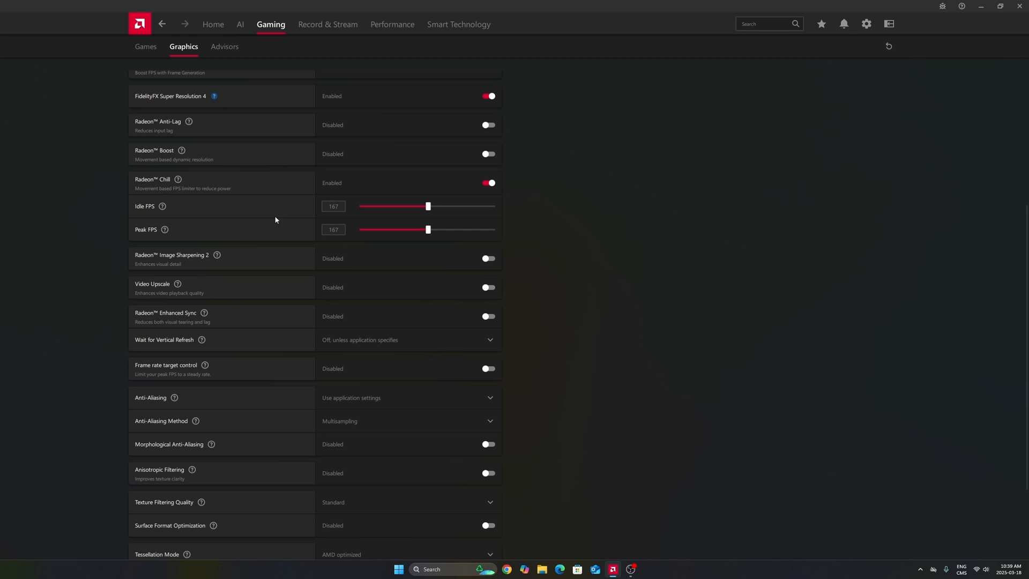
left_click(334, 205)
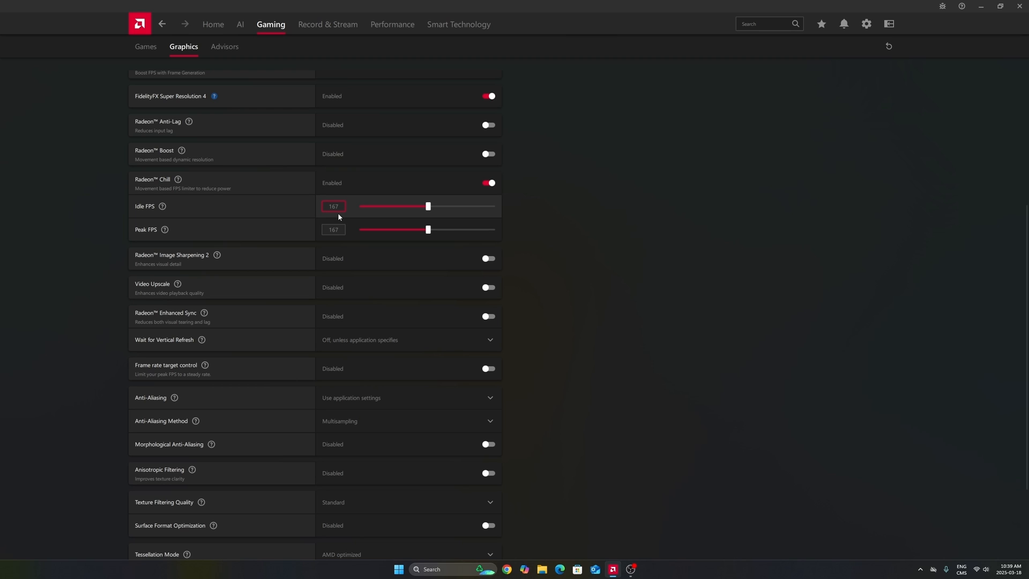
left_click(334, 229)
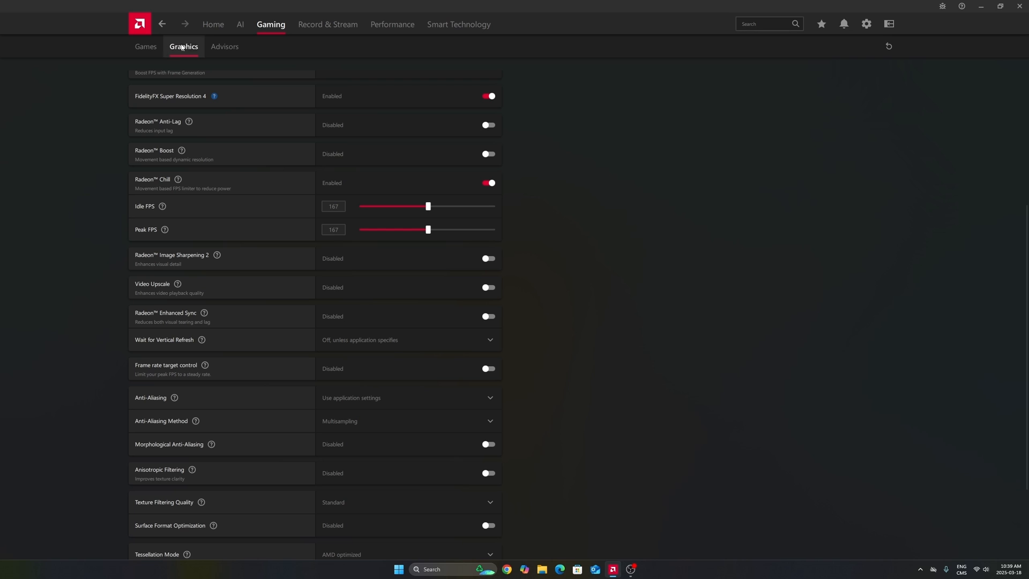
scroll("down", 3)
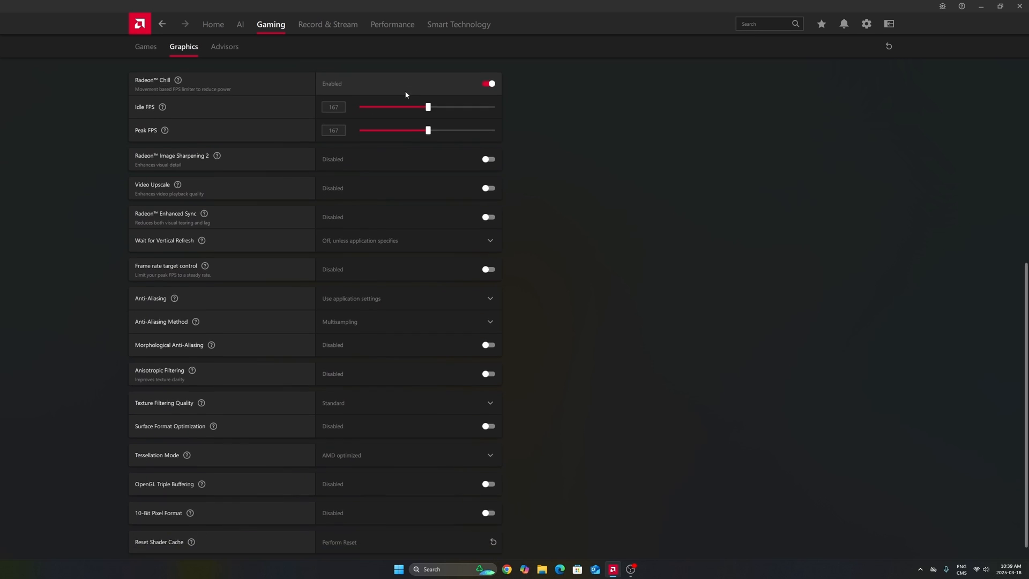
scroll("up", 3)
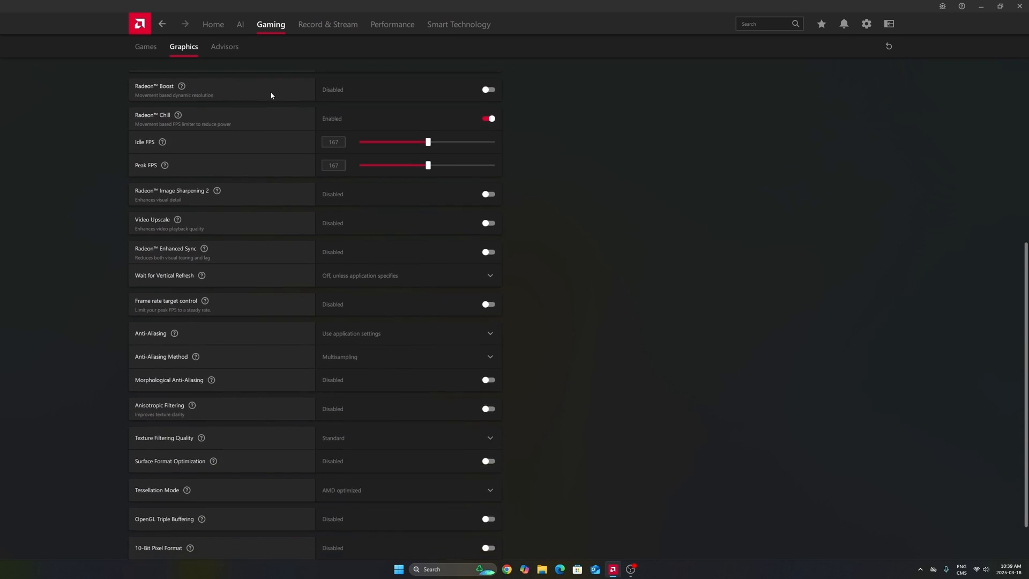
View the game library, then return to global graphics and reselect the 167 Idle FPS field
left_click(145, 47)
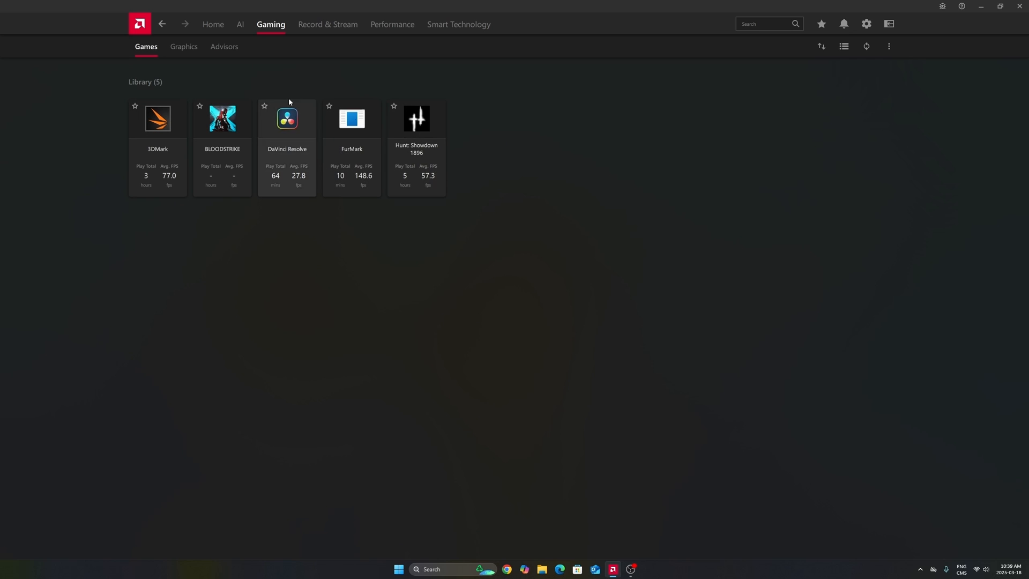
left_click(183, 46)
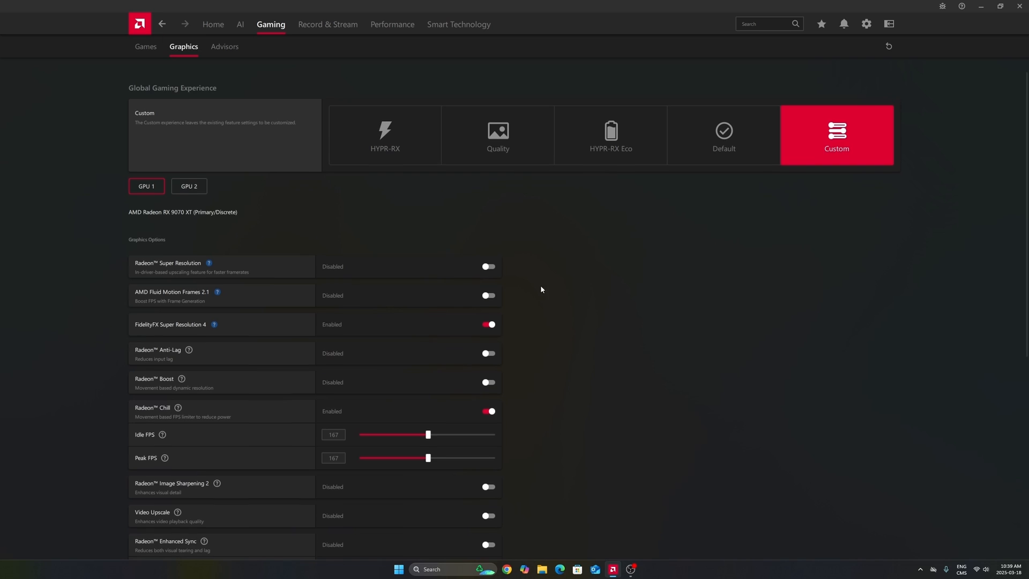
scroll("down", 3)
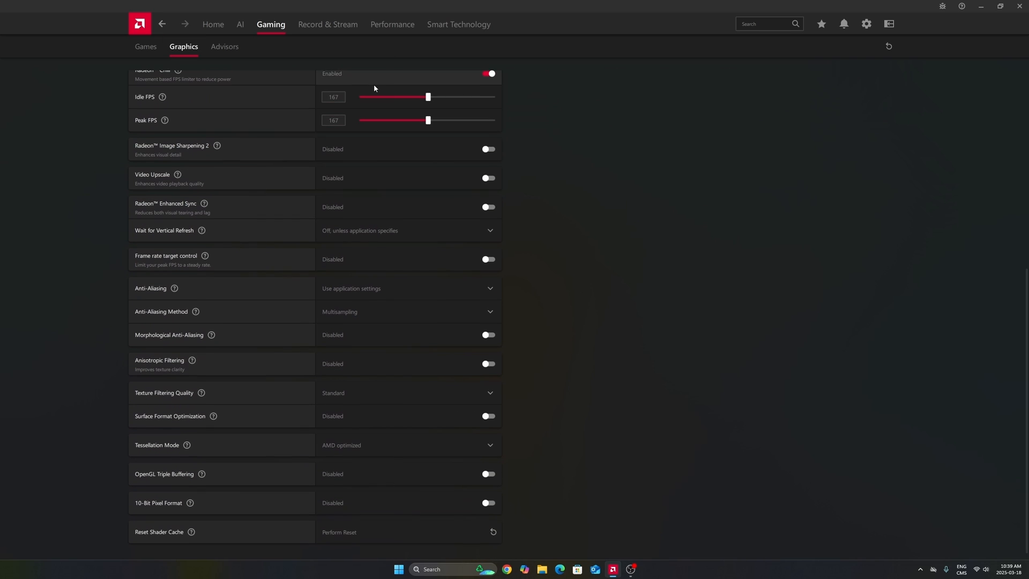
left_click(334, 97)
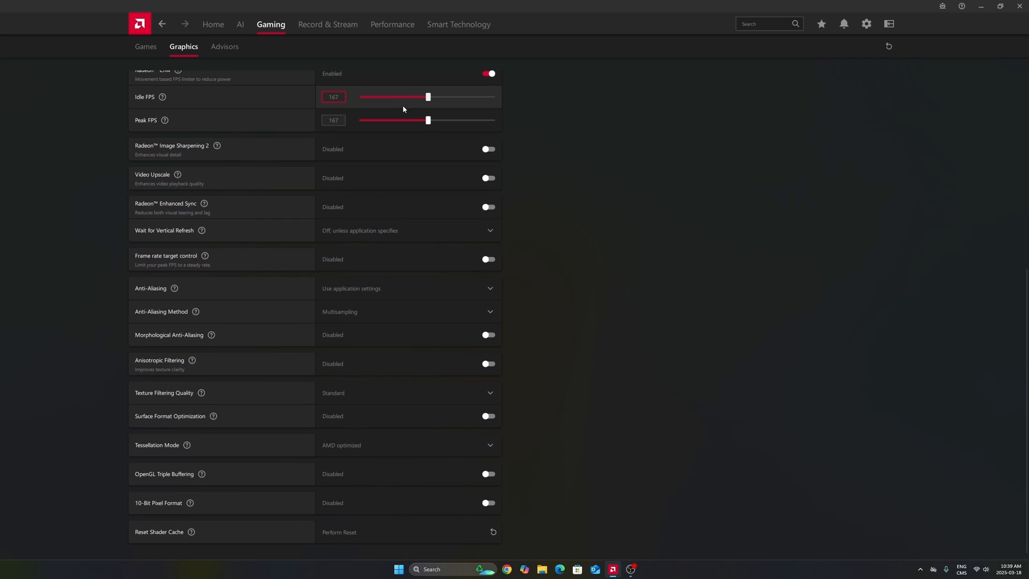
mouse_move(400, 102)
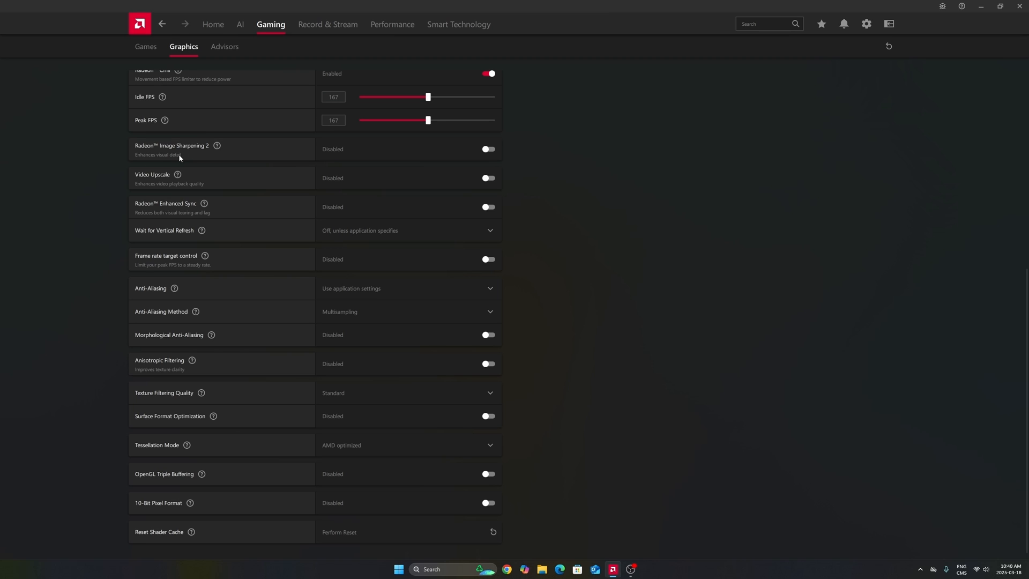
mouse_move(353, 150)
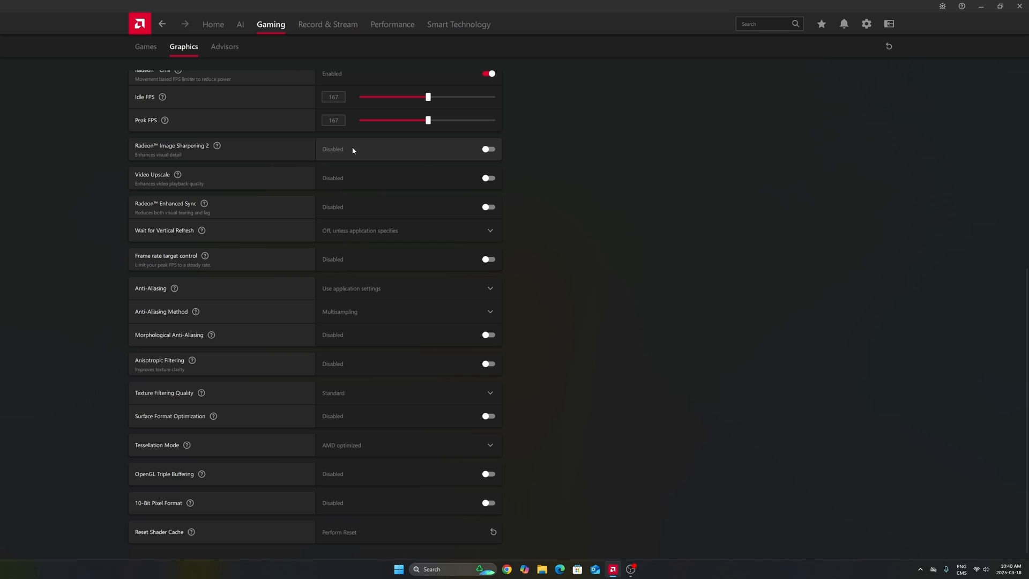
mouse_move(349, 147)
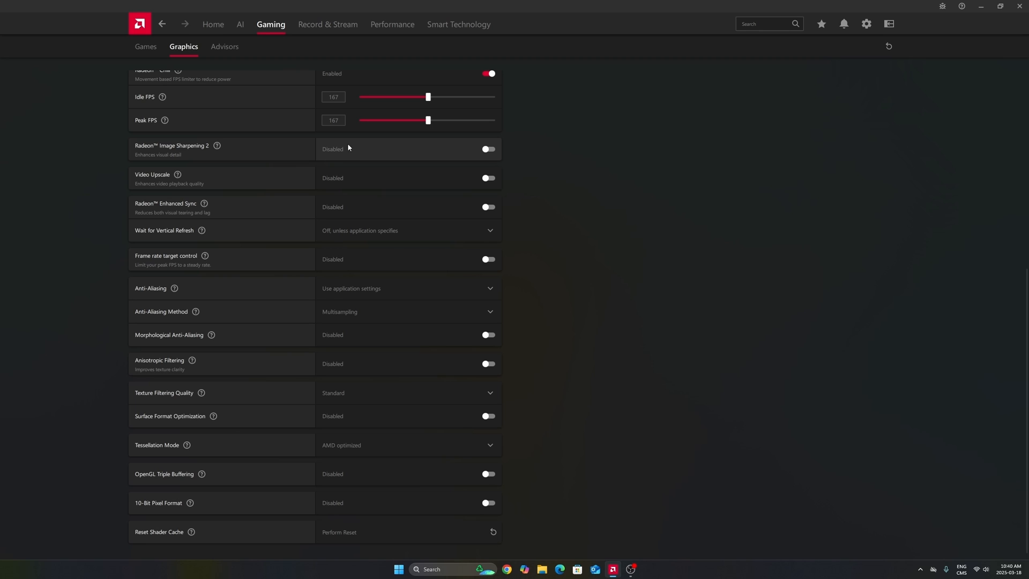
mouse_move(367, 152)
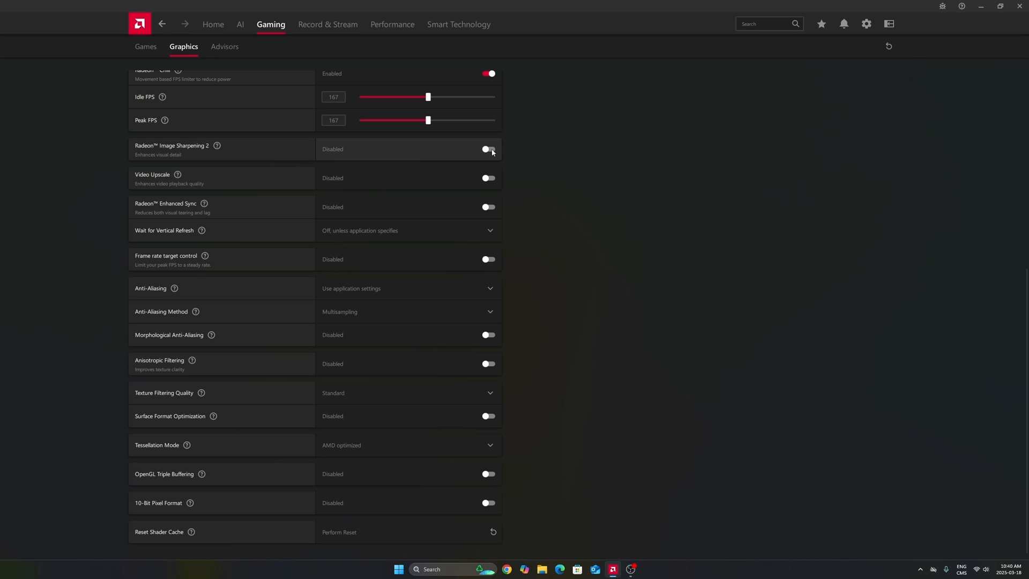
left_click(489, 149)
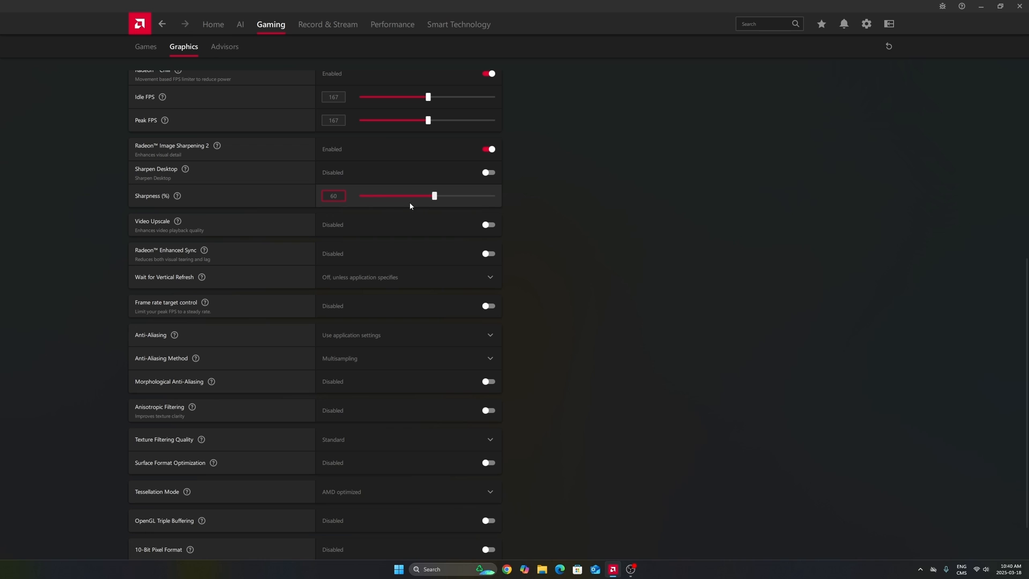
mouse_move(418, 185)
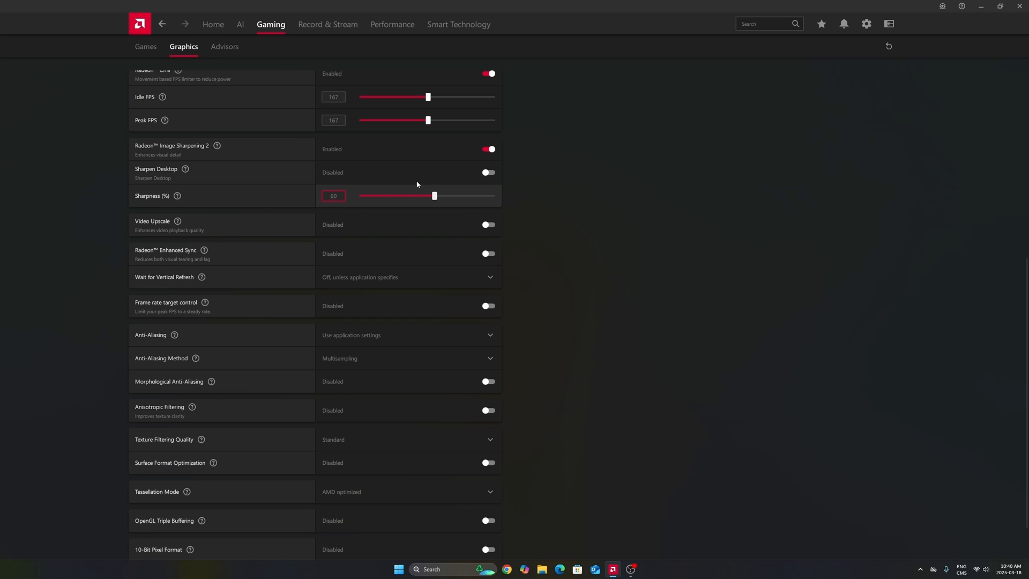
left_click(488, 149)
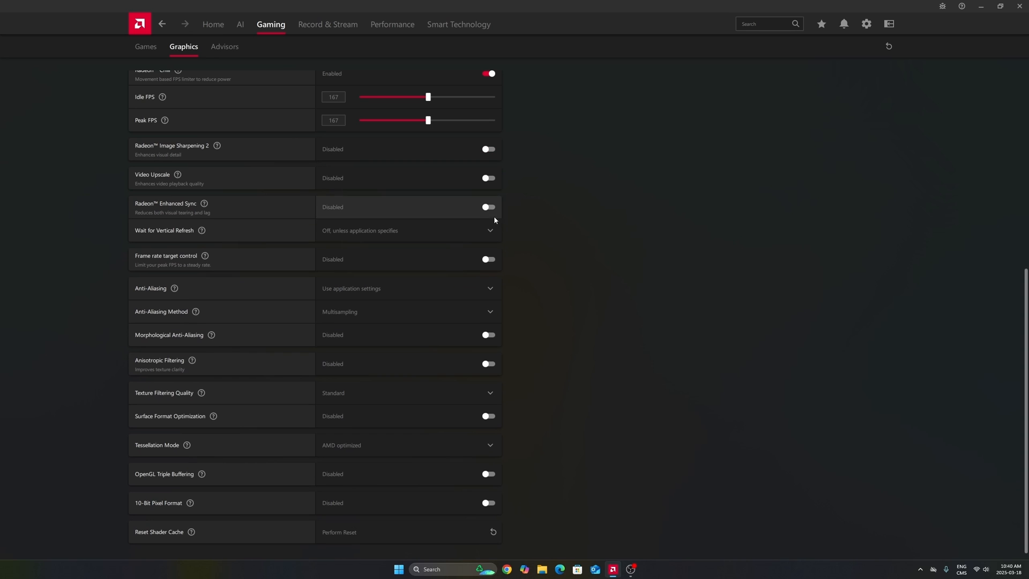
scroll("down", 3)
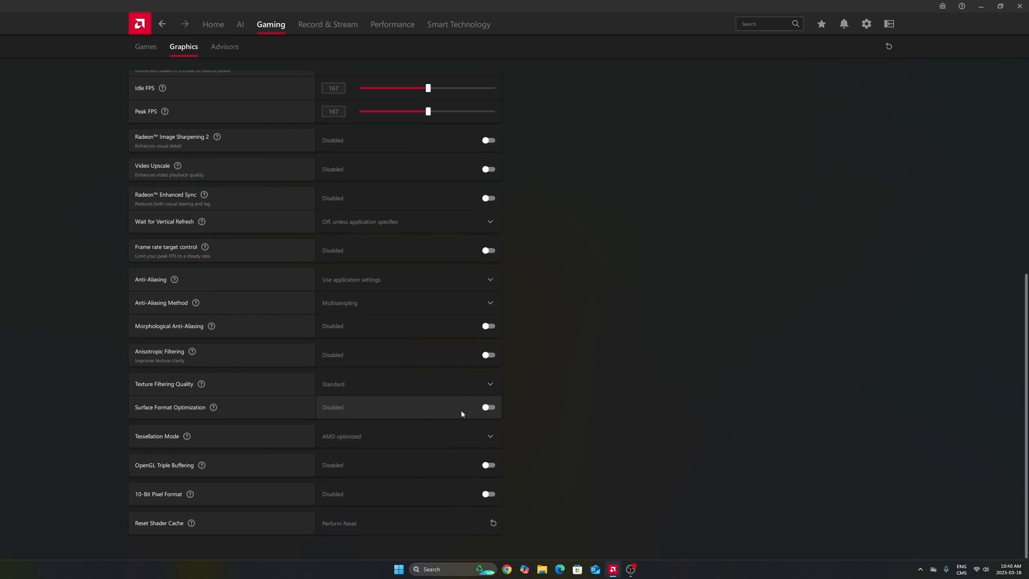
mouse_move(617, 455)
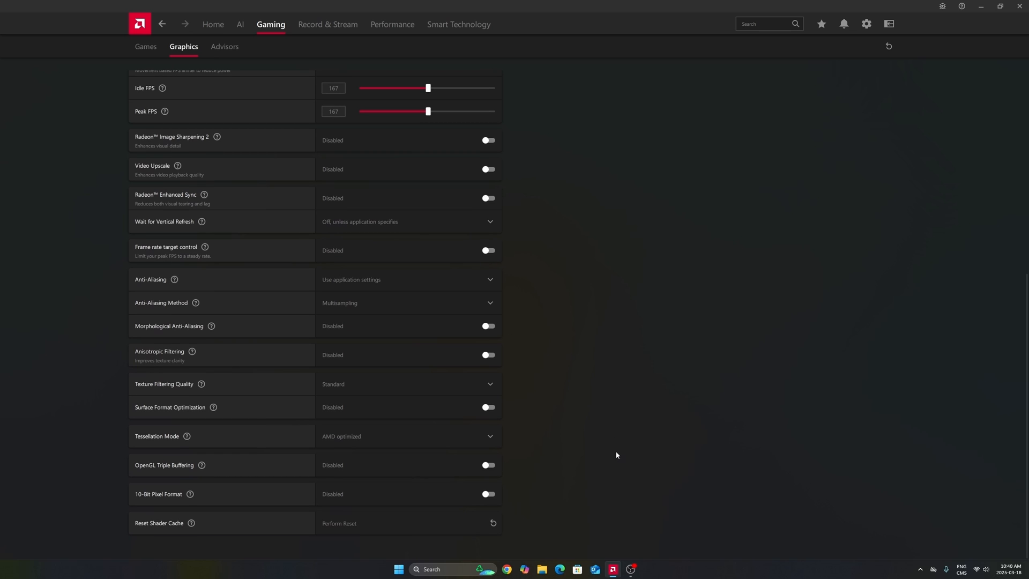
mouse_move(352, 532)
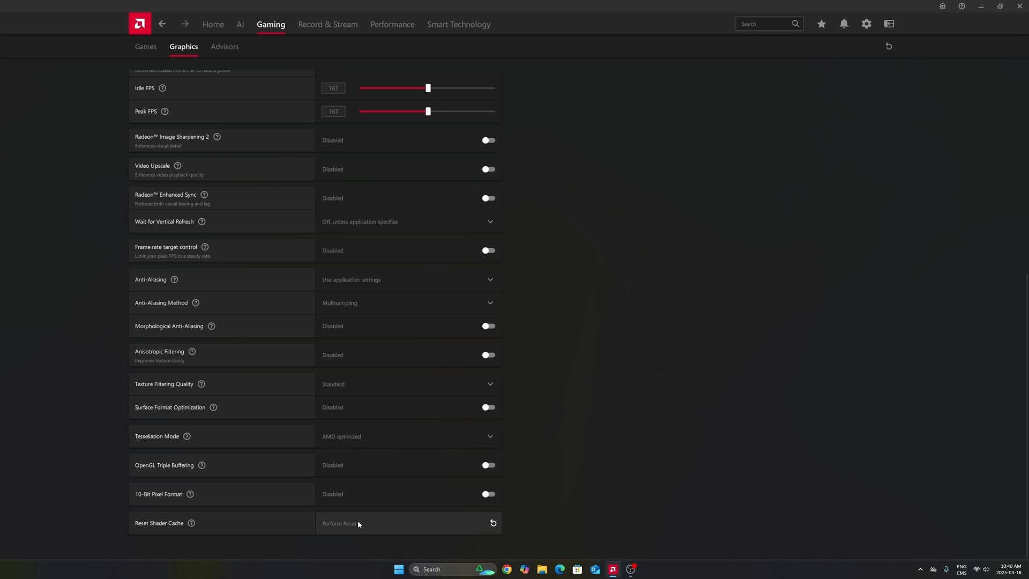
mouse_move(346, 529)
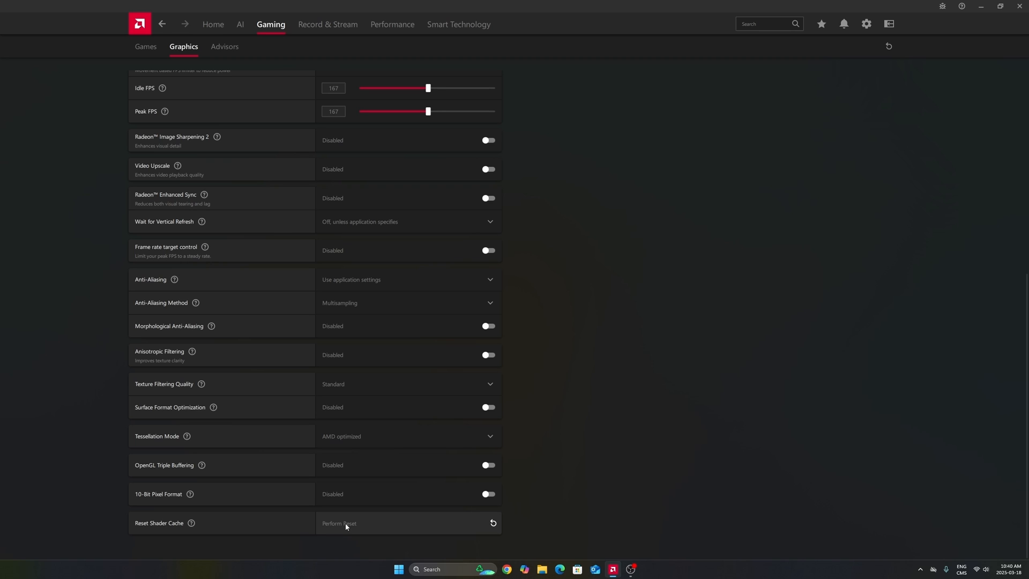
mouse_move(329, 491)
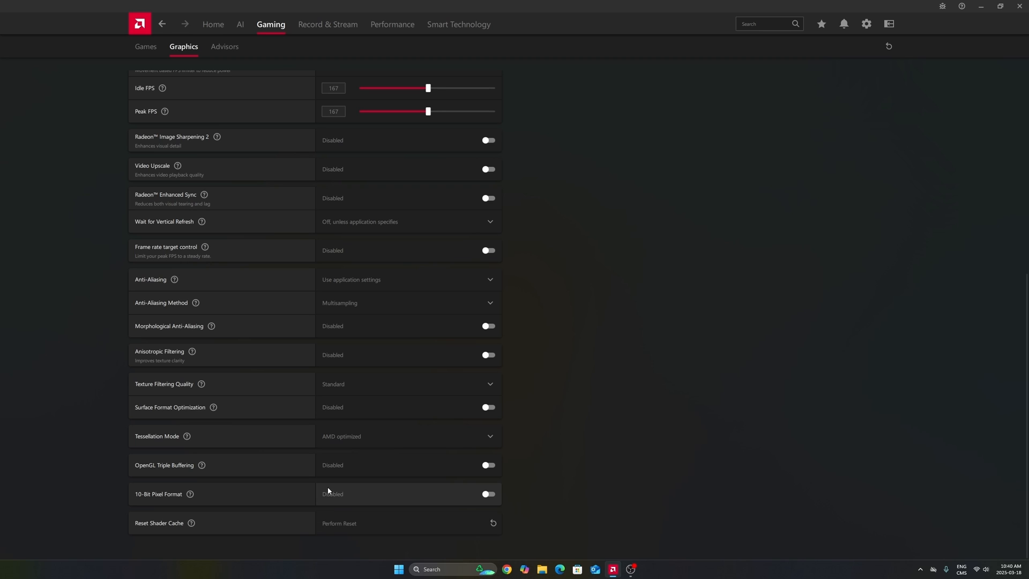
mouse_move(364, 518)
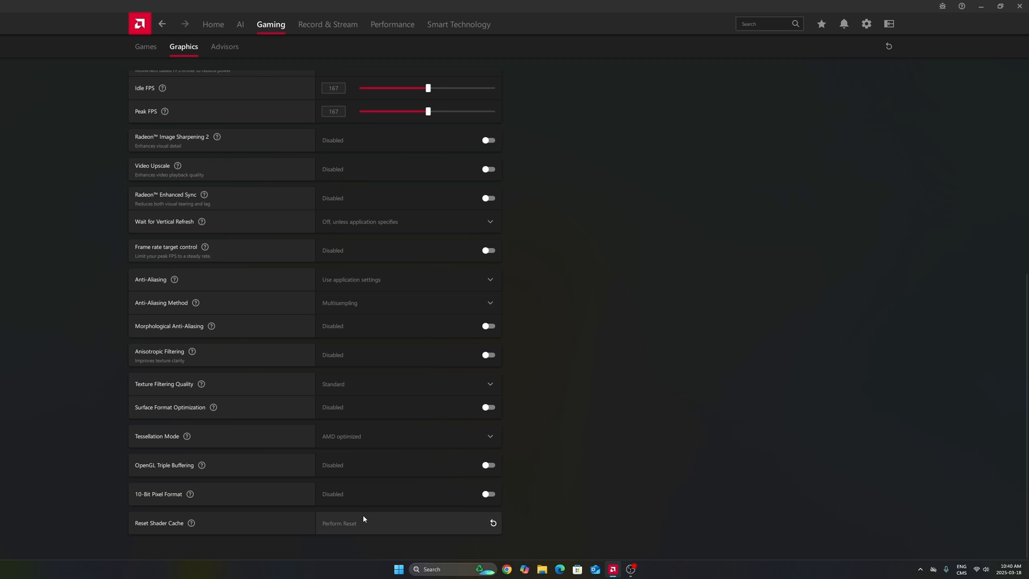
mouse_move(361, 516)
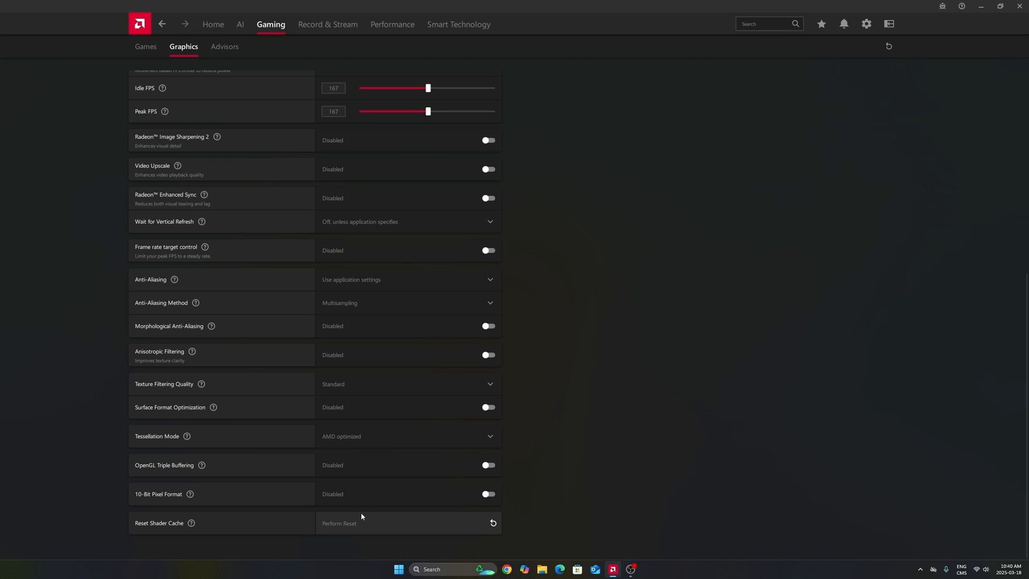
mouse_move(184, 522)
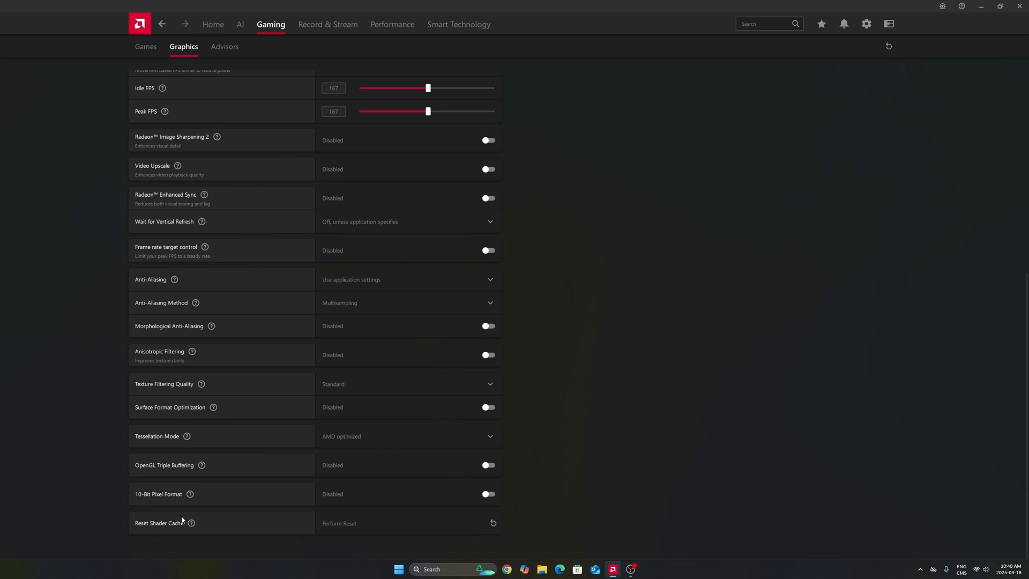
mouse_move(344, 529)
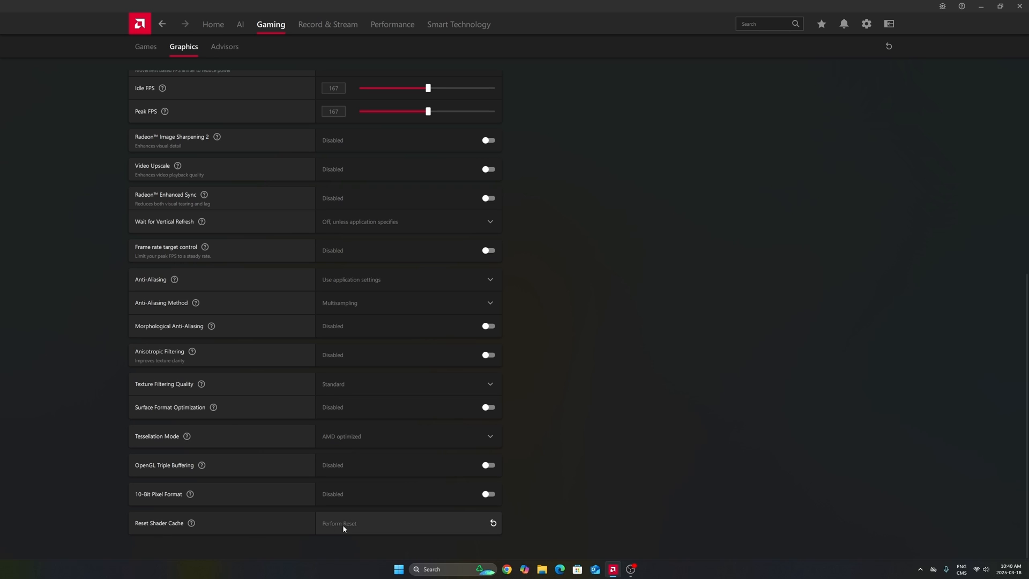
scroll("up", 3)
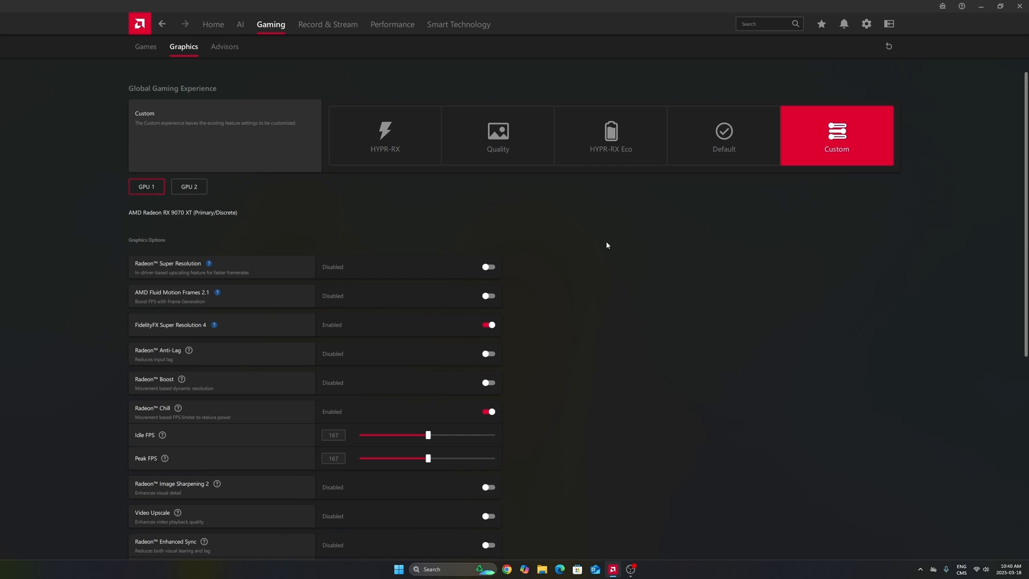
mouse_move(698, 24)
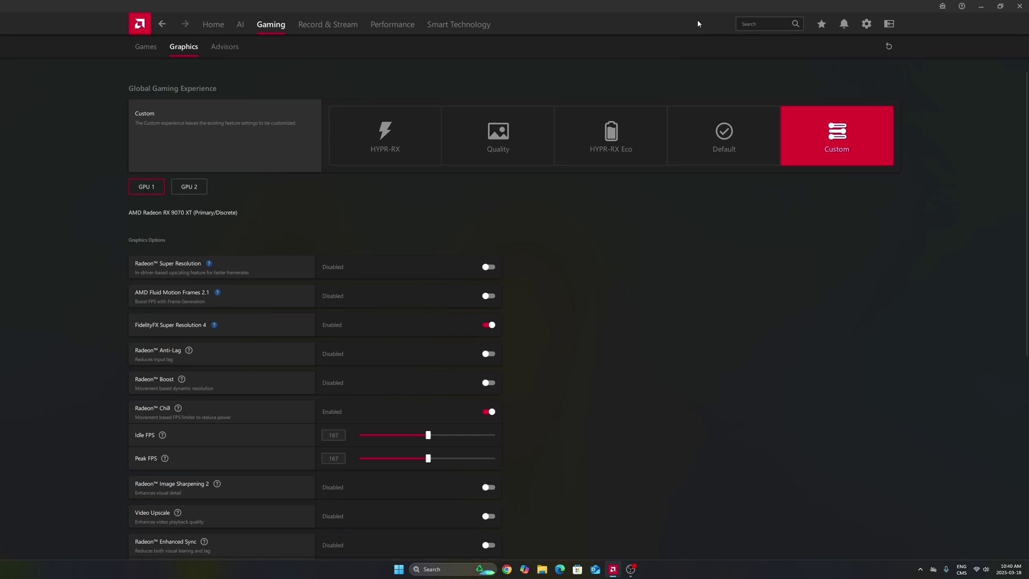
mouse_move(704, 12)
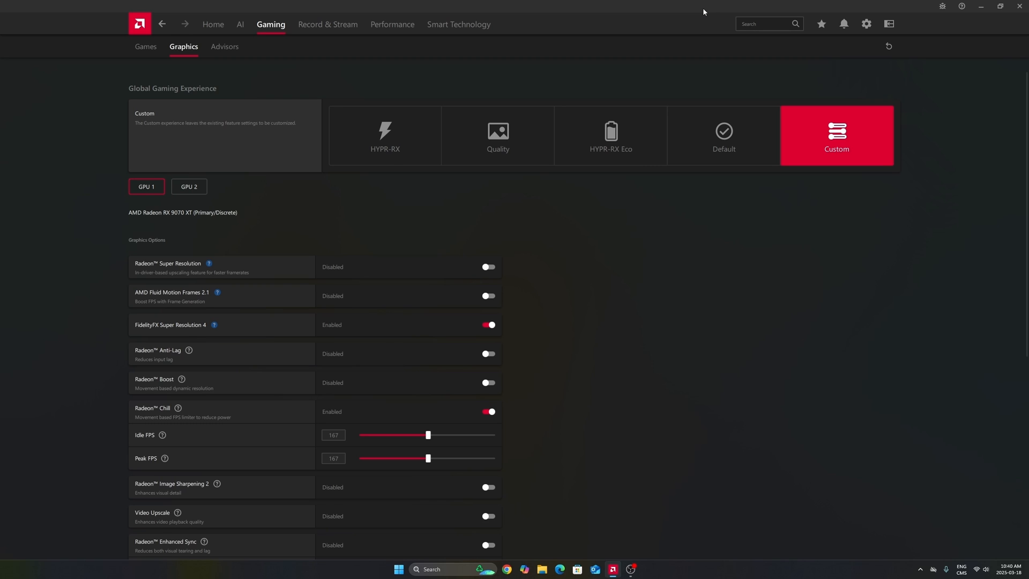
mouse_move(331, 25)
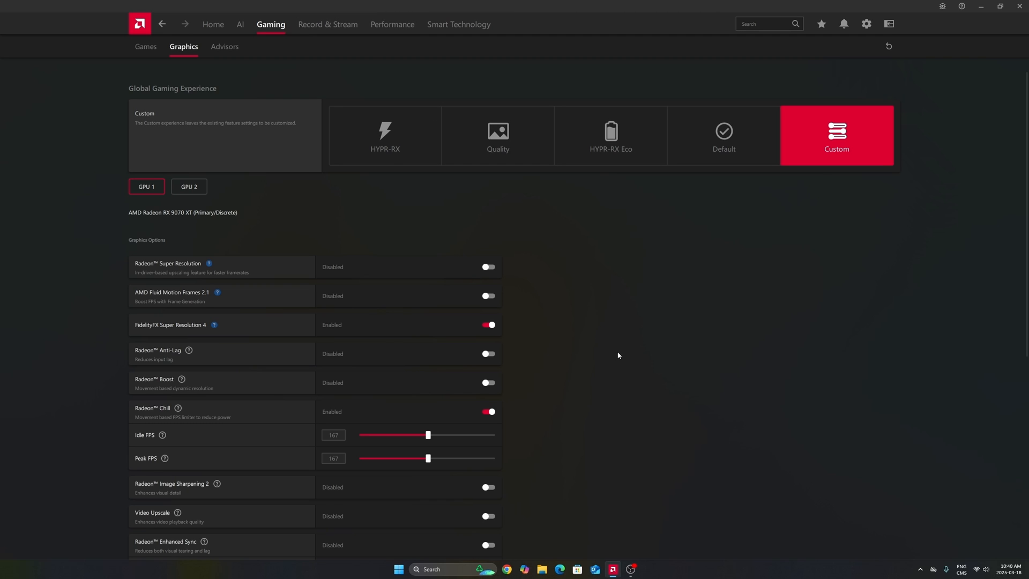
mouse_move(574, 339)
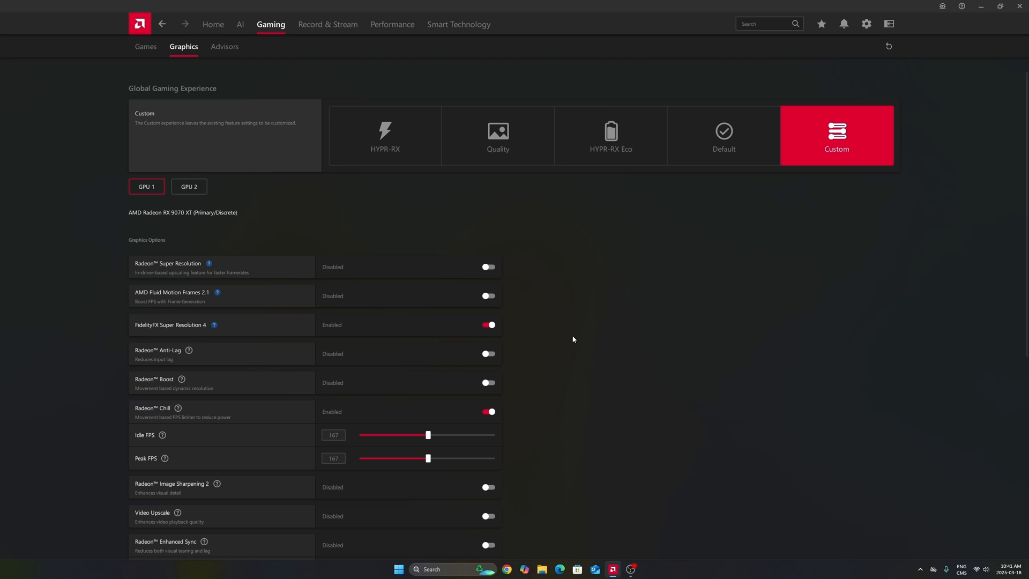
mouse_move(581, 328)
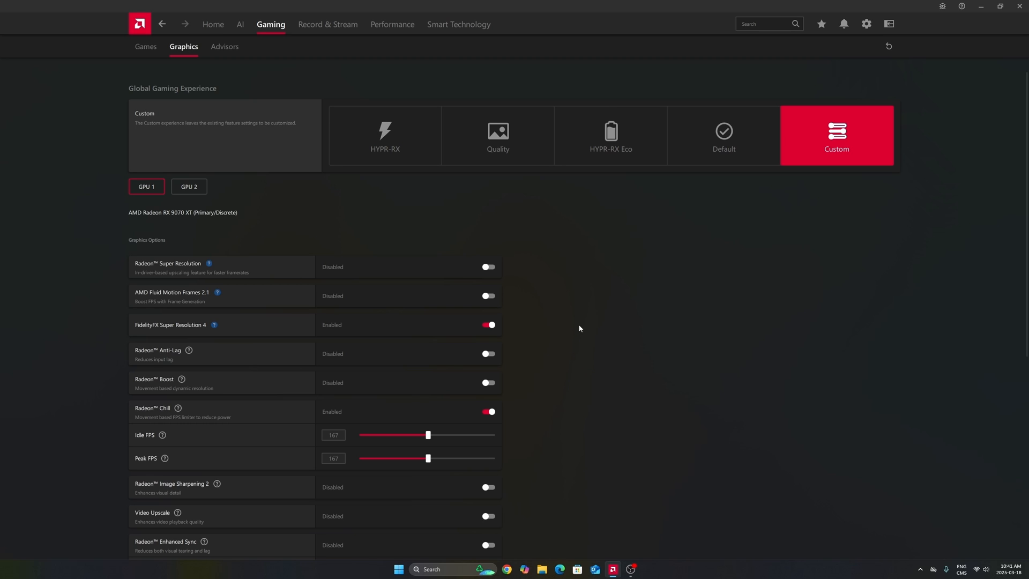
mouse_move(554, 342)
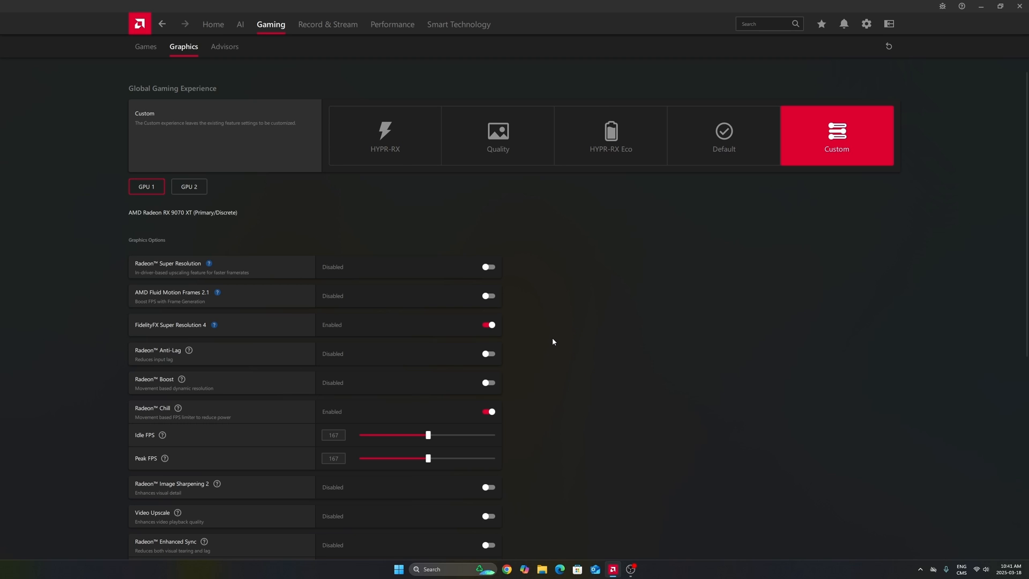
mouse_move(634, 438)
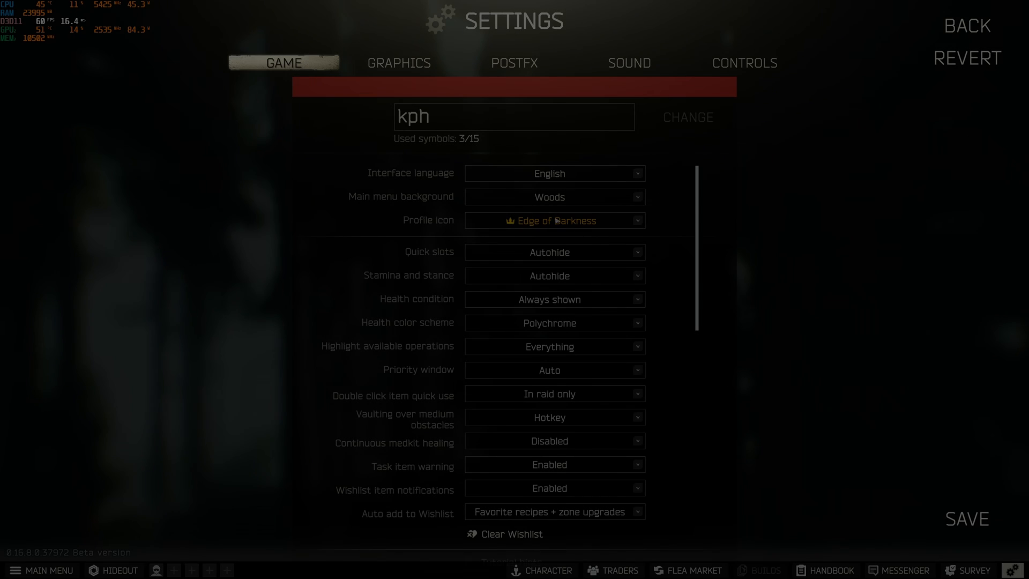
Finish reviewing FOV and head bobbing, then open Graphics at 2560x1440 fullscreen with DLSS quality
scroll("down", 3)
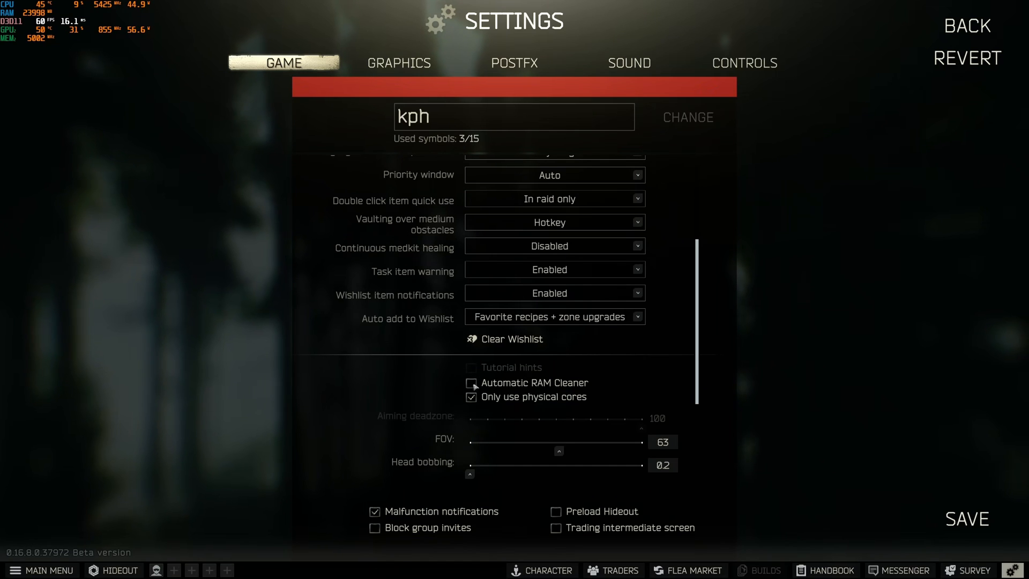
mouse_move(598, 424)
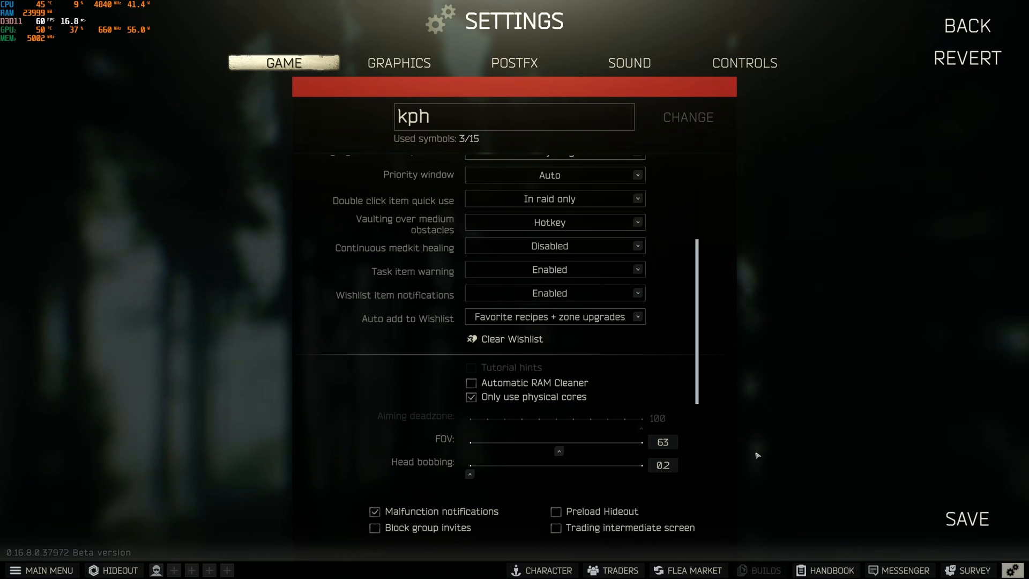
mouse_move(665, 410)
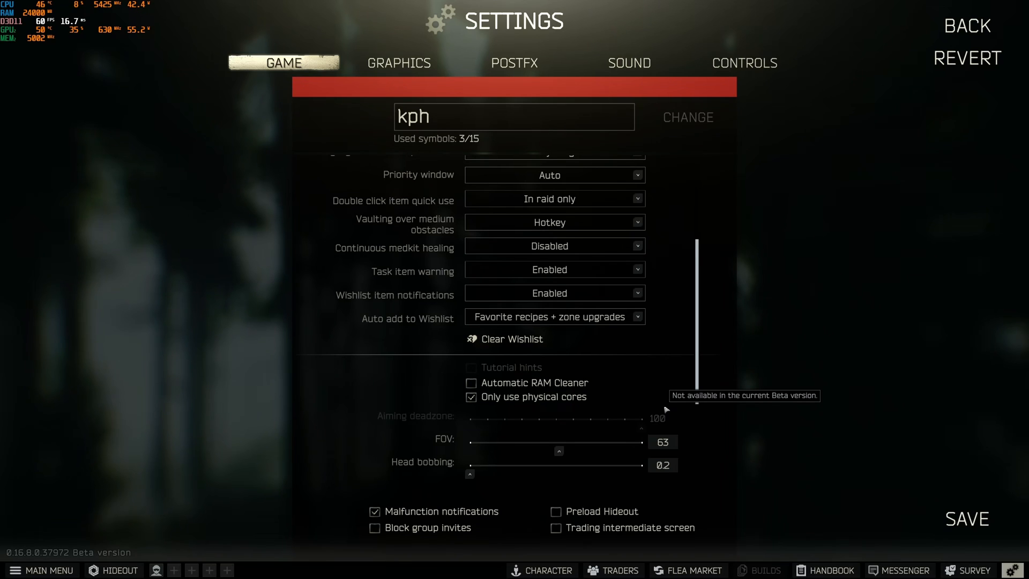
mouse_move(541, 457)
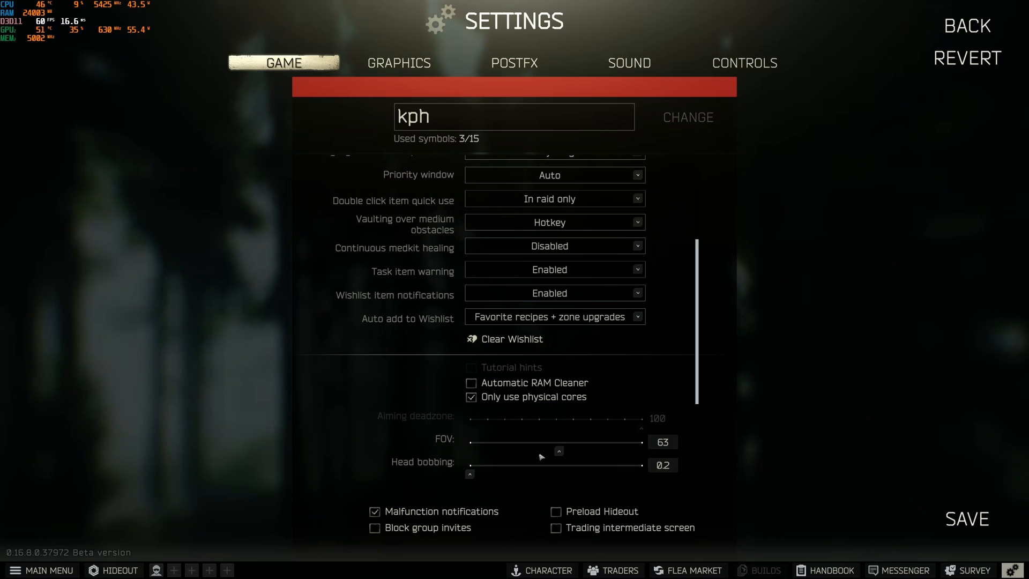
mouse_move(566, 469)
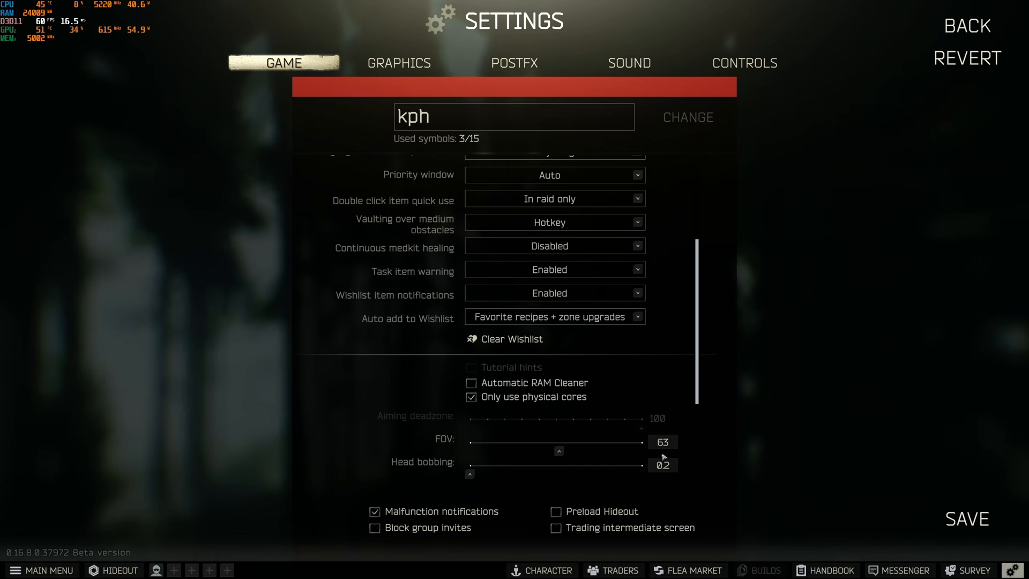
mouse_move(732, 449)
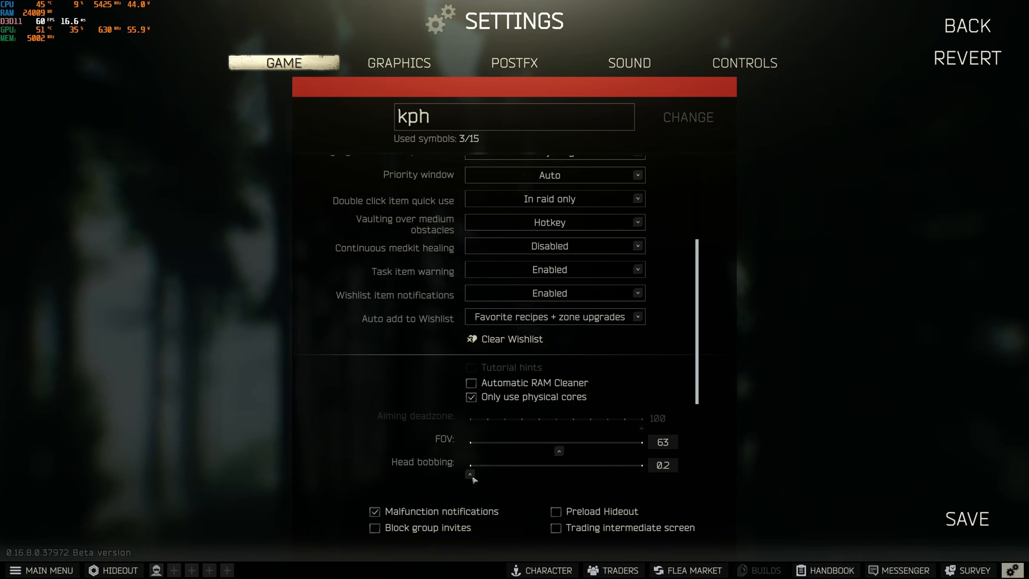
mouse_move(455, 479)
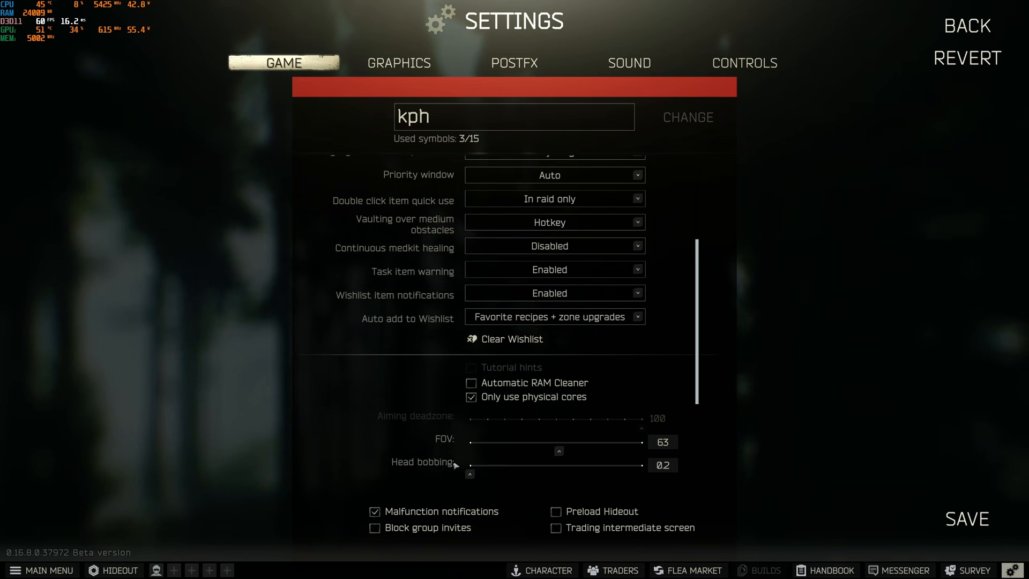
left_click(397, 63)
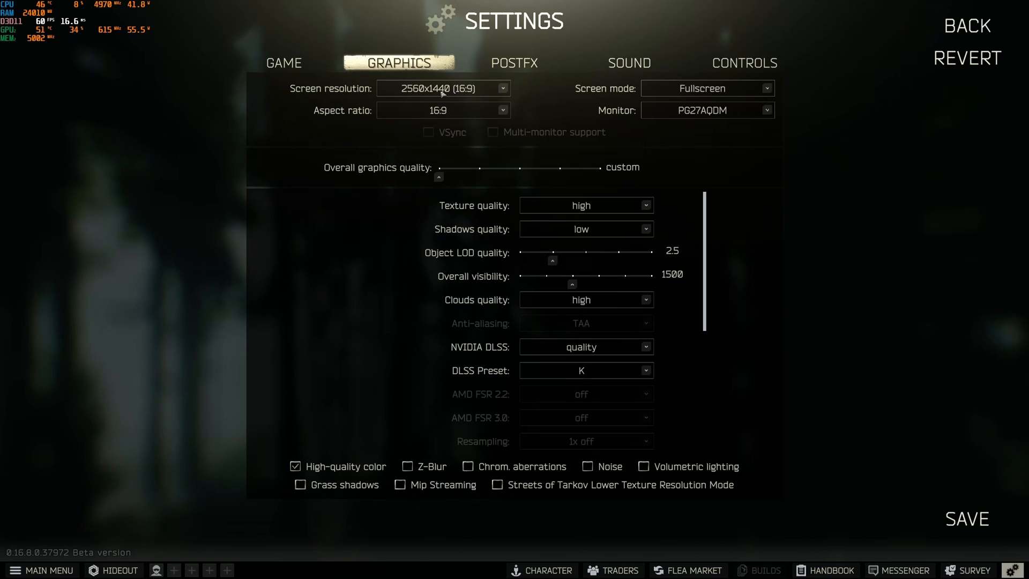
mouse_move(709, 92)
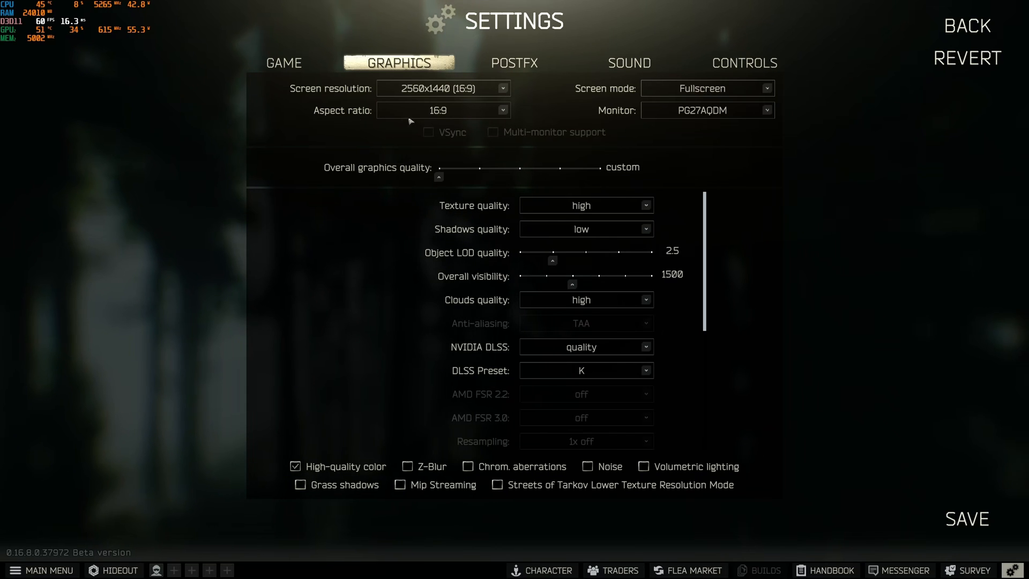
mouse_move(582, 119)
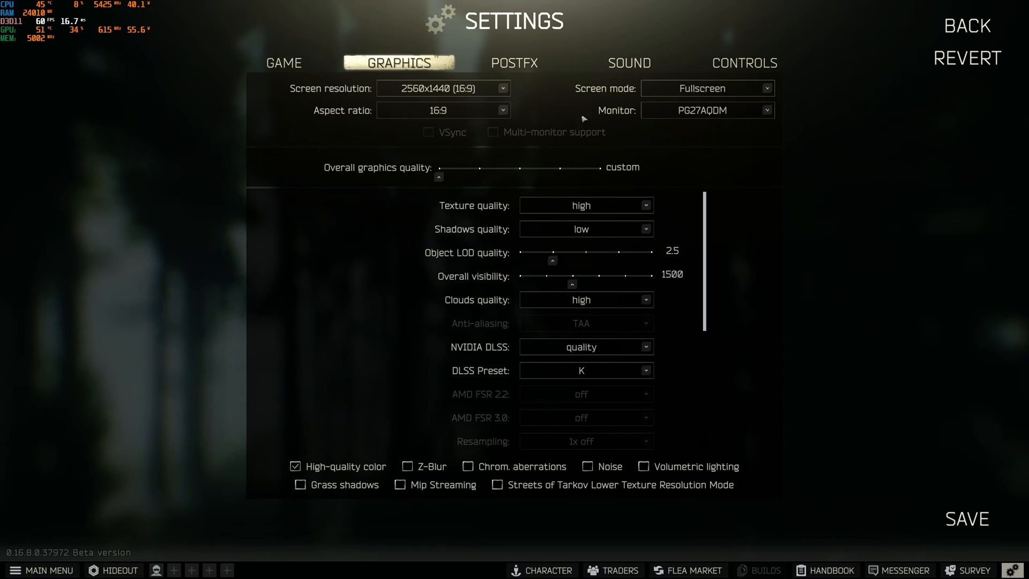
mouse_move(490, 122)
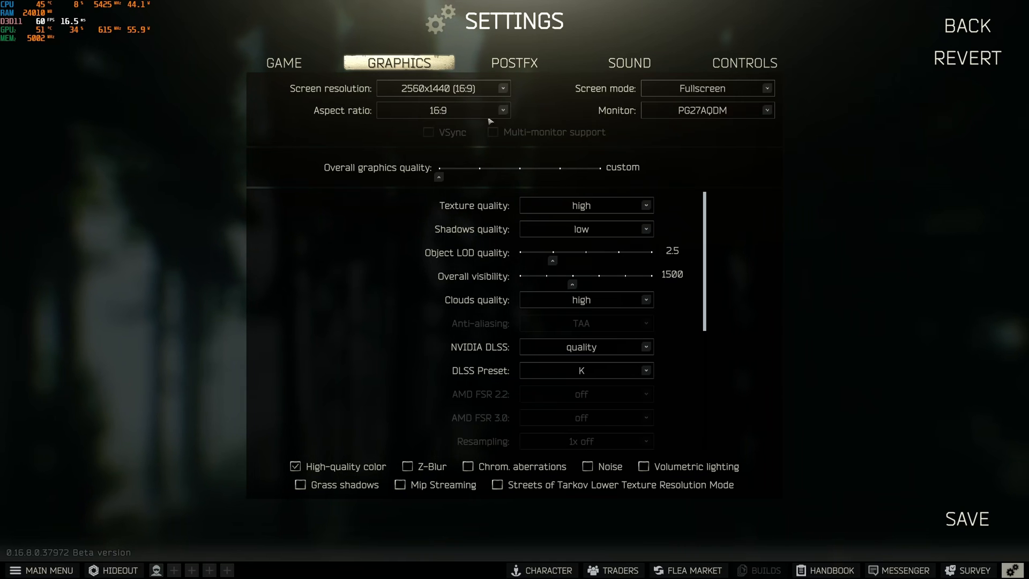
scroll("down", 3)
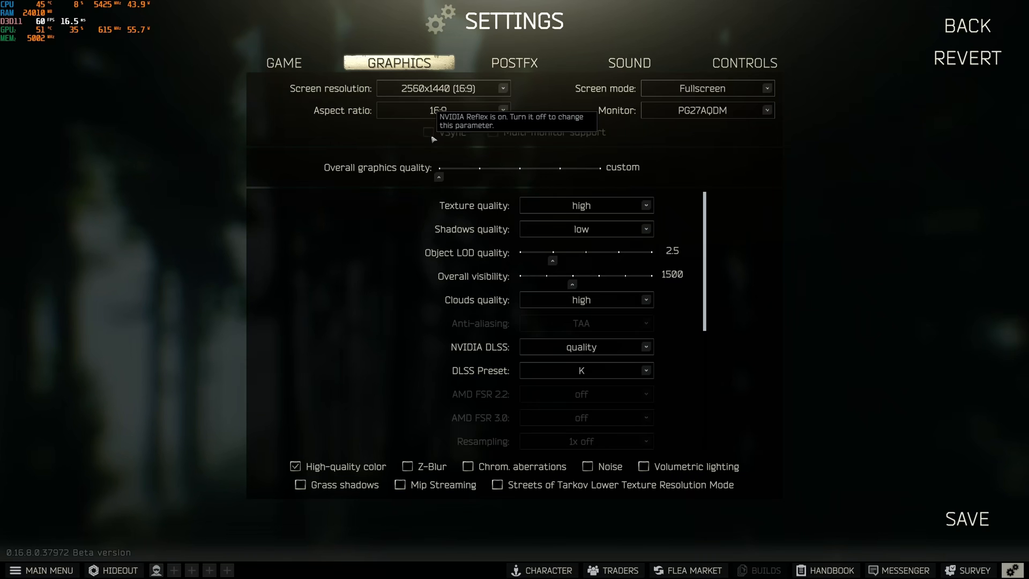
mouse_move(406, 229)
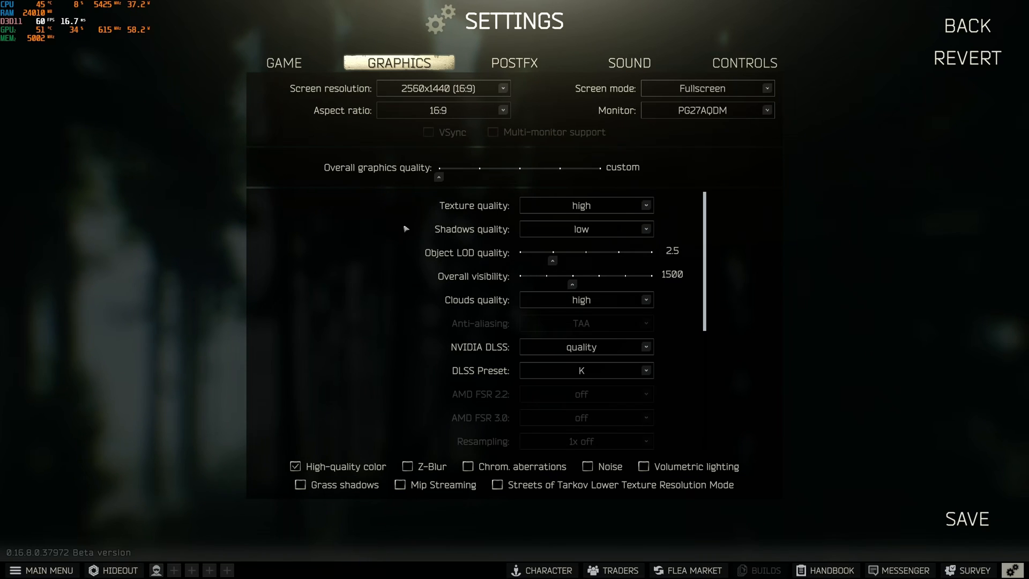
mouse_move(517, 219)
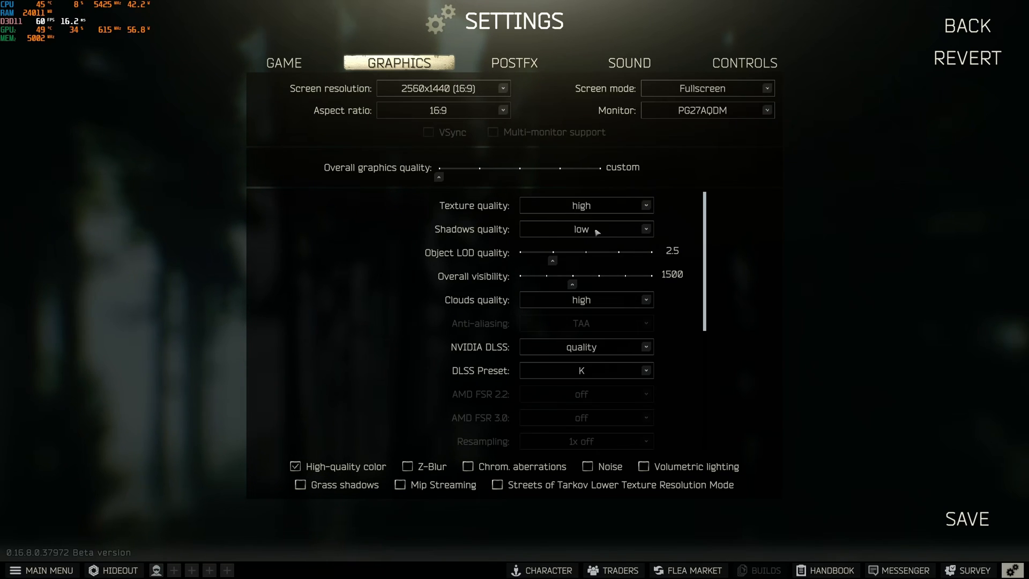
mouse_move(588, 228)
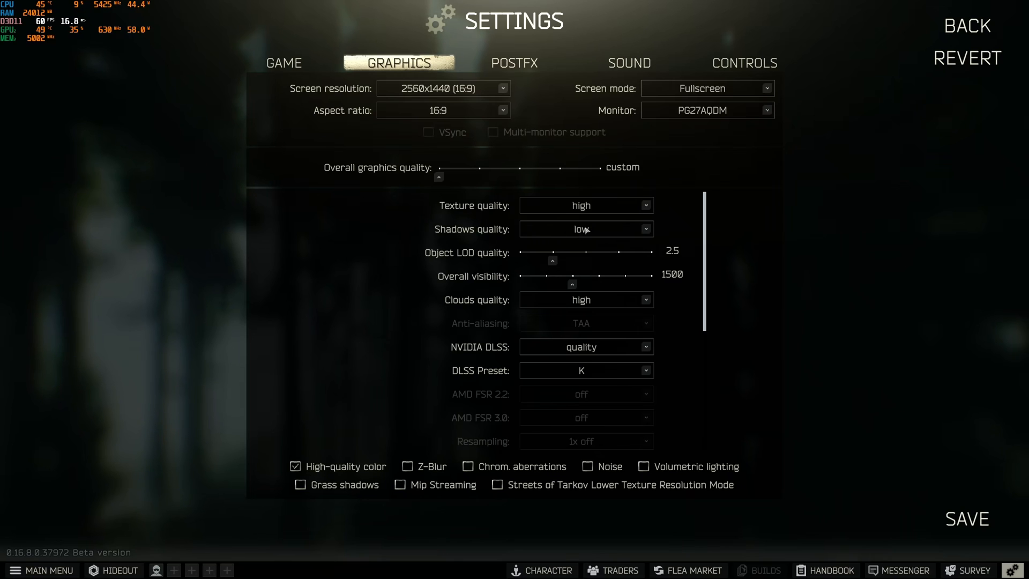
mouse_move(587, 234)
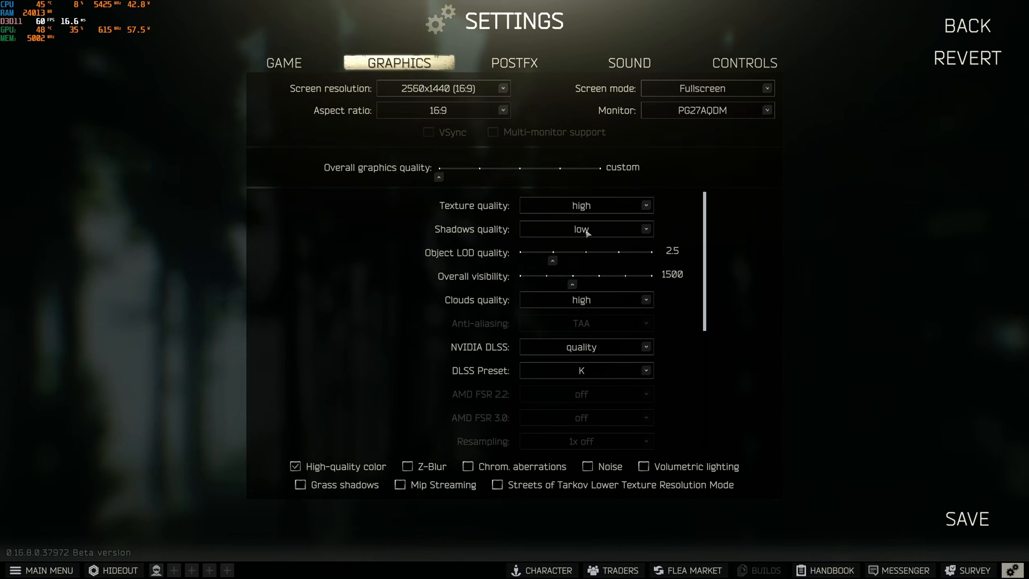
mouse_move(506, 259)
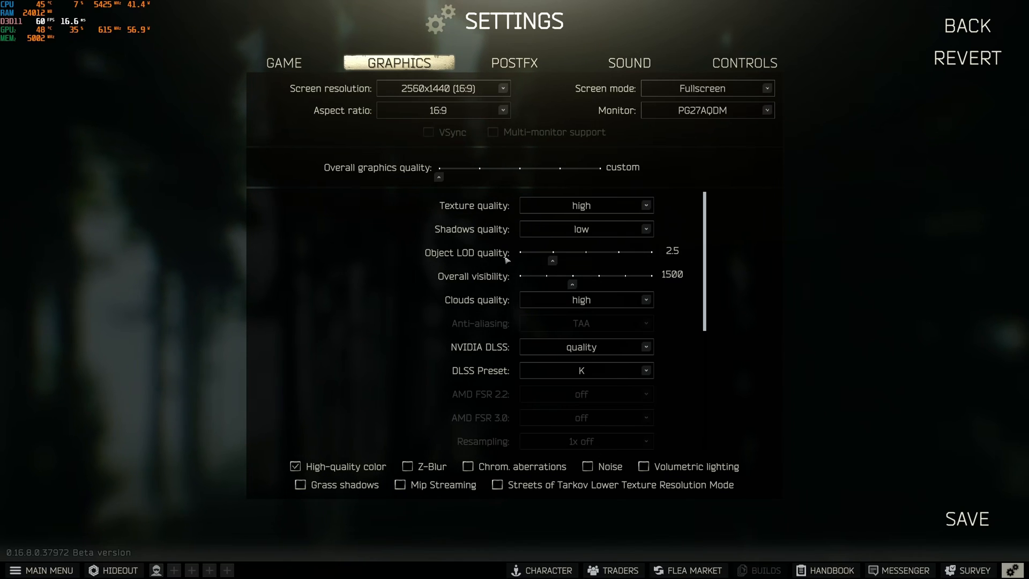
mouse_move(559, 261)
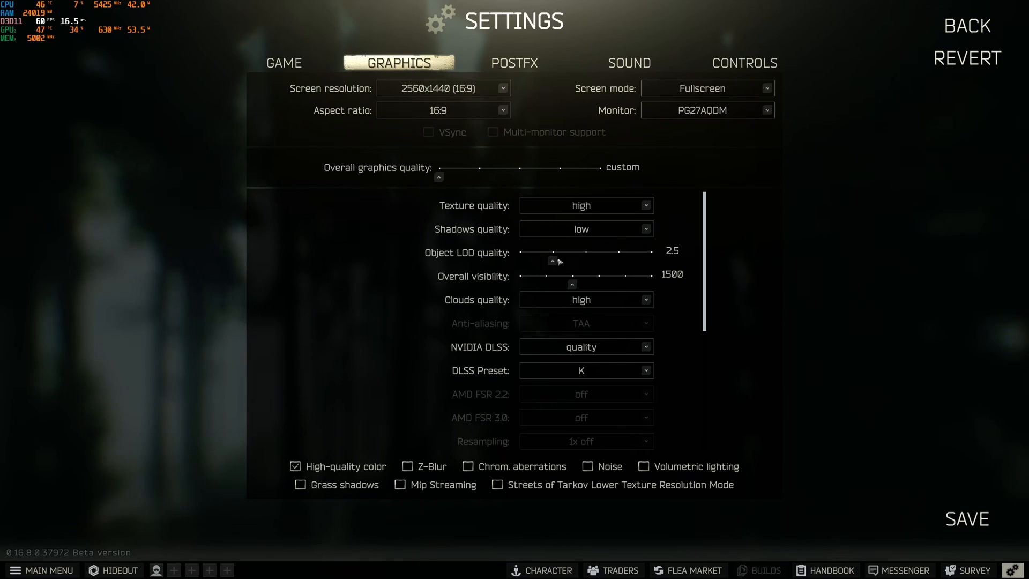
mouse_move(540, 280)
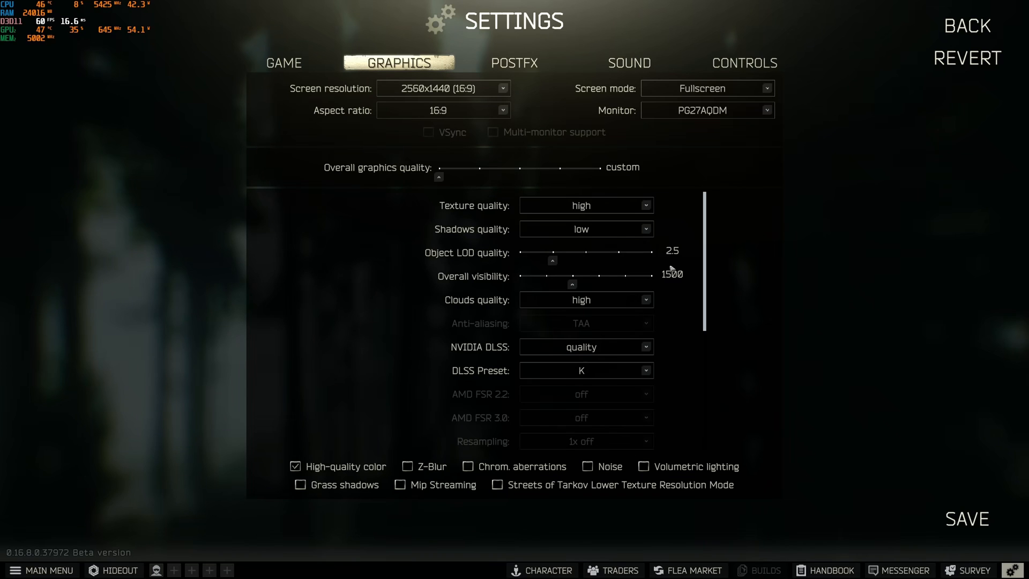
mouse_move(491, 281)
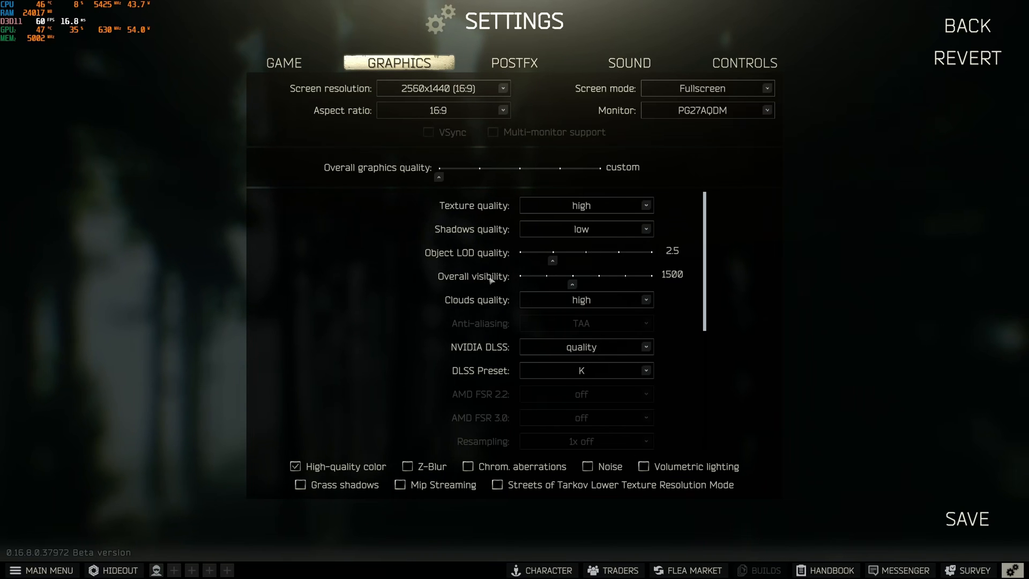
left_click_drag(572, 284, 593, 284)
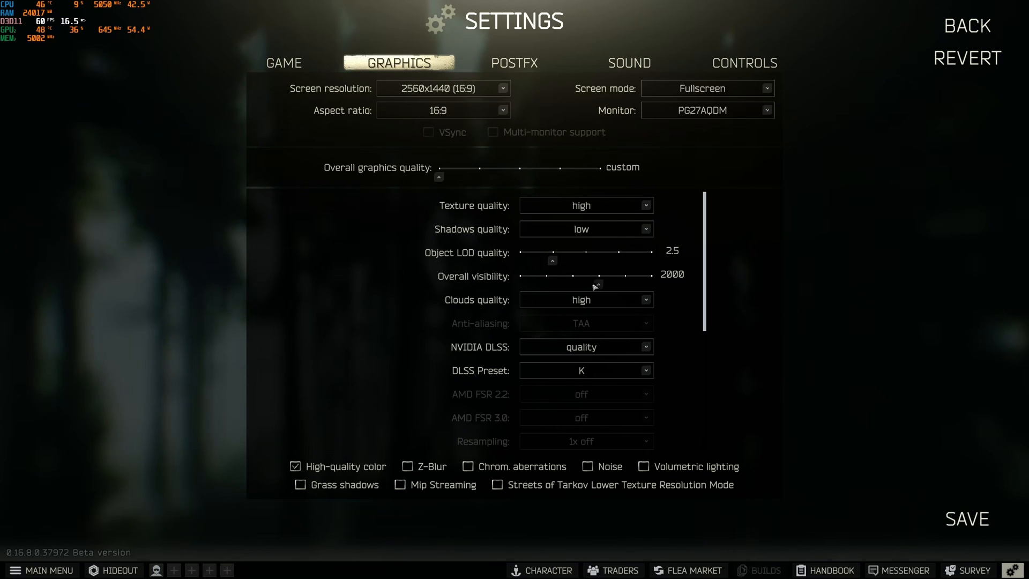
left_click_drag(594, 285, 570, 284)
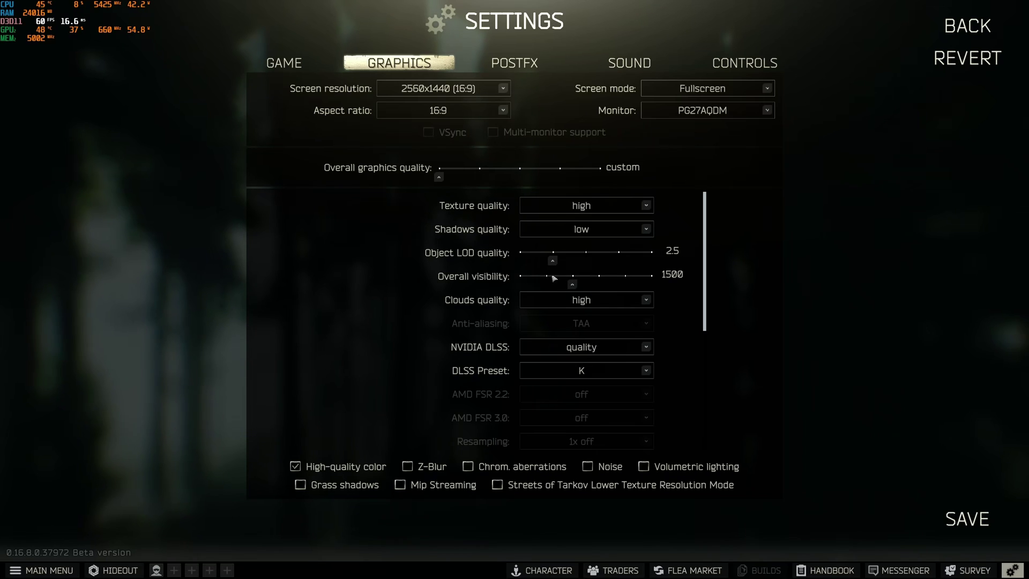
mouse_move(576, 288)
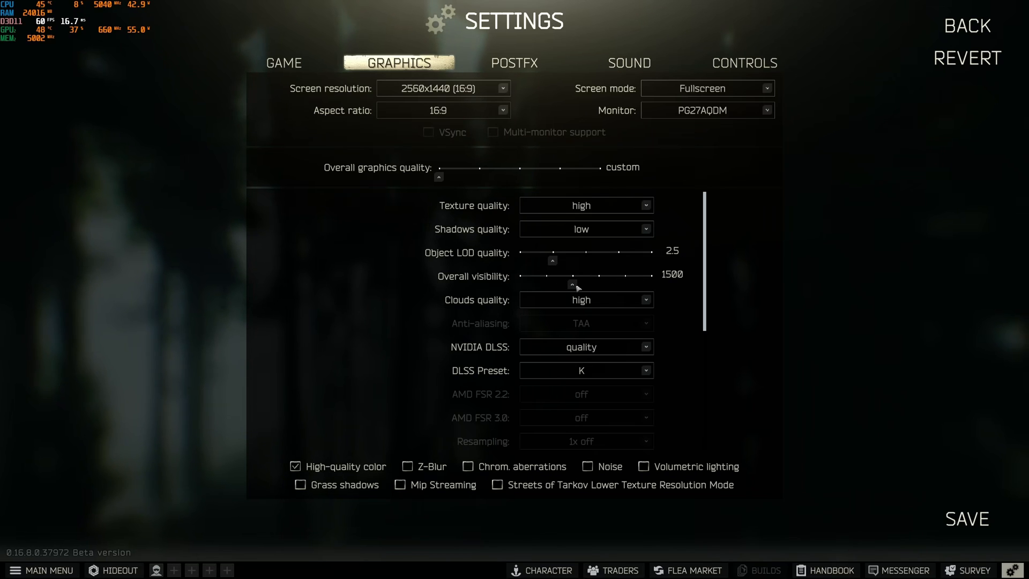
left_click_drag(576, 284, 546, 284)
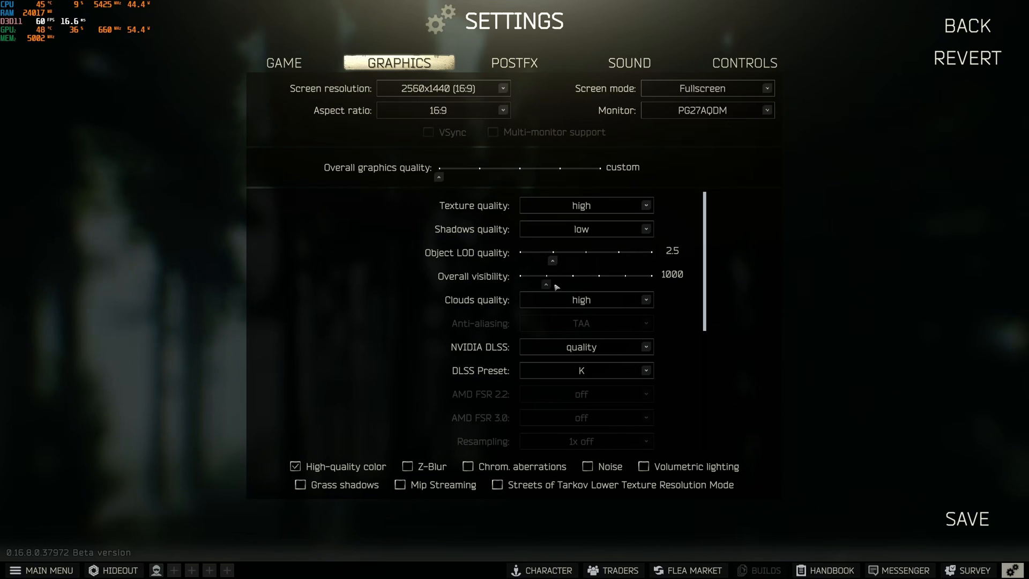
left_click_drag(556, 284, 576, 283)
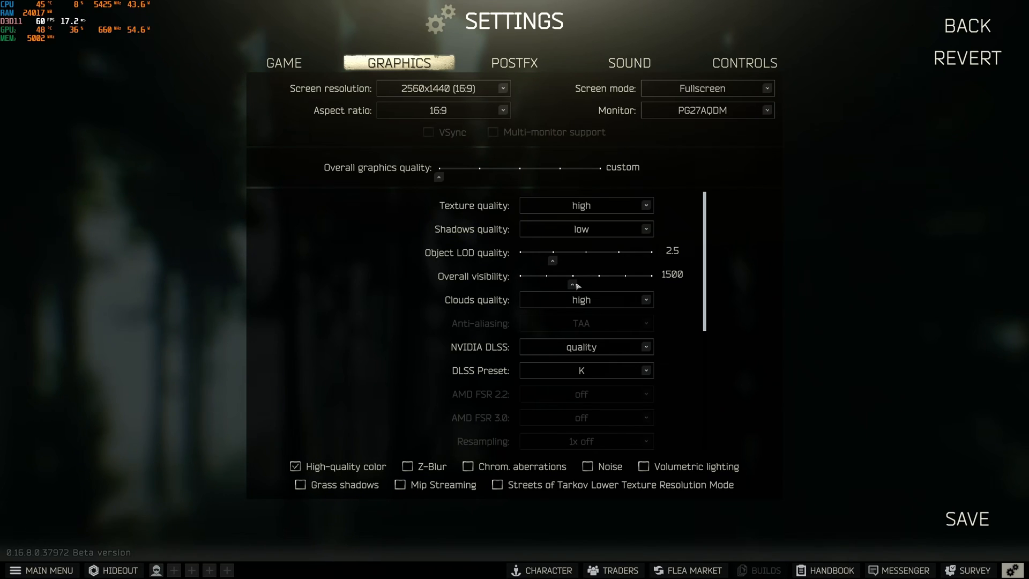
left_click_drag(576, 283, 599, 283)
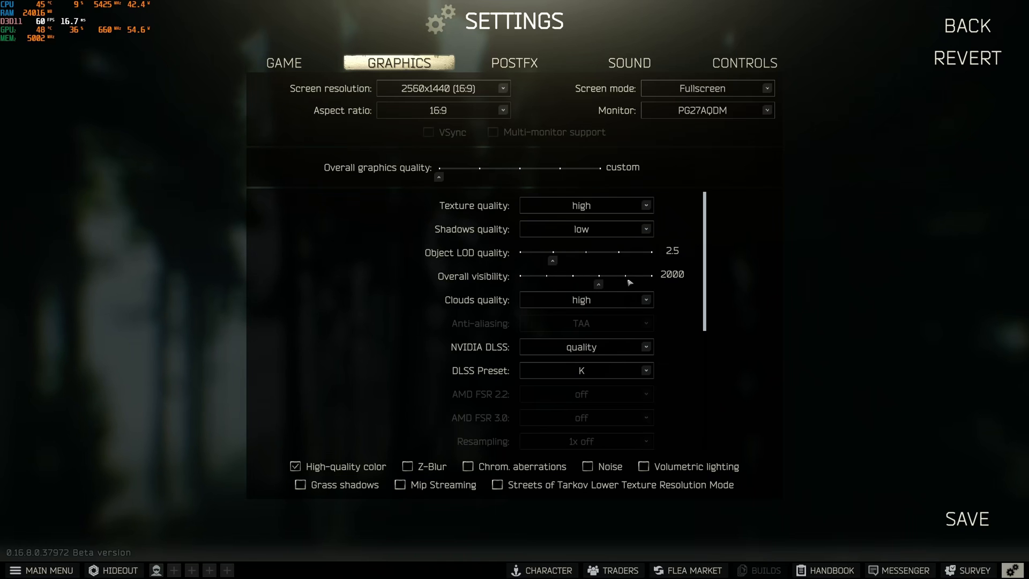
left_click_drag(599, 284, 572, 284)
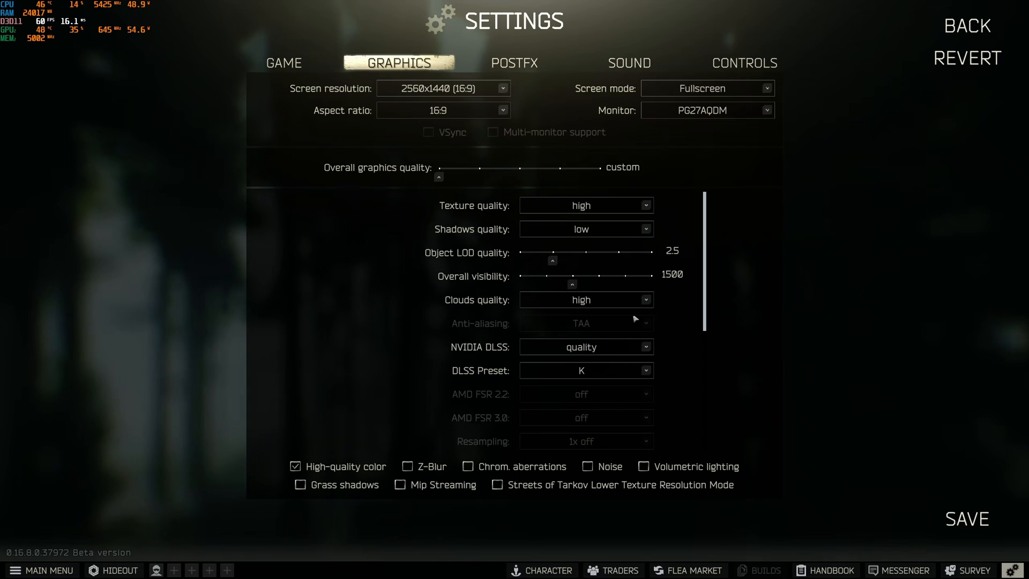
scroll("down", 3)
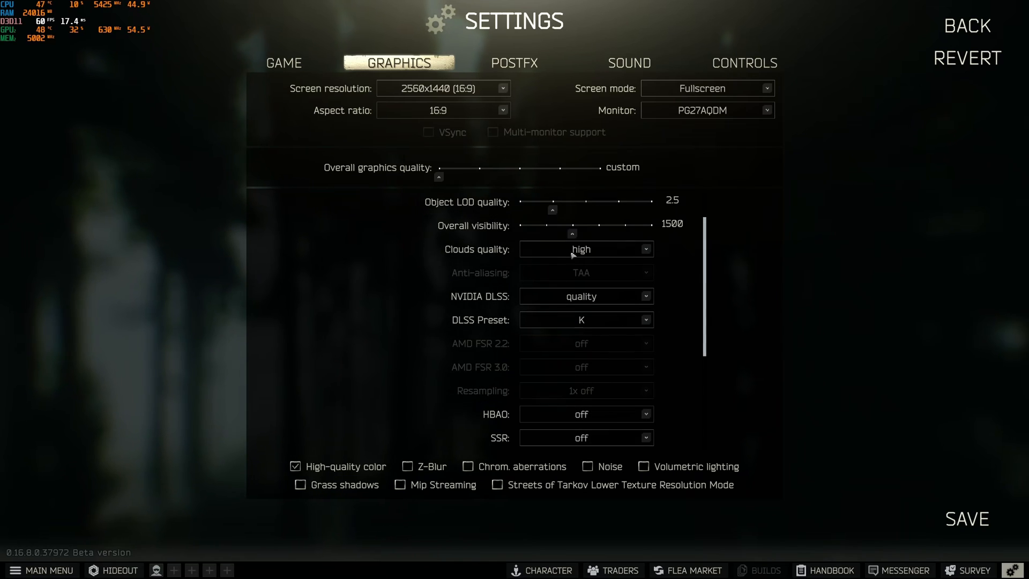
mouse_move(672, 270)
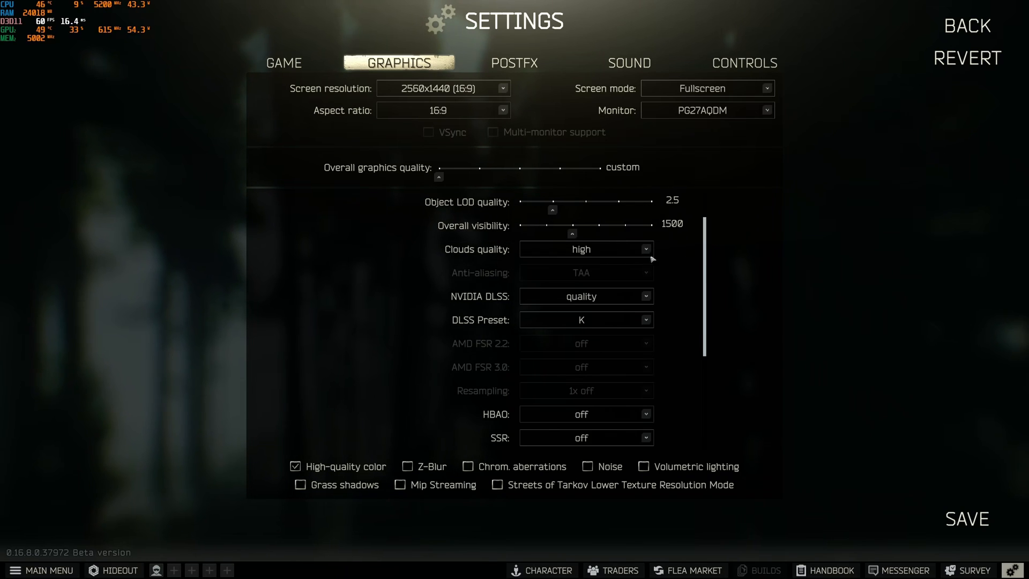
mouse_move(617, 269)
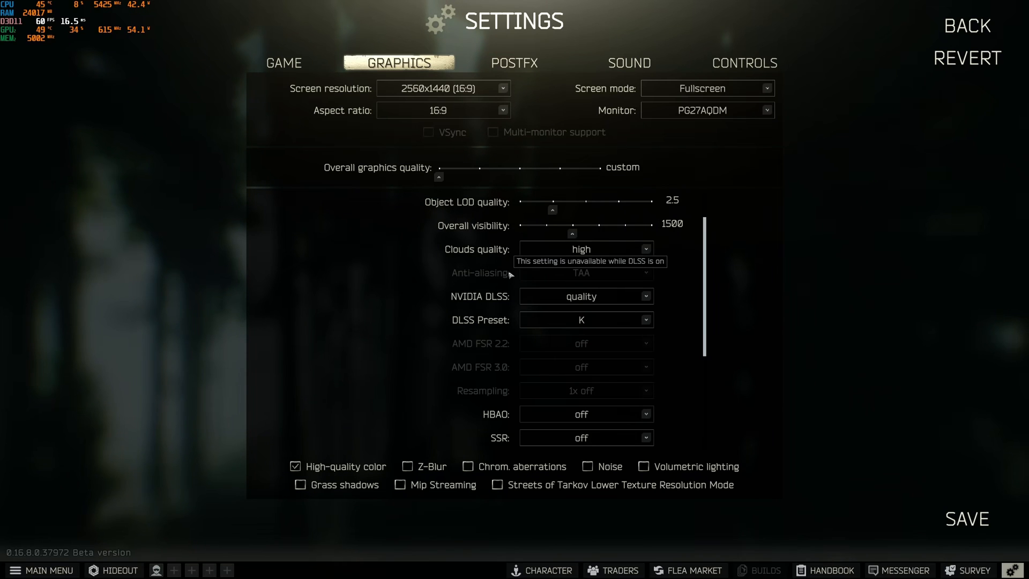
mouse_move(706, 247)
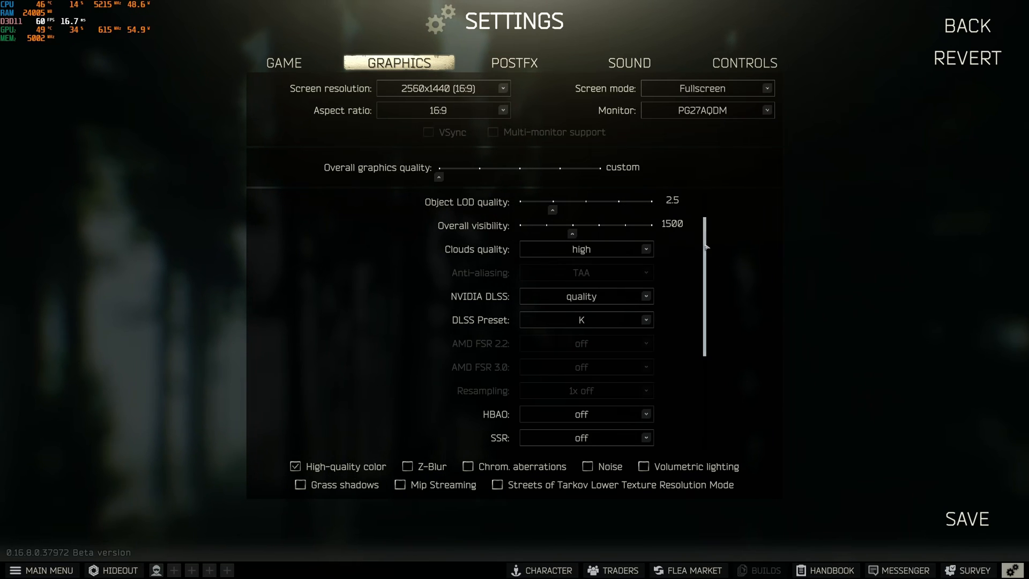
scroll("down", 3)
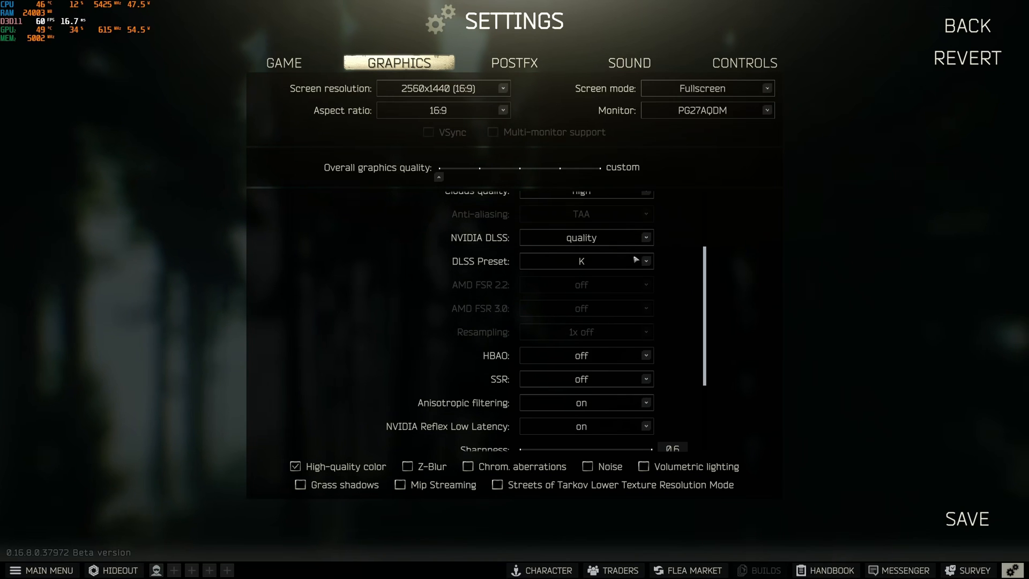
mouse_move(594, 239)
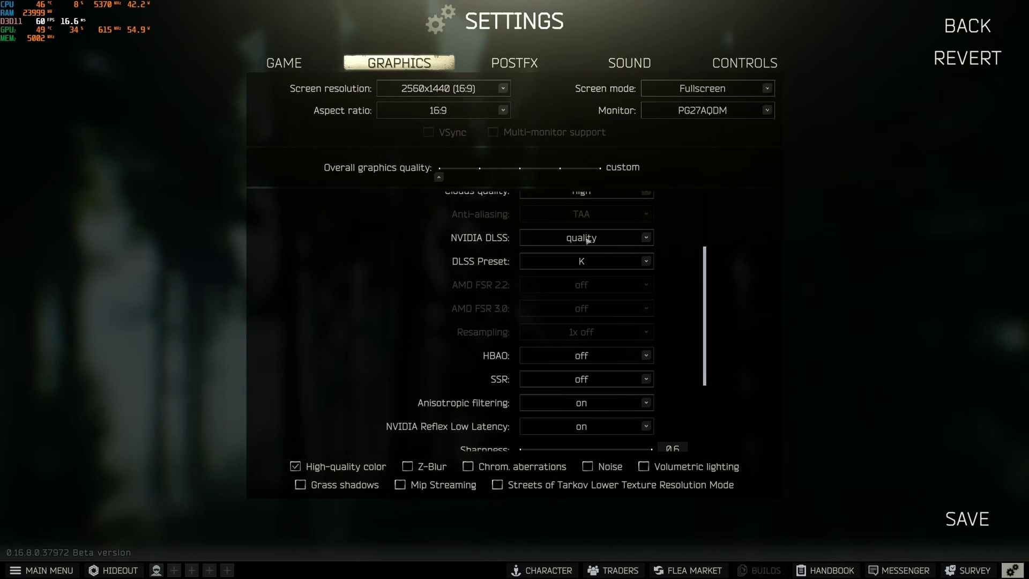
left_click(585, 237)
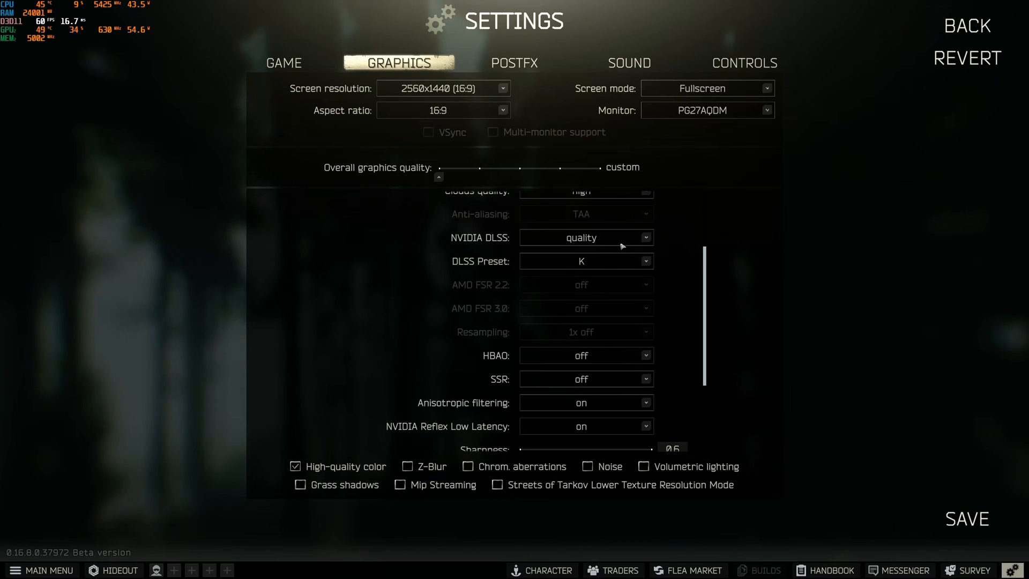
left_click(586, 237)
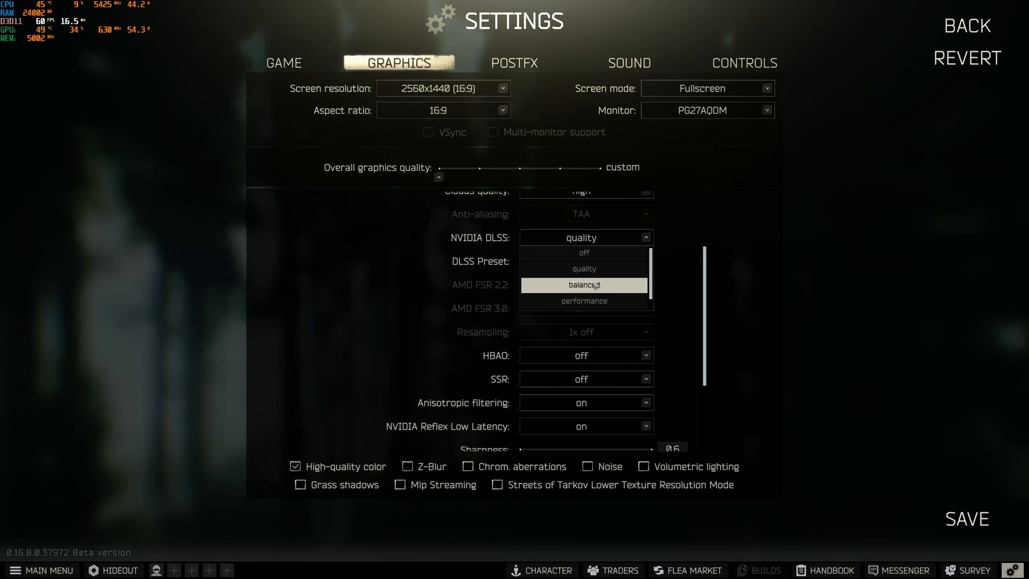
left_click(584, 268)
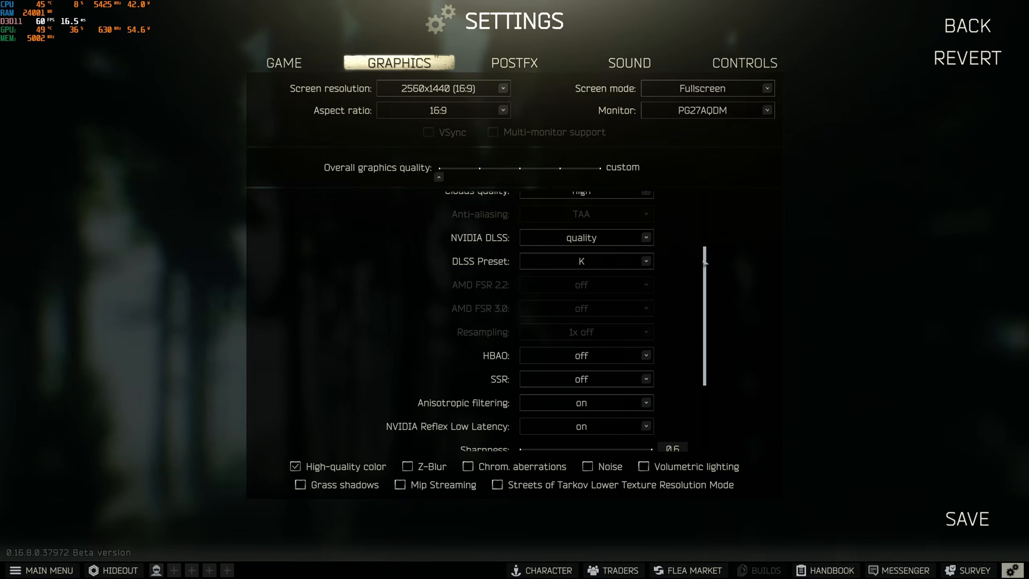
mouse_move(689, 244)
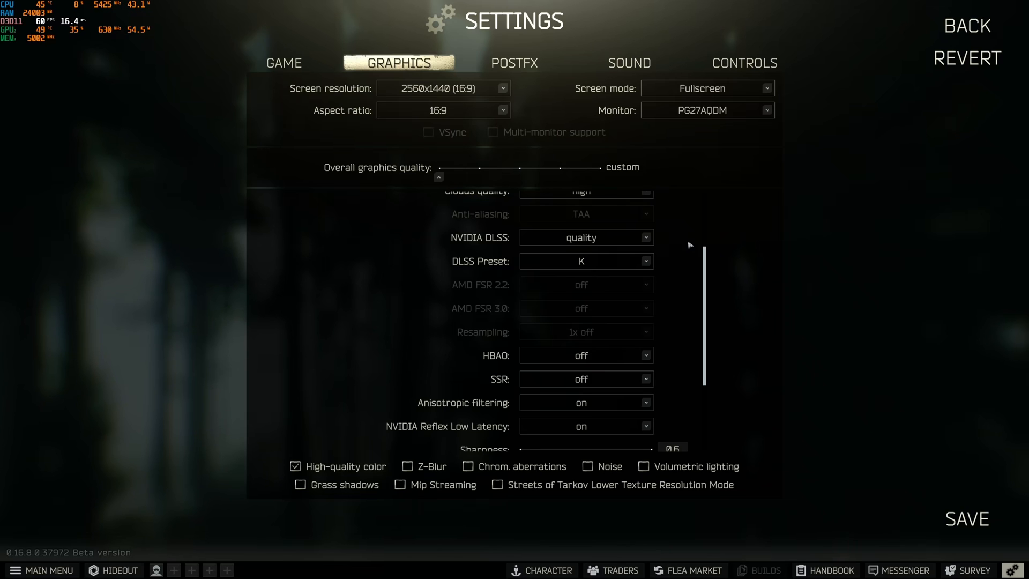
mouse_move(489, 220)
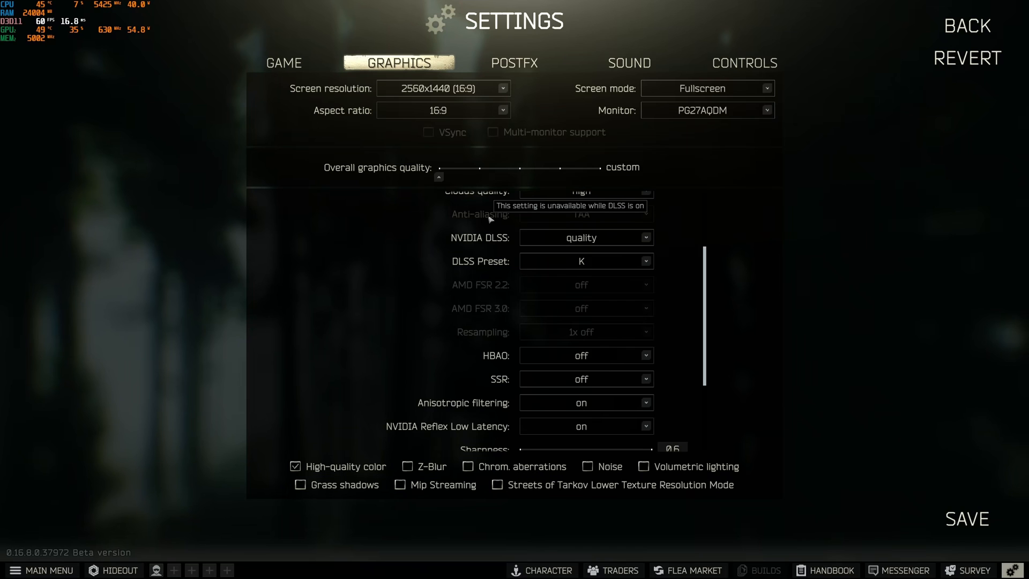
mouse_move(474, 234)
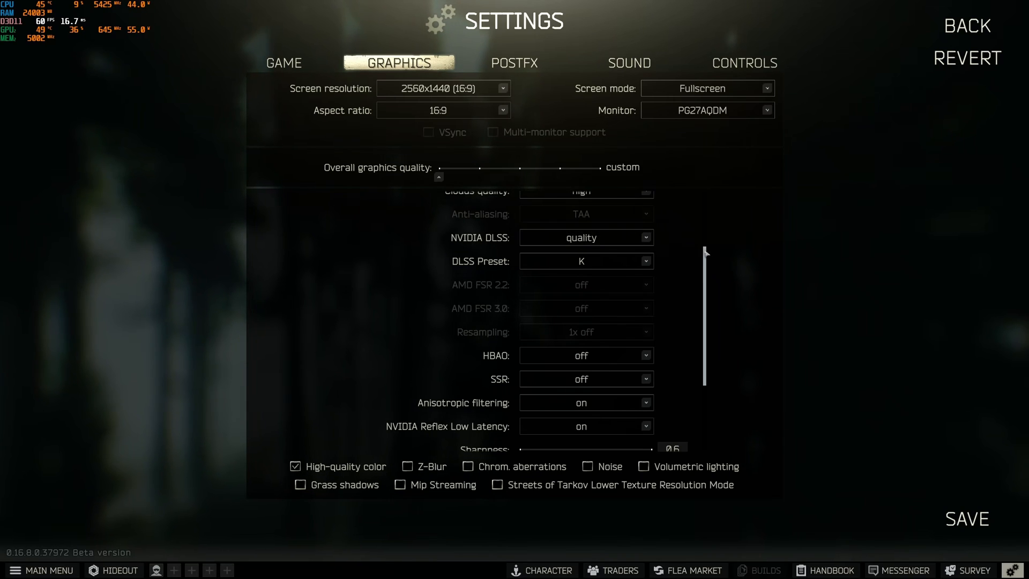
scroll("down", 3)
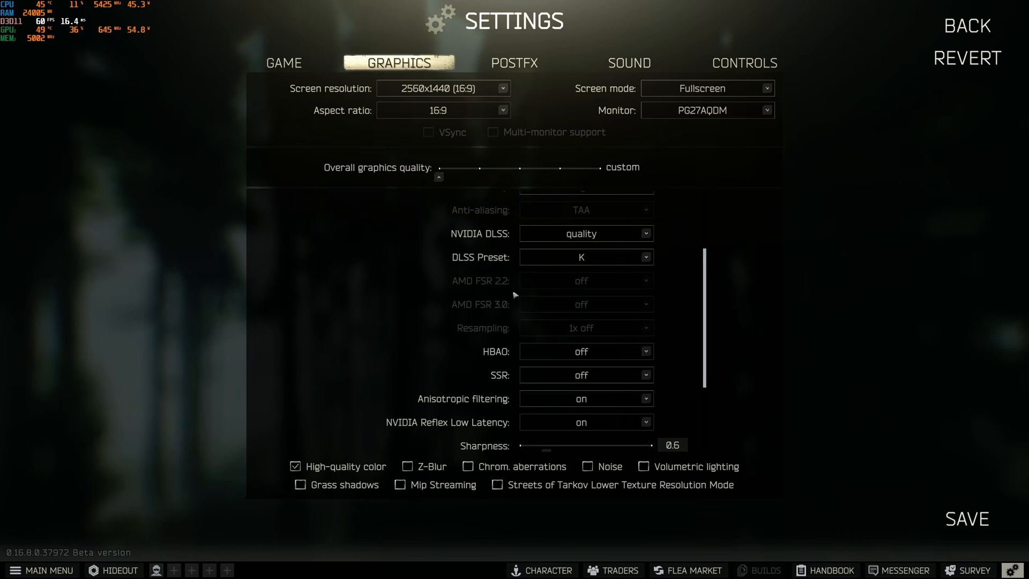
mouse_move(599, 310)
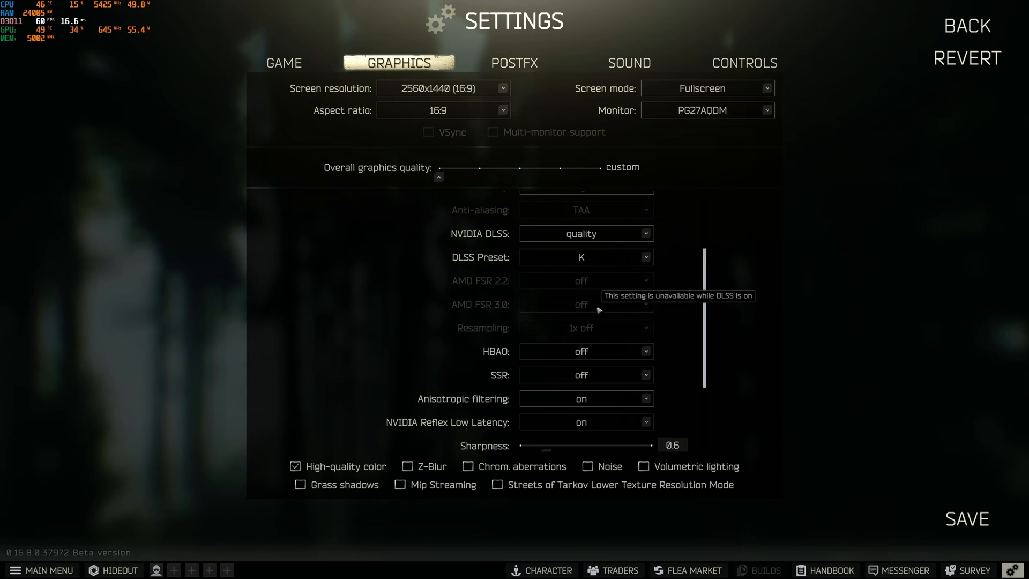
mouse_move(678, 315)
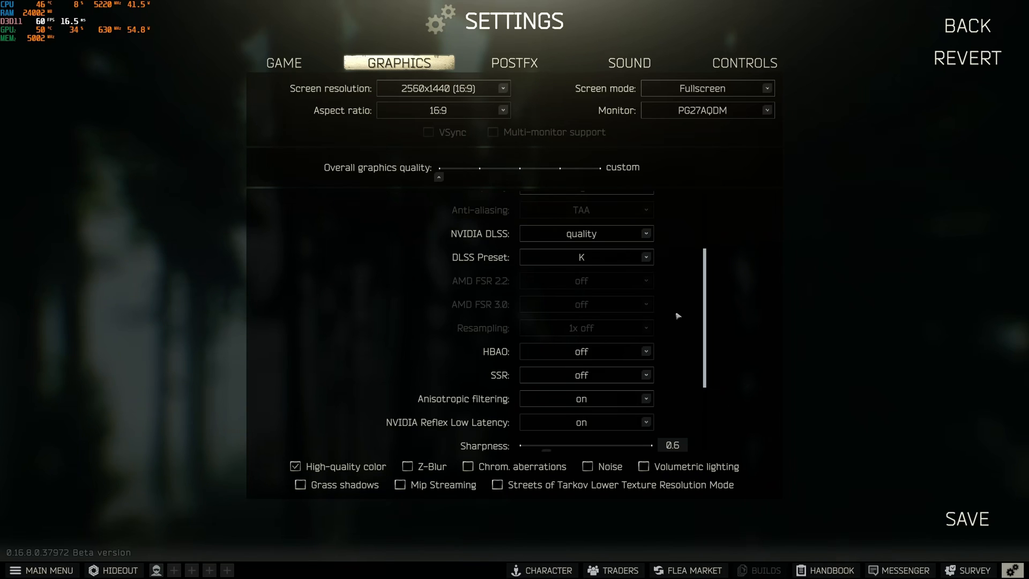
mouse_move(405, 280)
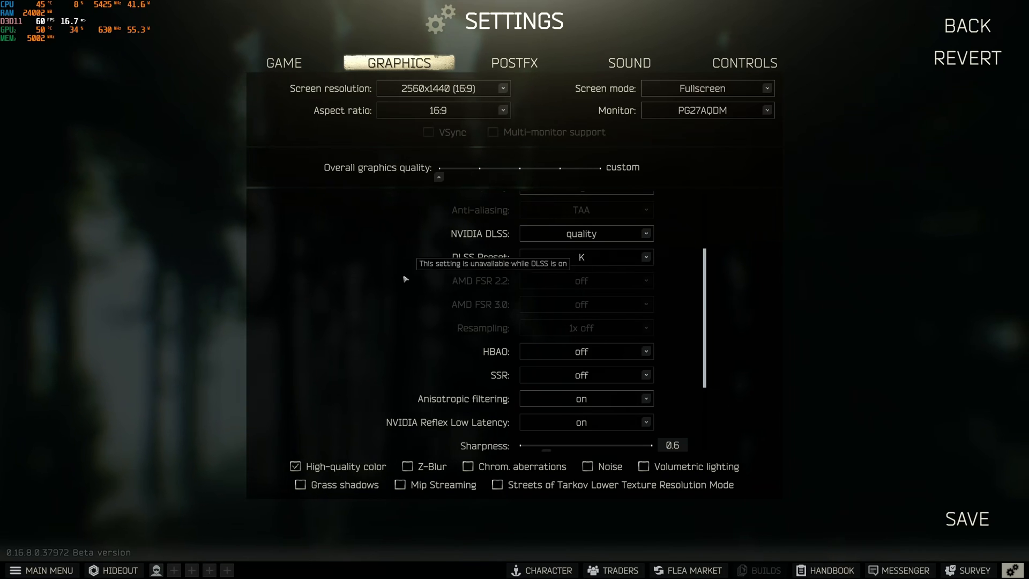
scroll("down", 3)
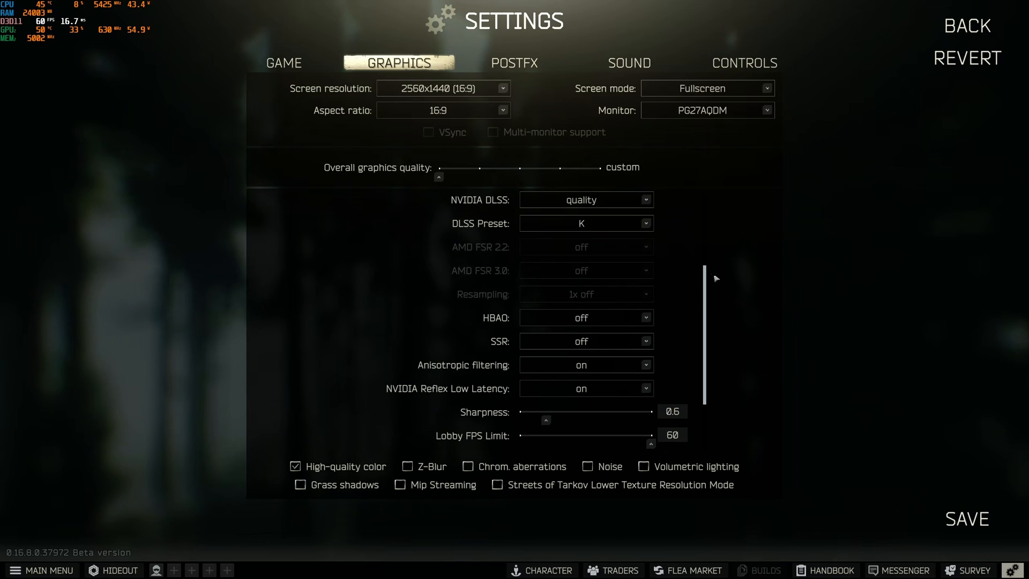
scroll("down", 3)
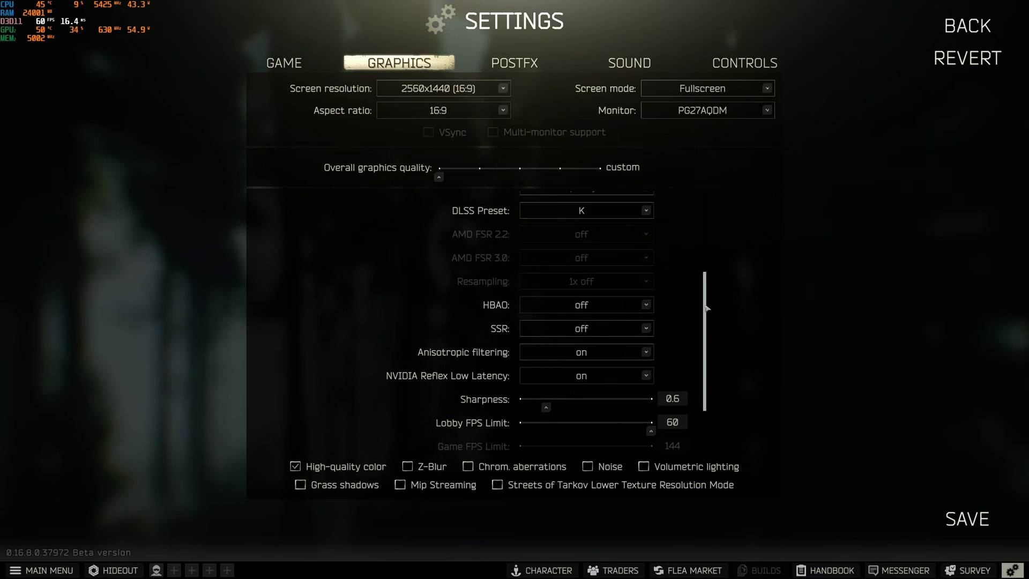
scroll("down", 3)
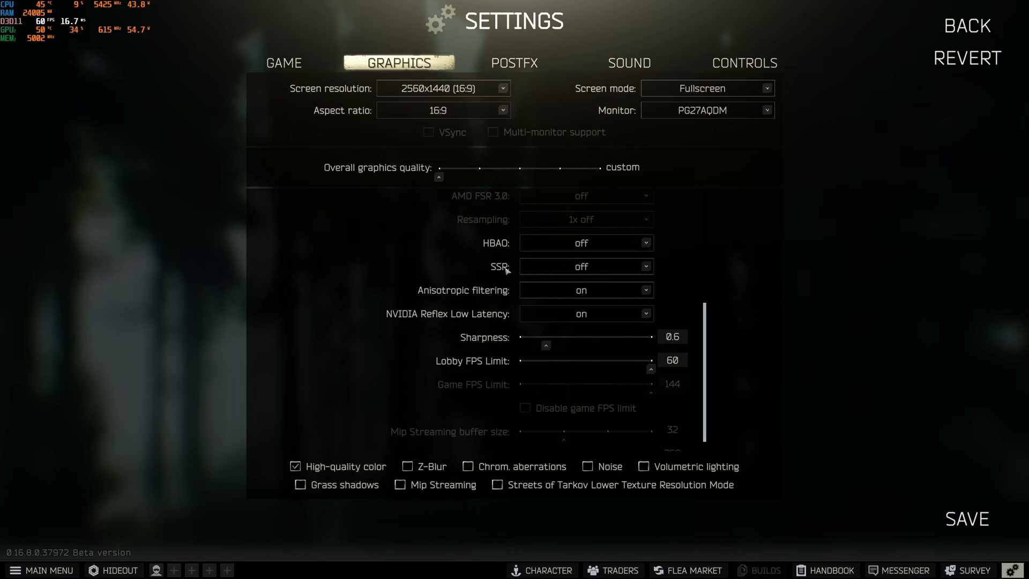
mouse_move(720, 307)
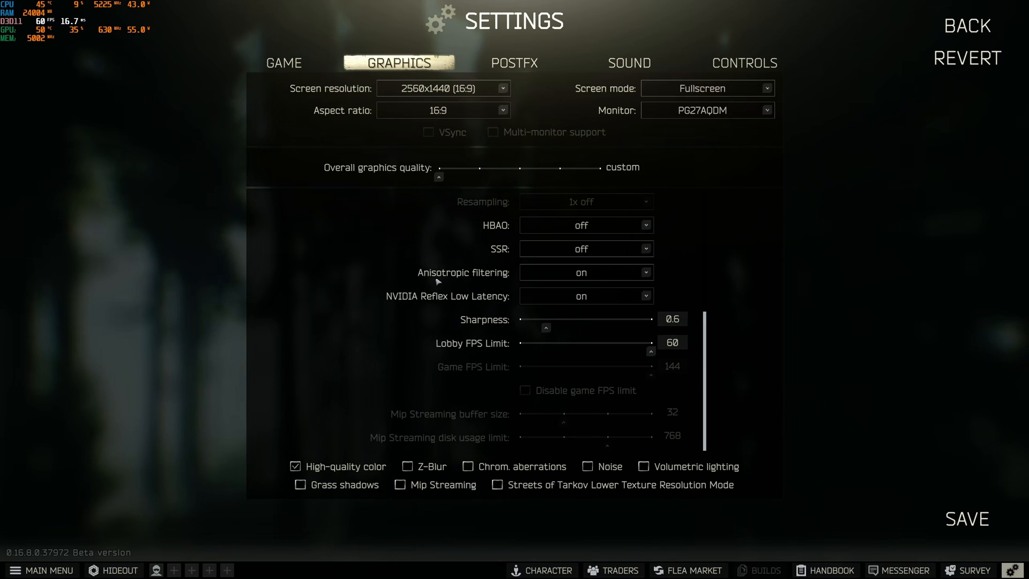
mouse_move(463, 330)
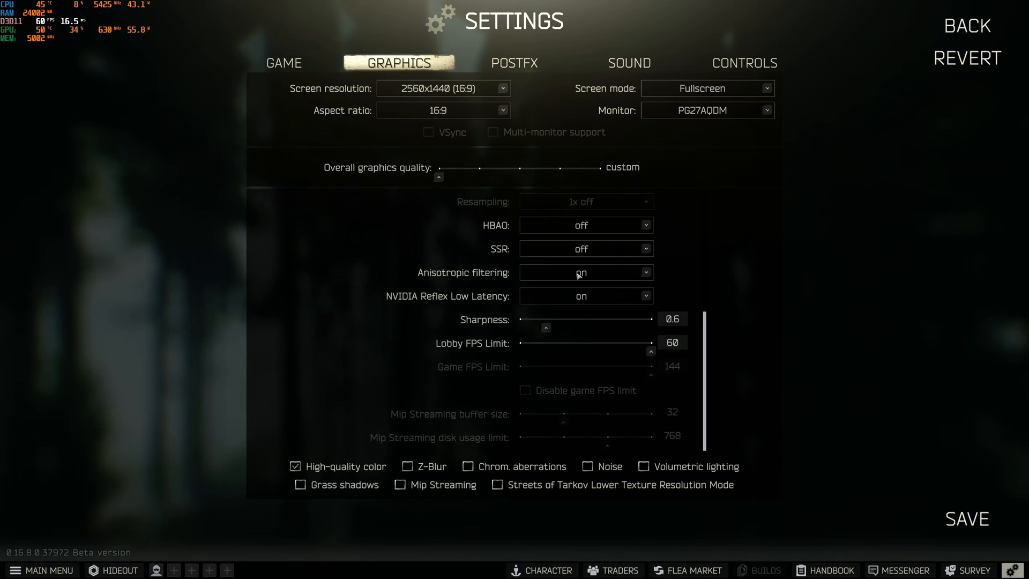
mouse_move(436, 300)
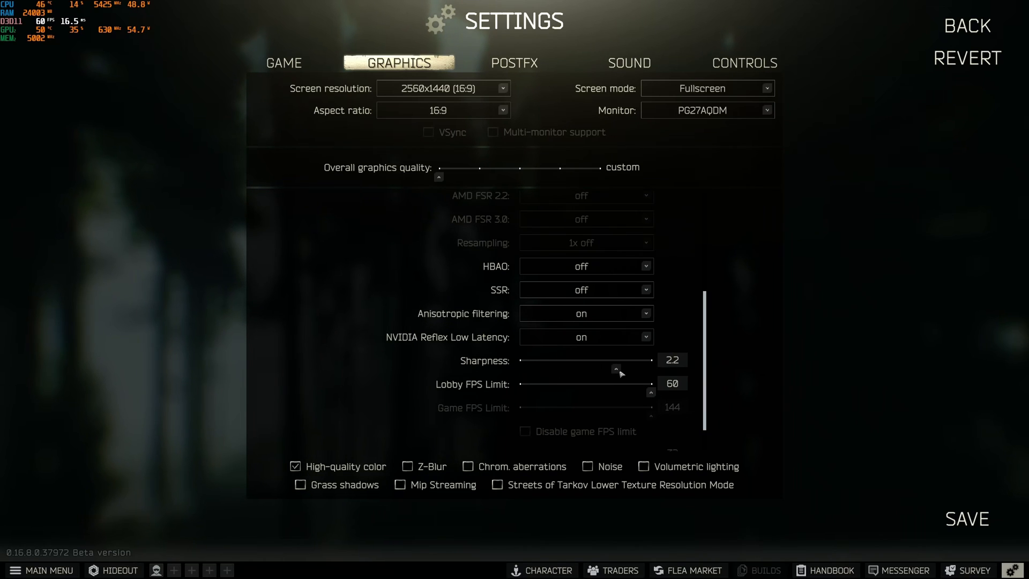
left_click_drag(617, 360, 558, 360)
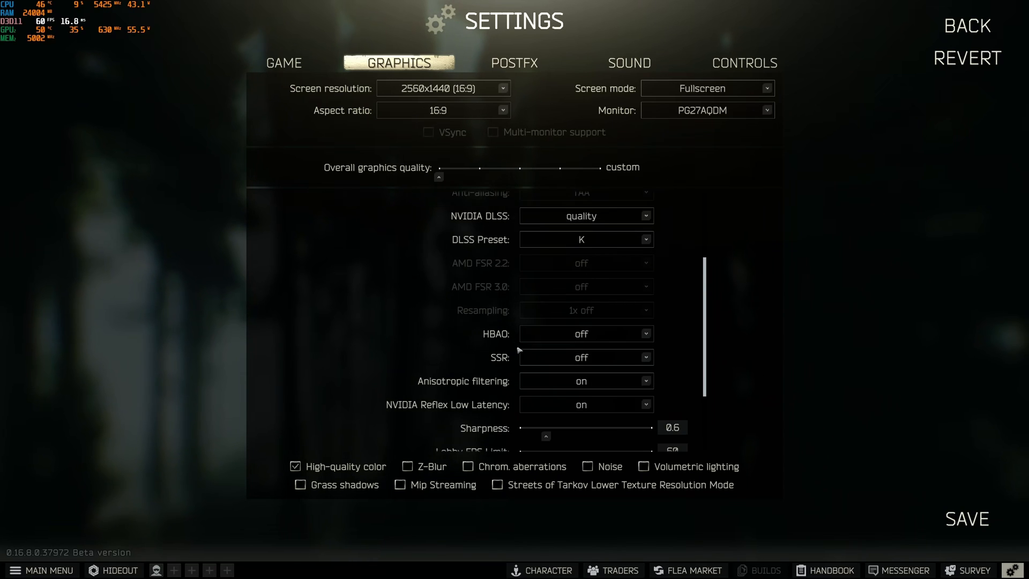
scroll("down", 3)
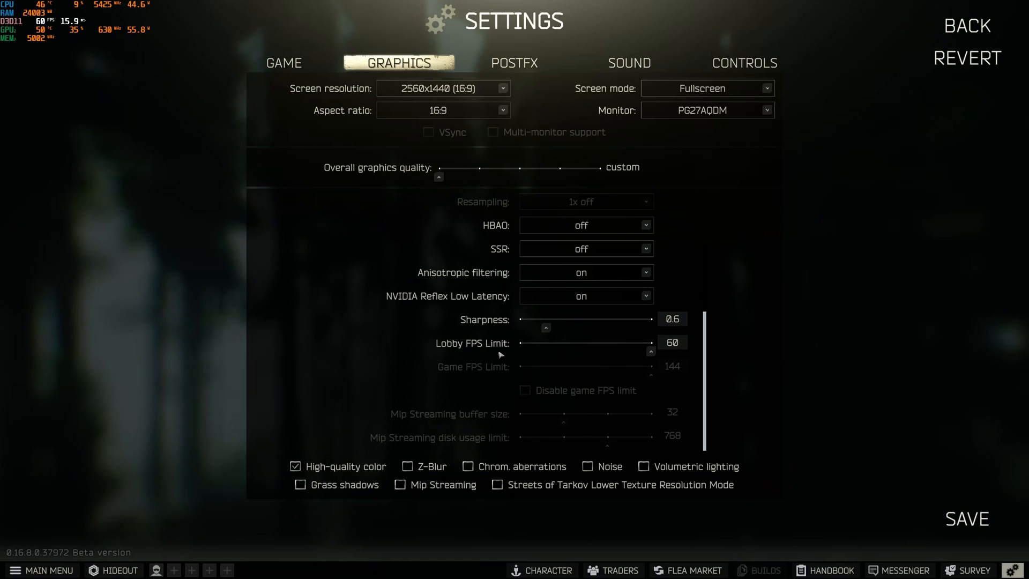
mouse_move(647, 350)
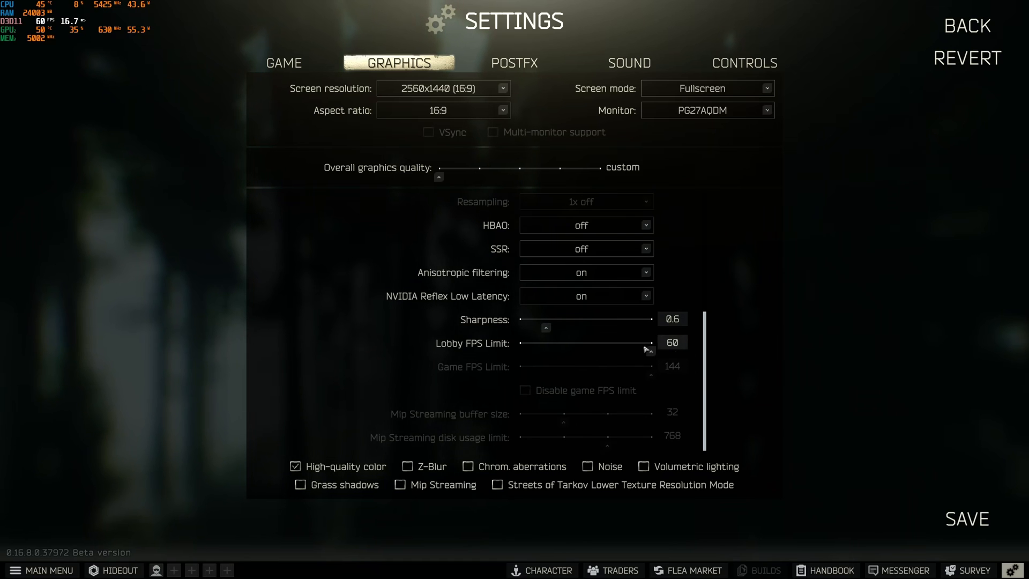
mouse_move(269, 215)
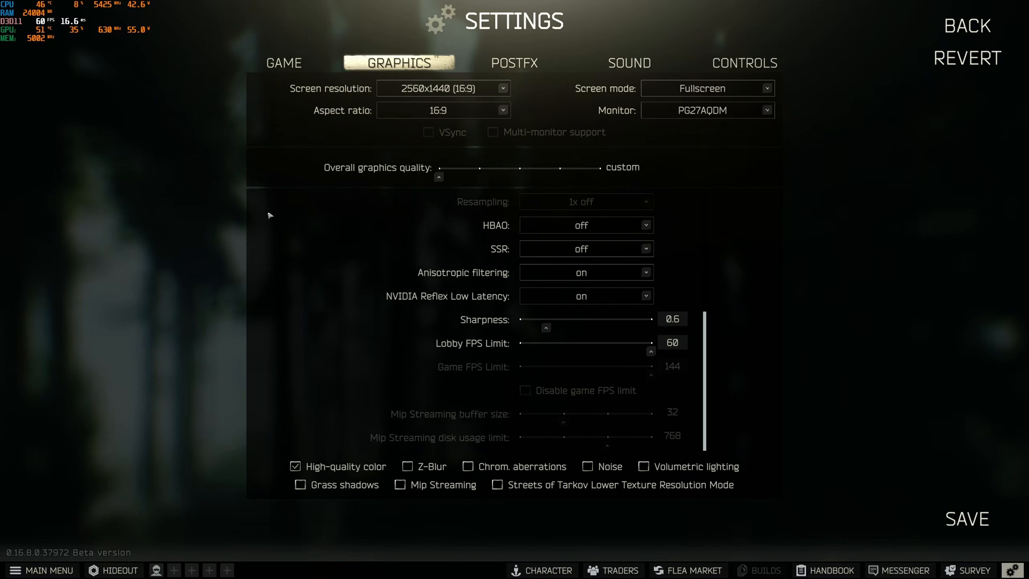
mouse_move(699, 339)
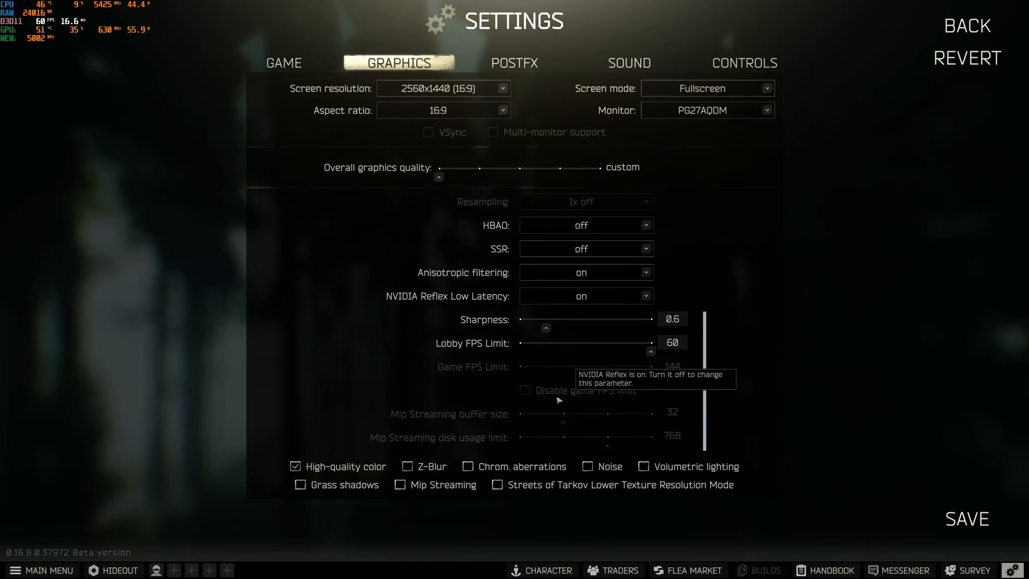
mouse_move(381, 380)
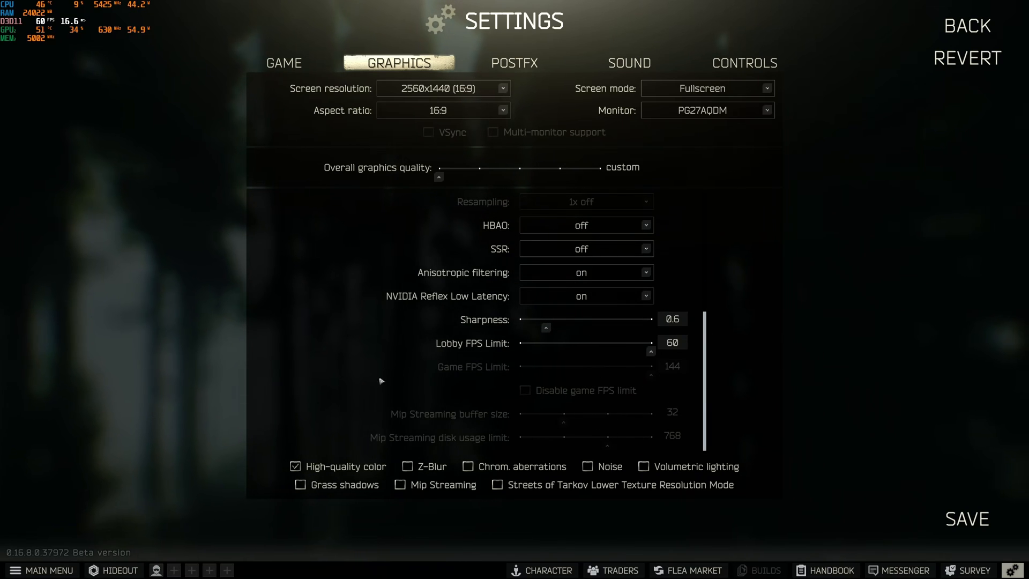
mouse_move(364, 472)
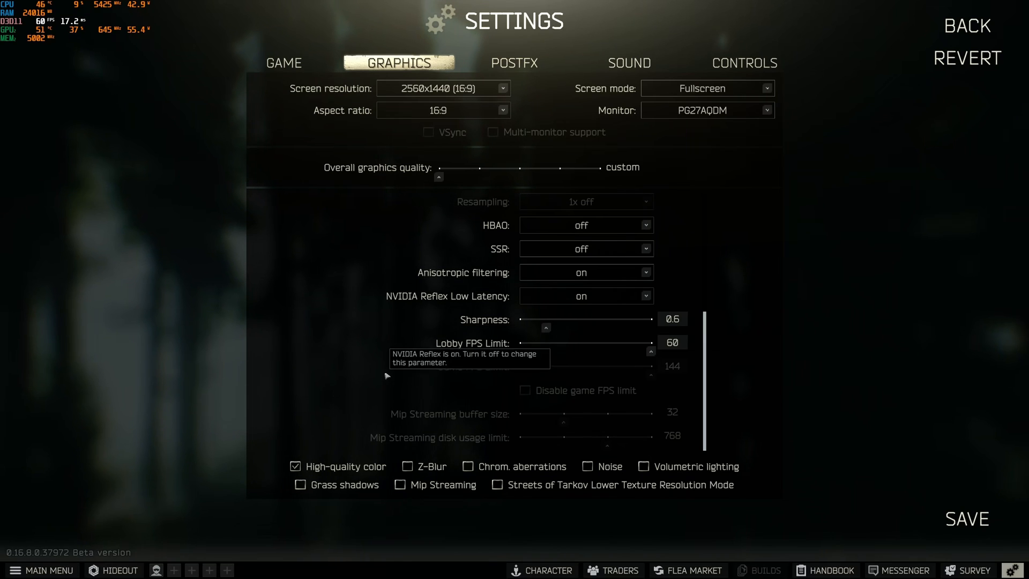
mouse_move(322, 469)
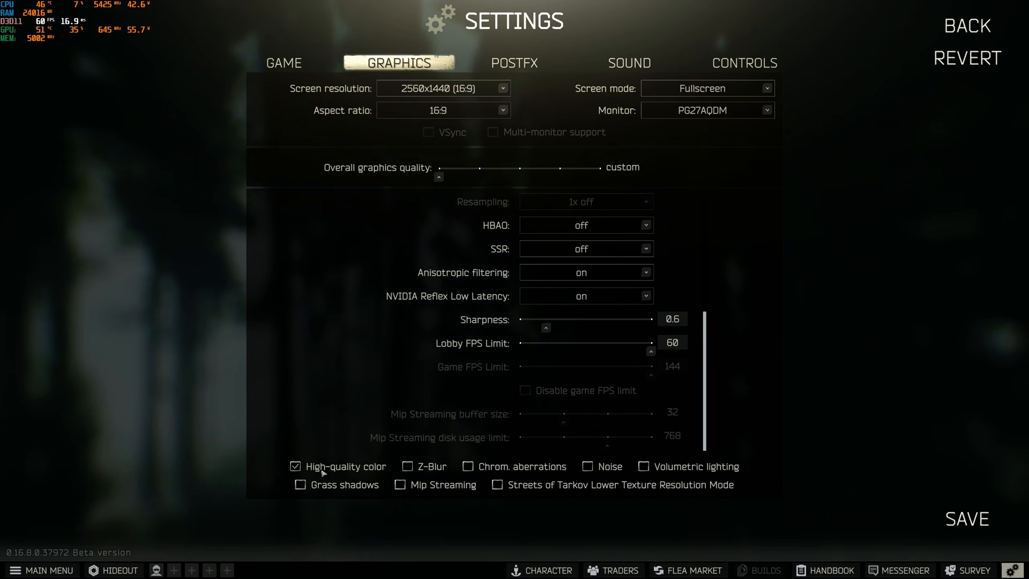
mouse_move(346, 343)
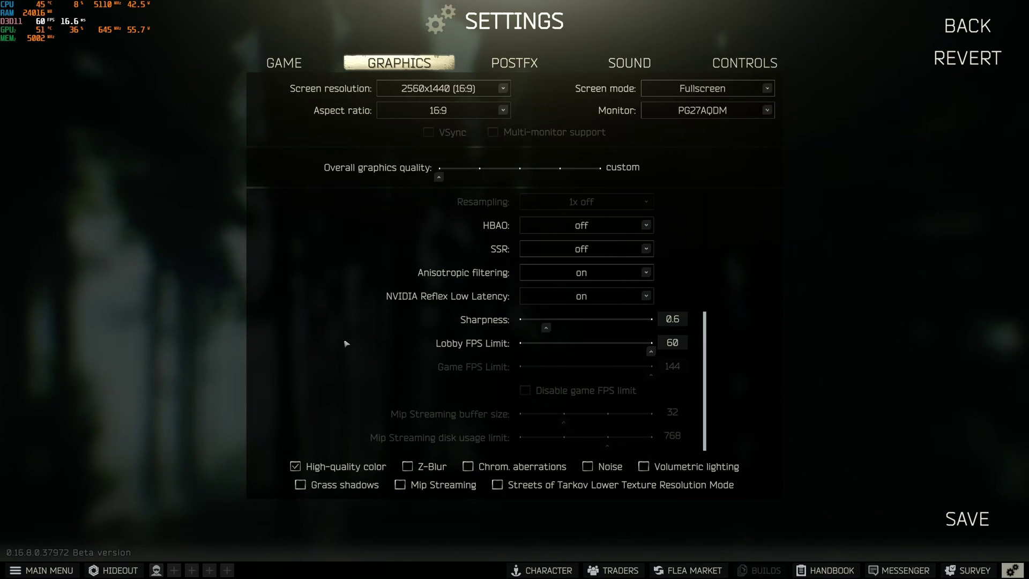
mouse_move(630, 443)
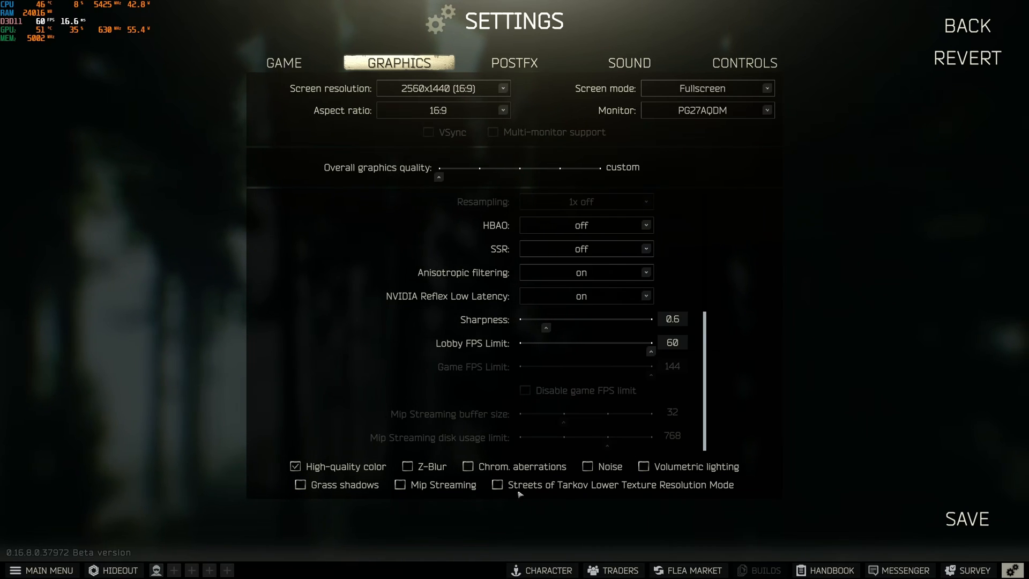
mouse_move(619, 527)
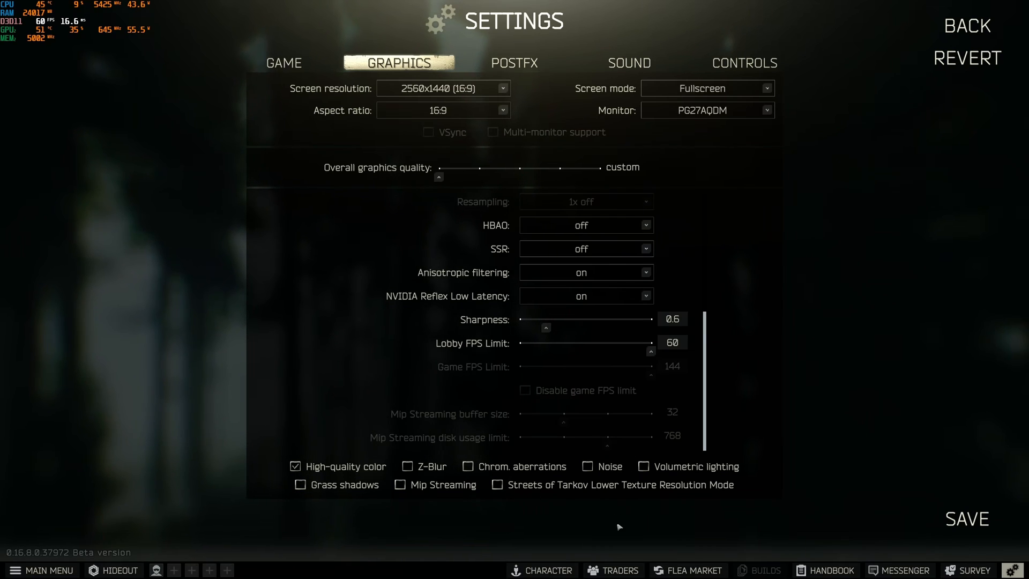